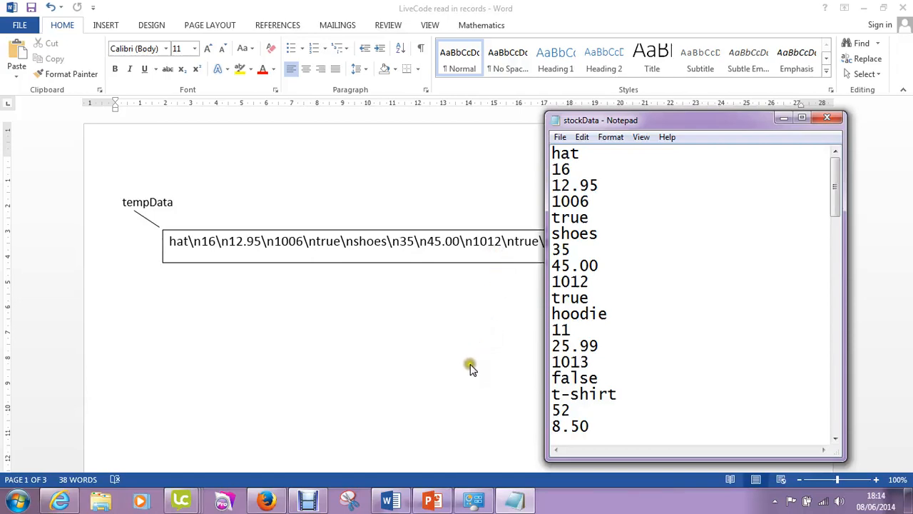
mouse_move(471, 374)
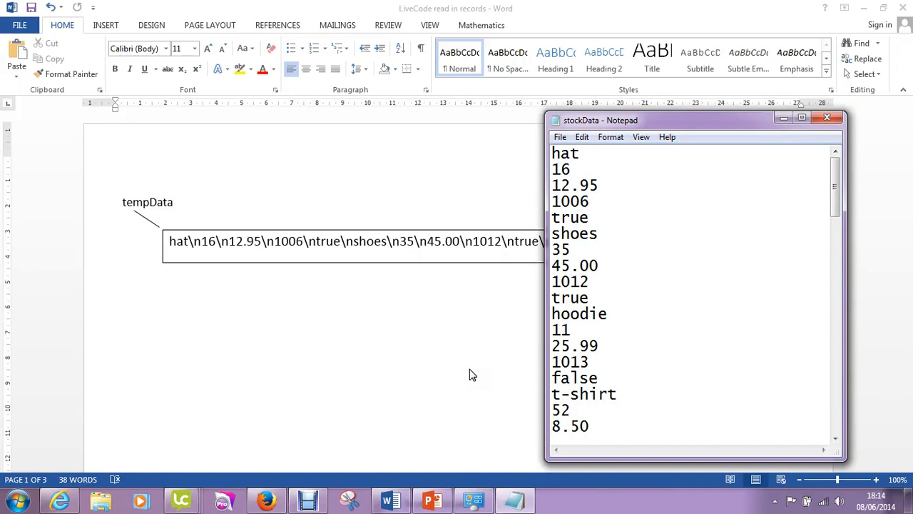
mouse_move(649, 251)
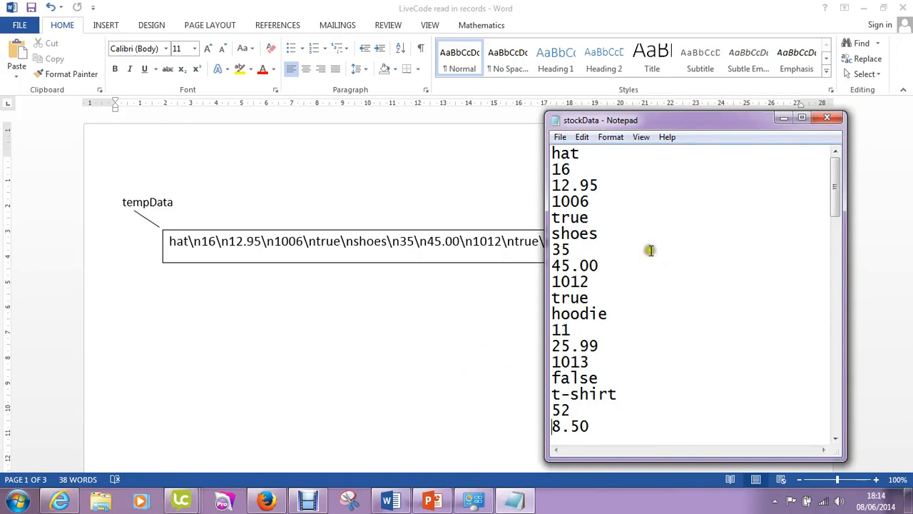
mouse_move(641, 263)
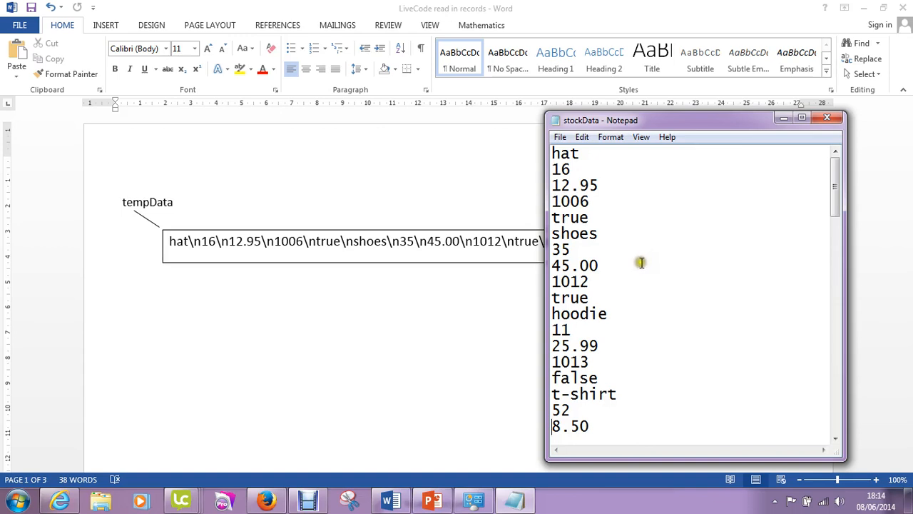
mouse_move(644, 185)
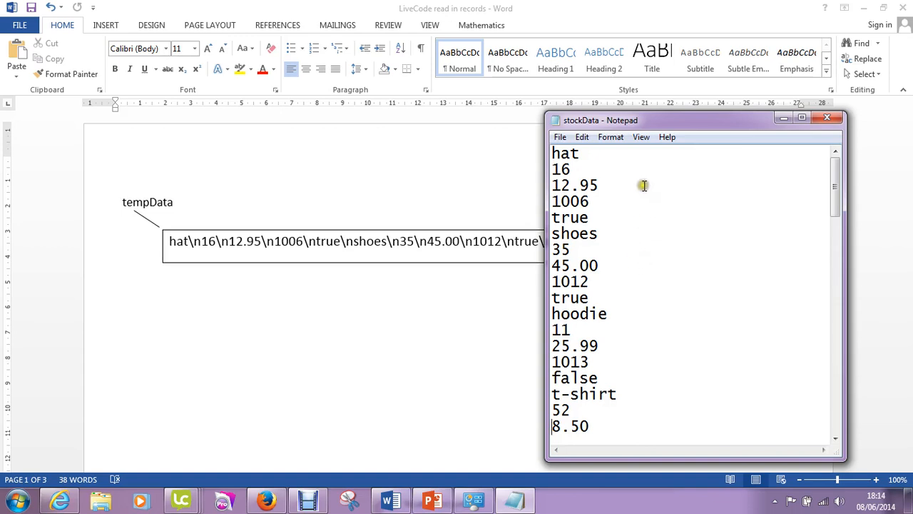
mouse_move(625, 166)
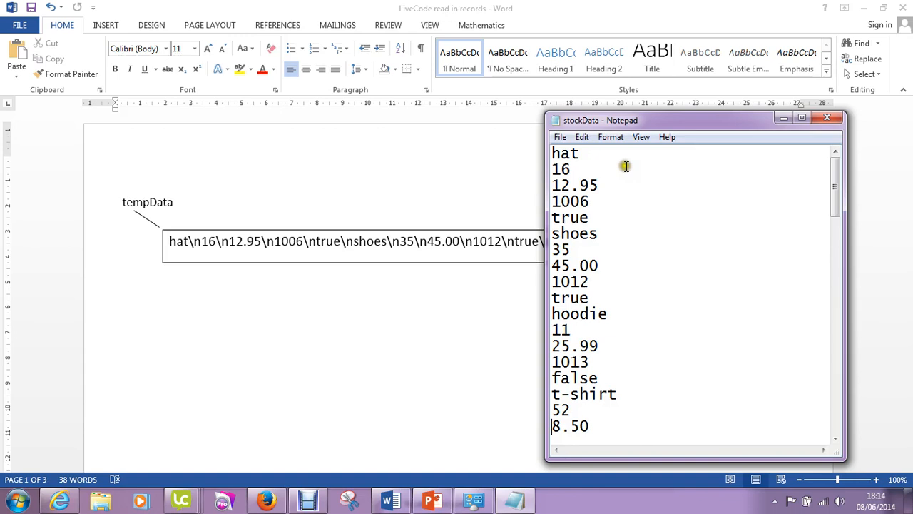
- Close the stockData Notepad file so only the Word tempData diagram remains visible
click(581, 153)
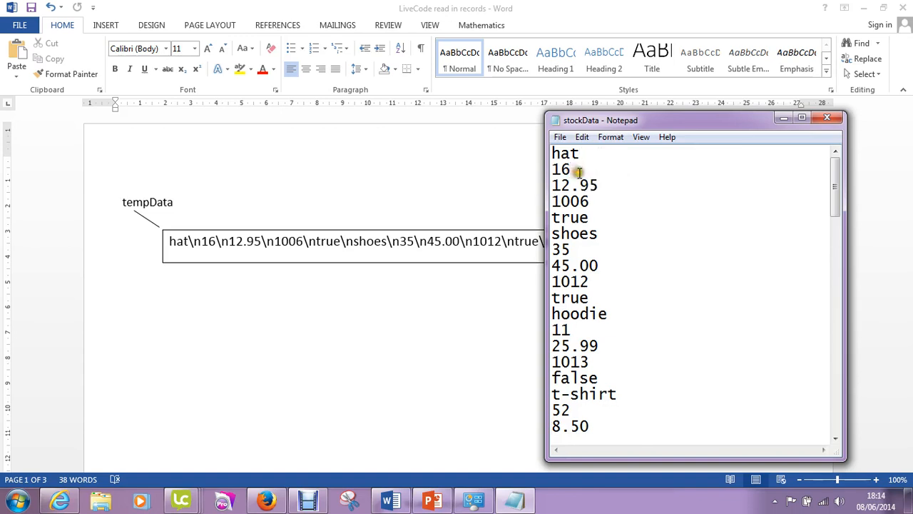
mouse_move(605, 188)
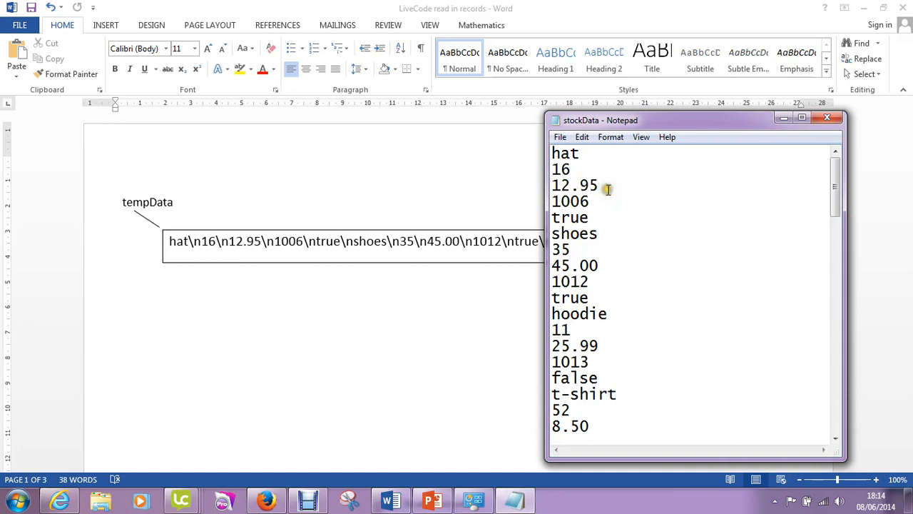
mouse_move(593, 200)
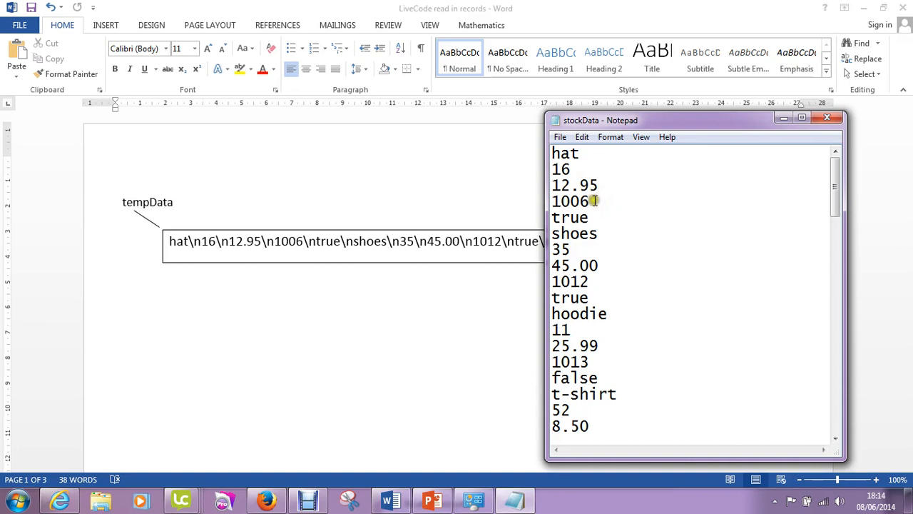
mouse_move(615, 210)
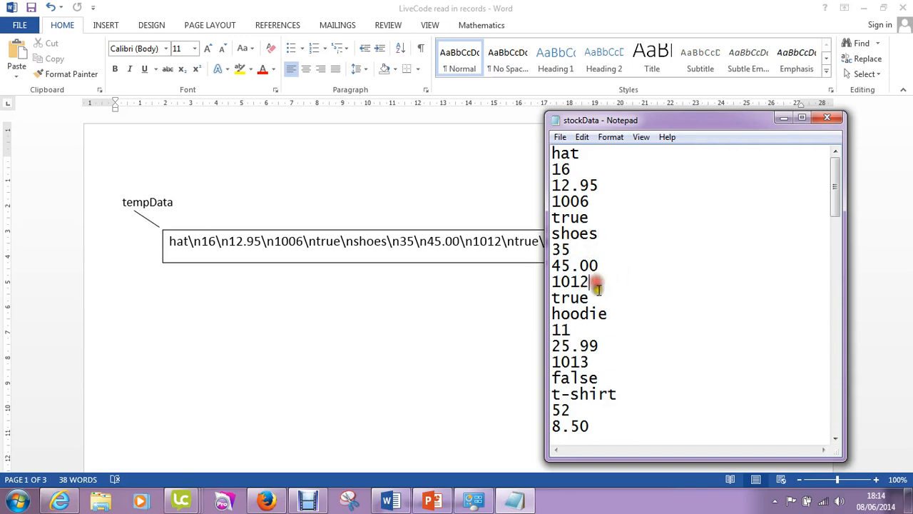
mouse_move(625, 311)
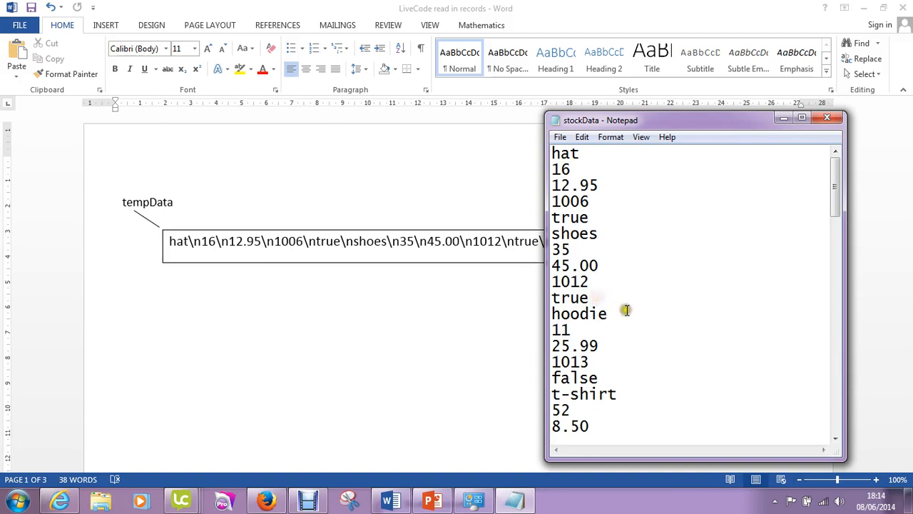
mouse_move(615, 319)
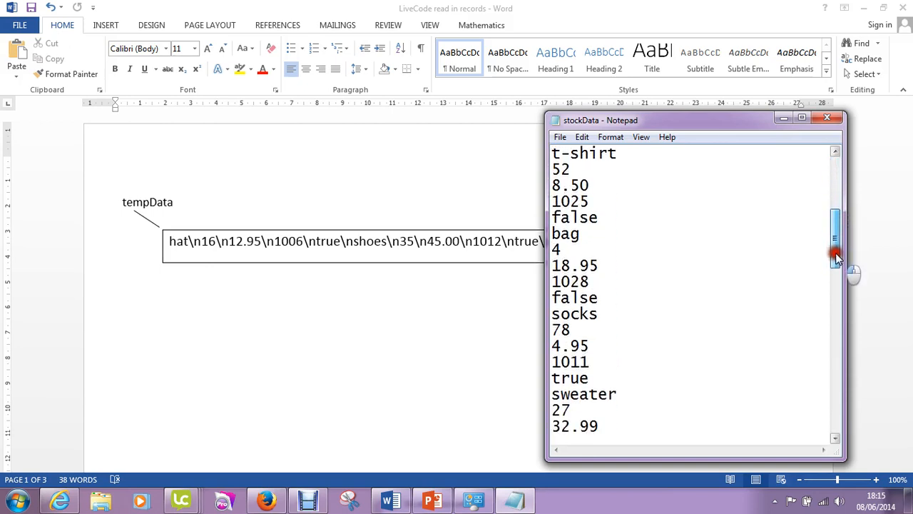
scroll(down, 3)
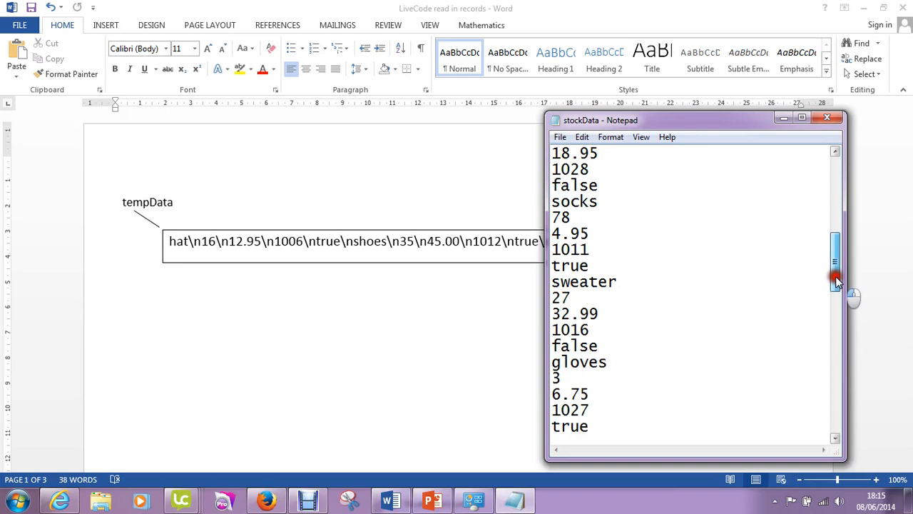
scroll(down, 3)
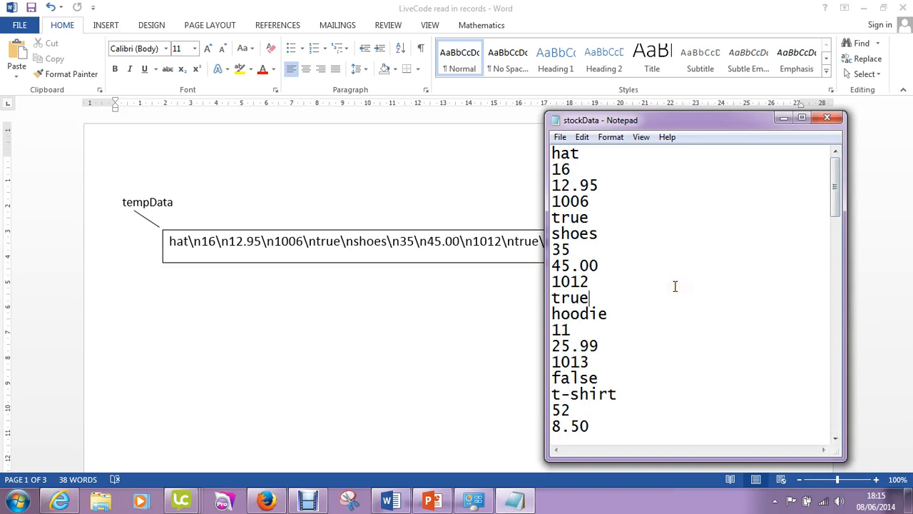
mouse_move(674, 280)
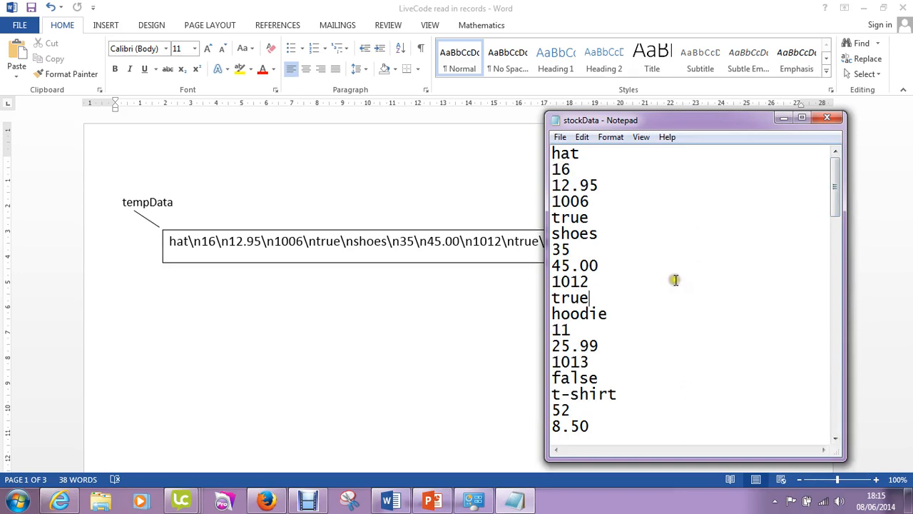
mouse_move(633, 300)
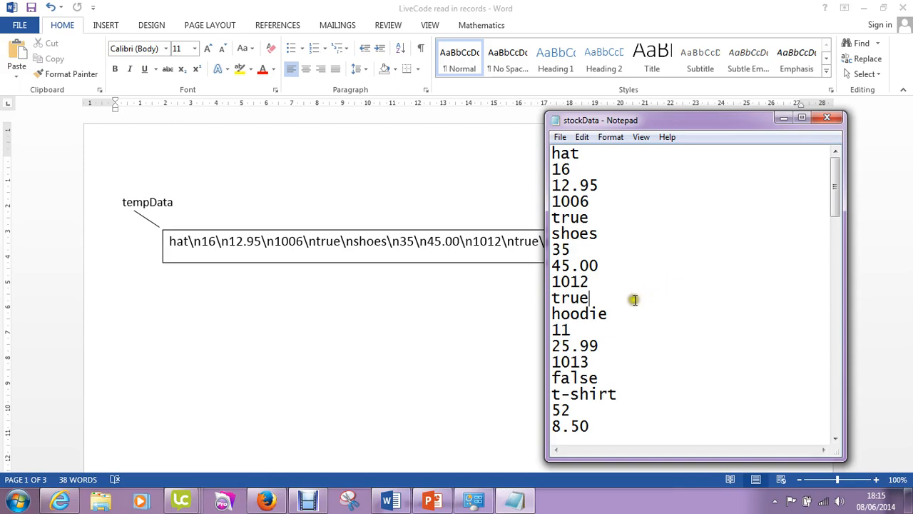
mouse_move(659, 180)
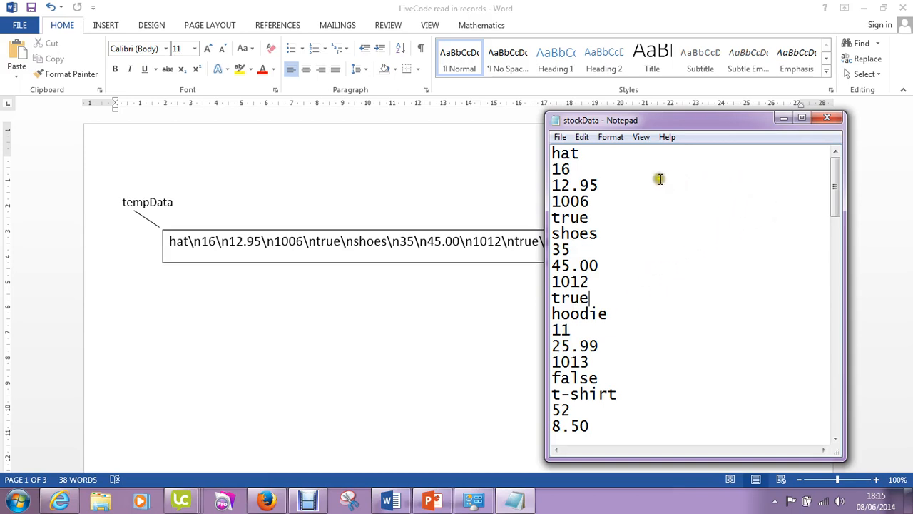
mouse_move(828, 117)
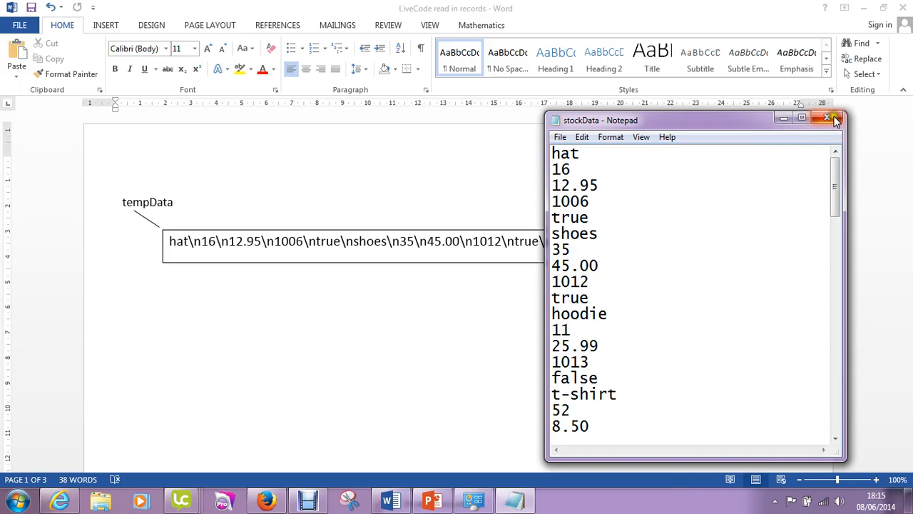
click(828, 117)
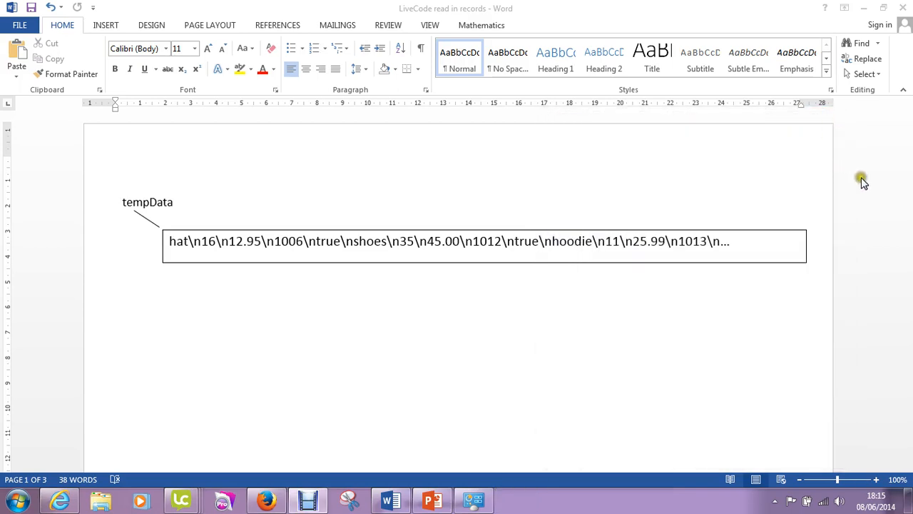
mouse_move(127, 217)
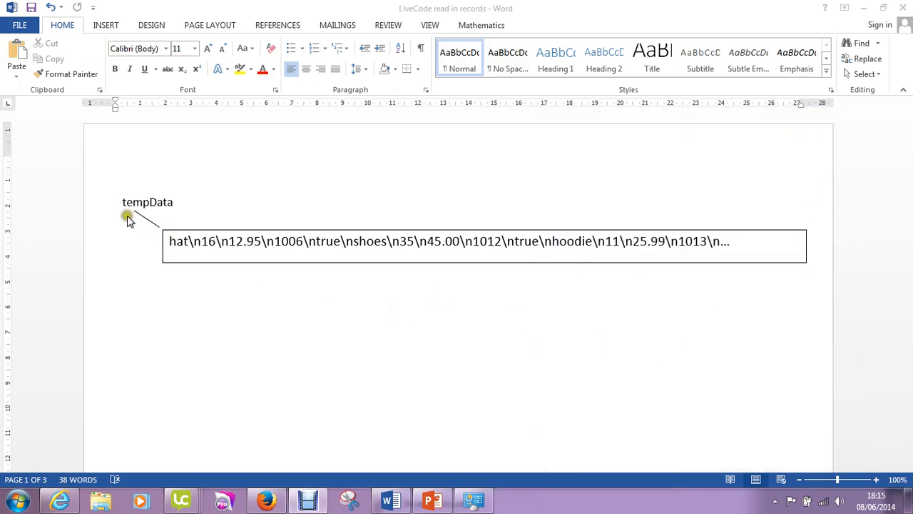
mouse_move(137, 217)
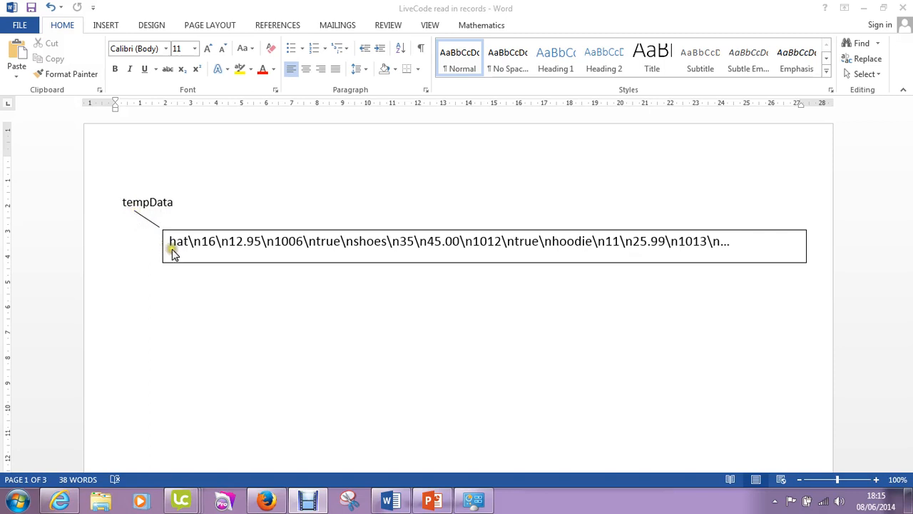
mouse_move(203, 251)
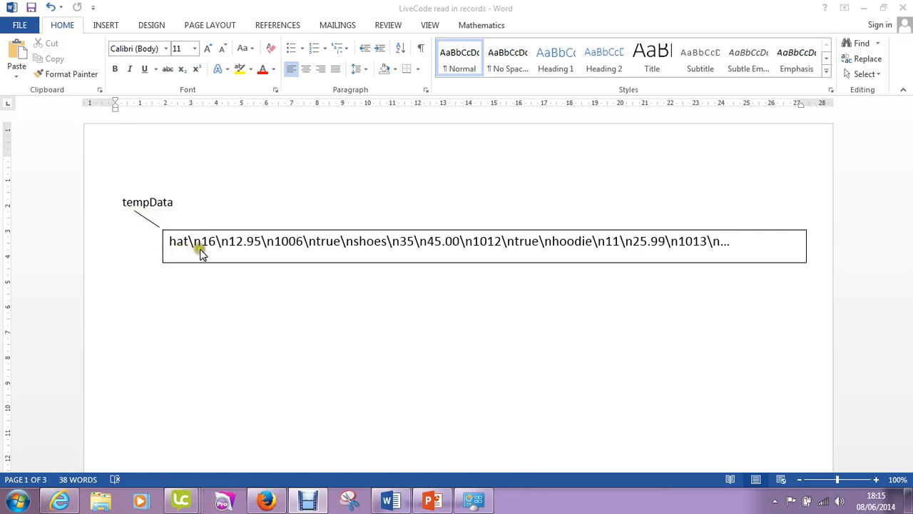
mouse_move(192, 251)
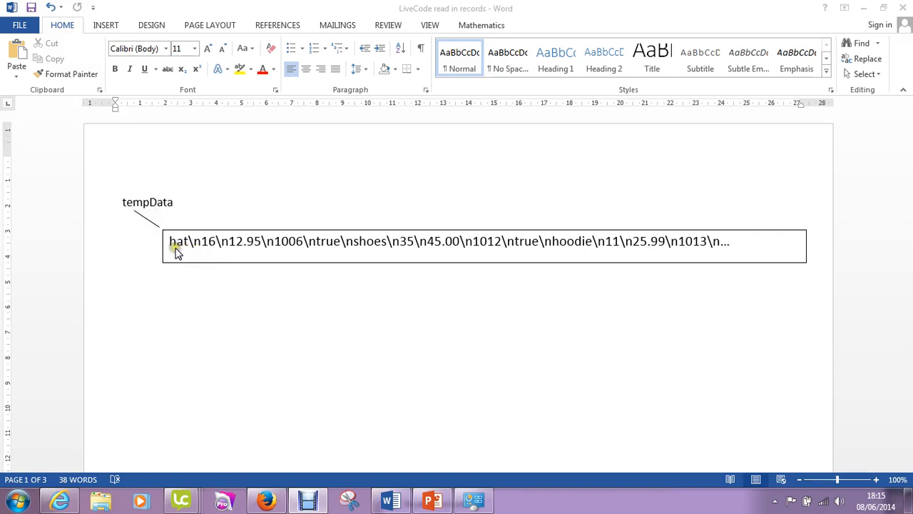
mouse_move(207, 246)
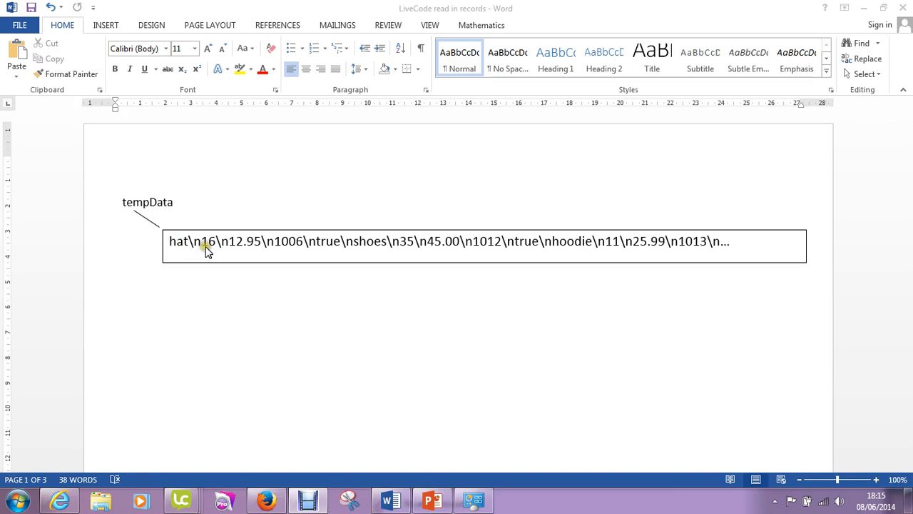
mouse_move(245, 255)
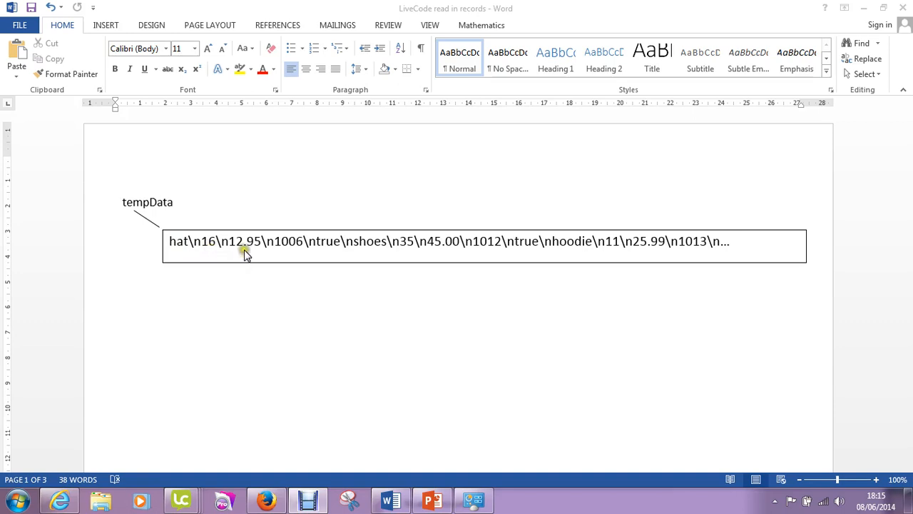
mouse_move(321, 254)
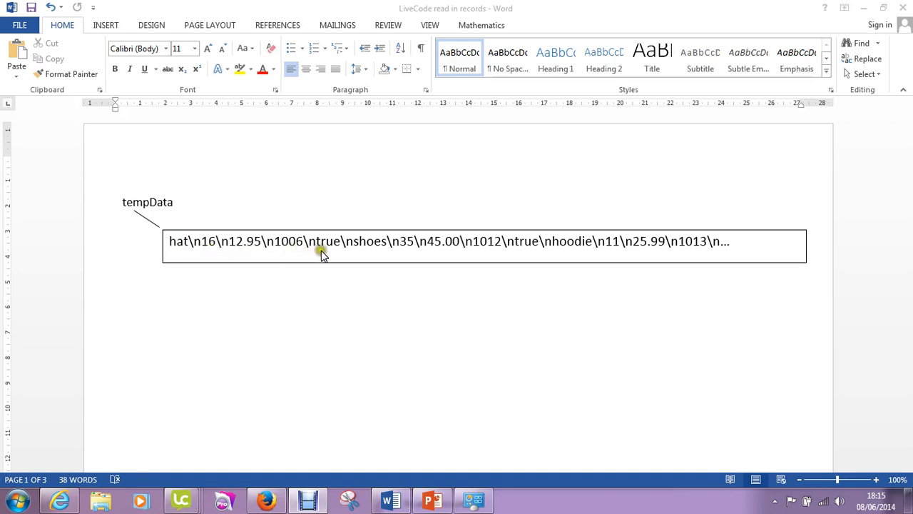
mouse_move(408, 248)
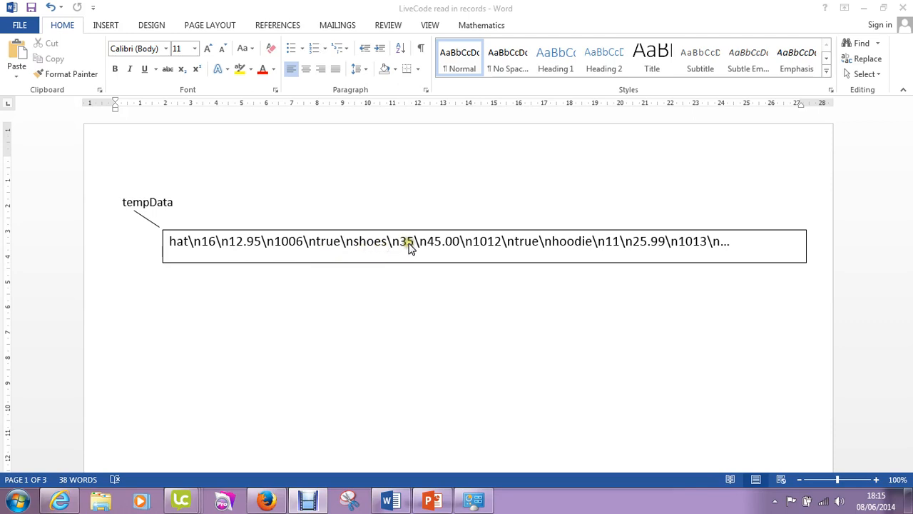
mouse_move(236, 255)
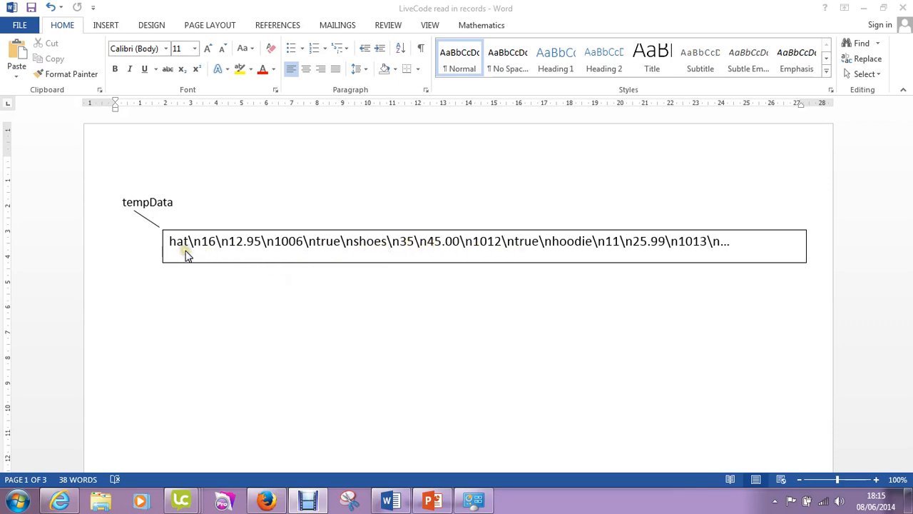
mouse_move(195, 251)
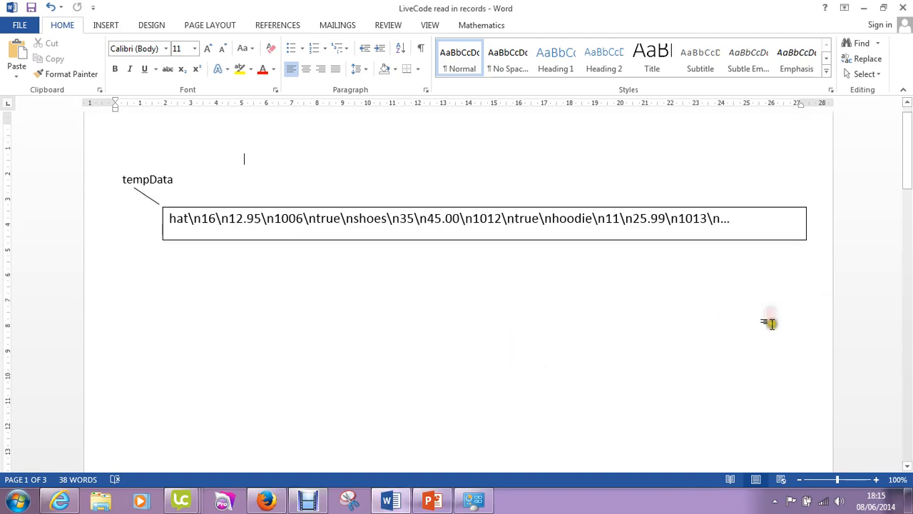
- Enter the value 8 into the numOfStockItems box of the Word diagram
scroll(down, 3)
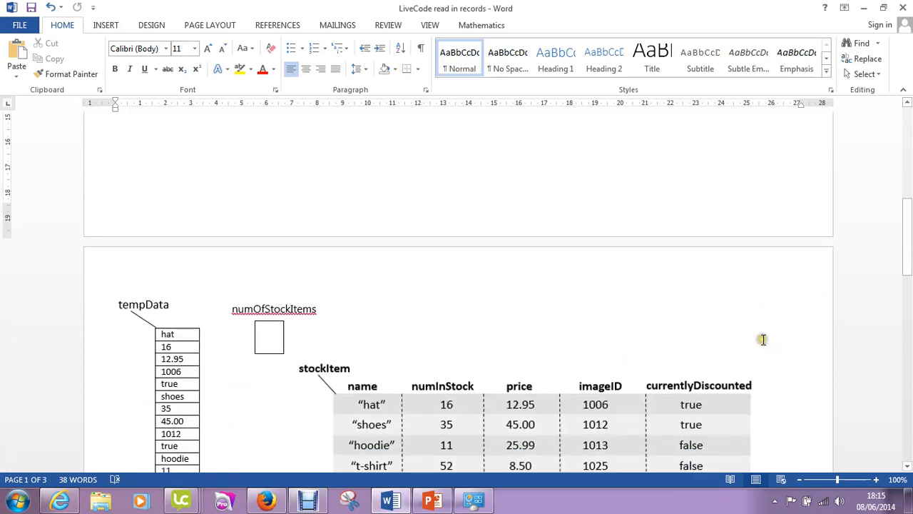
scroll(down, 3)
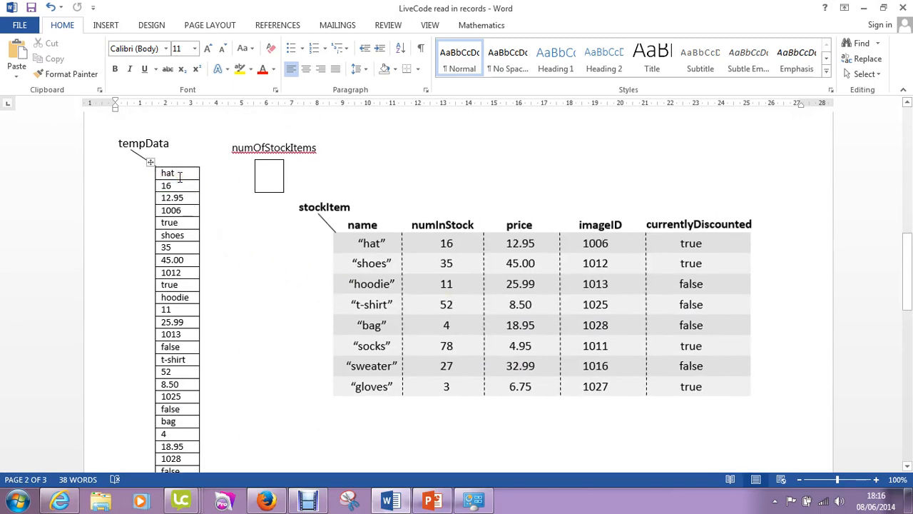
mouse_move(181, 150)
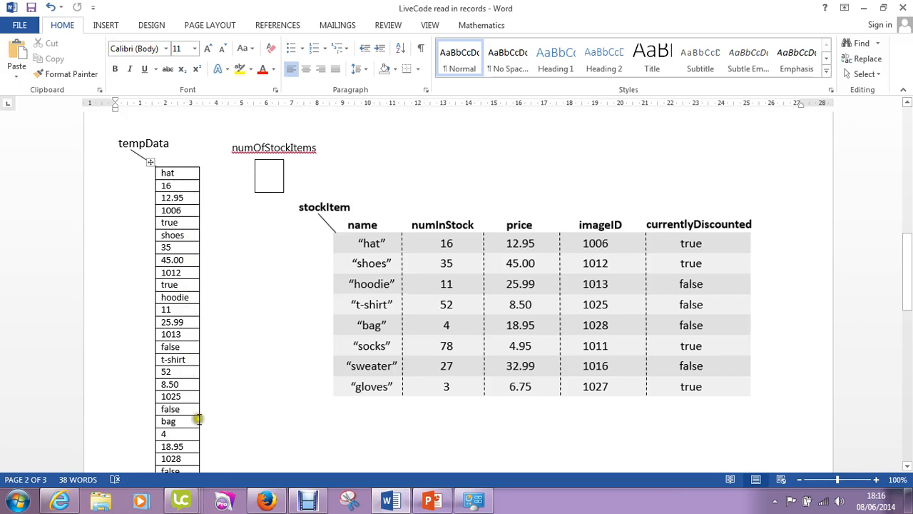
mouse_move(178, 191)
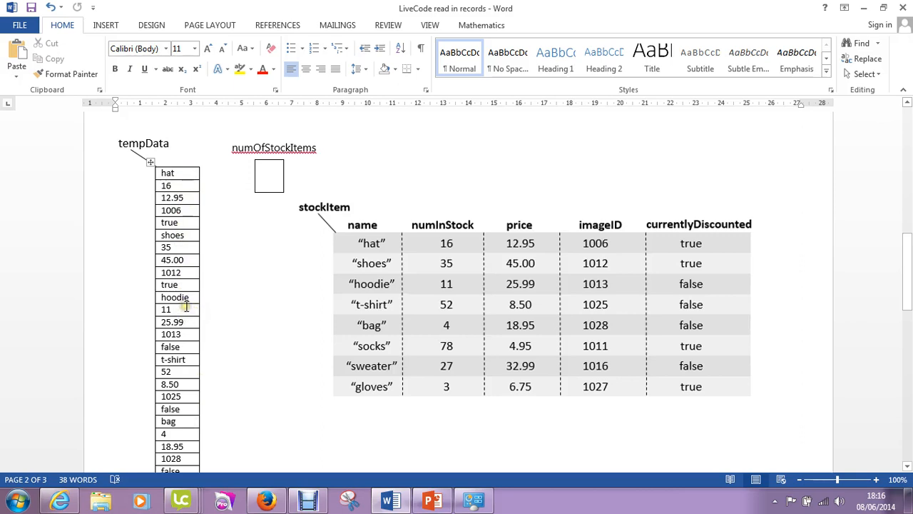
mouse_move(205, 223)
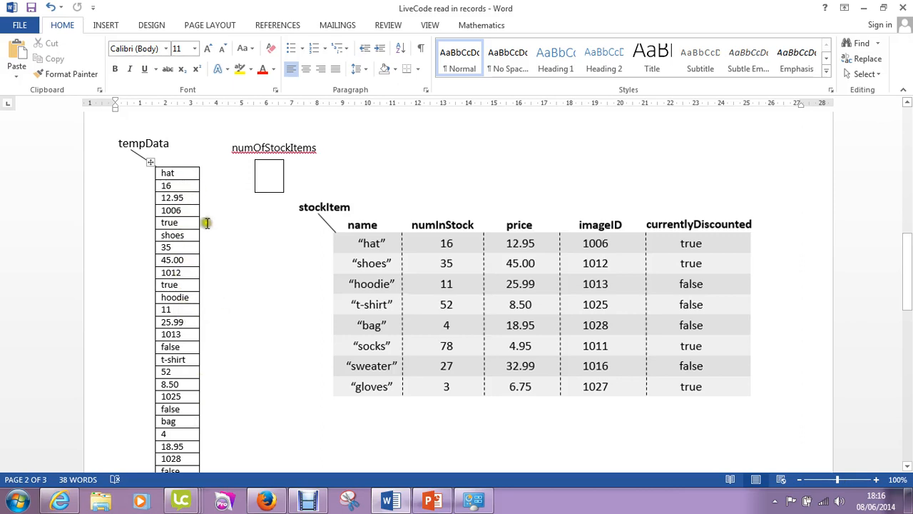
click(269, 177)
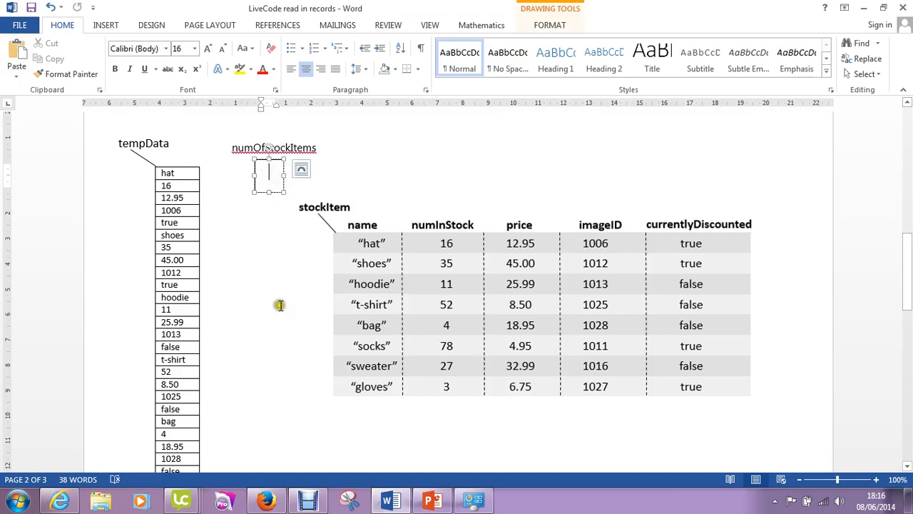
text(8)
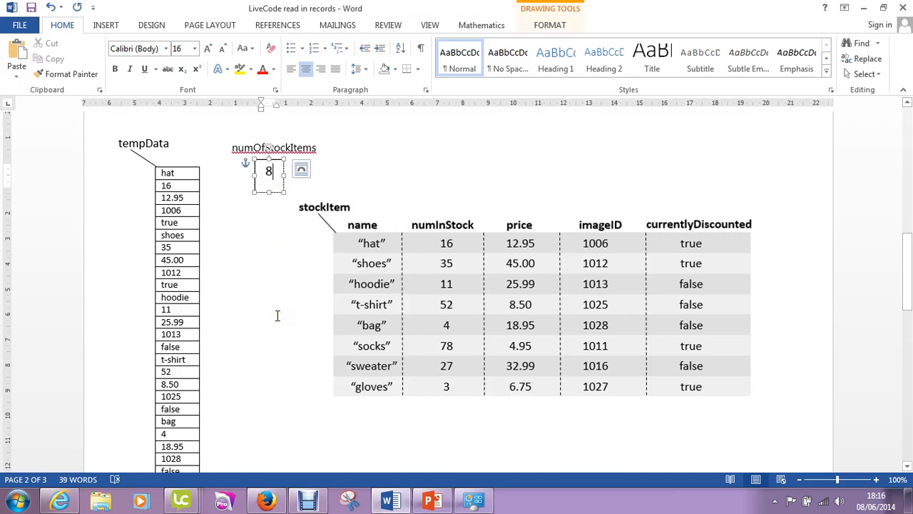
click(255, 328)
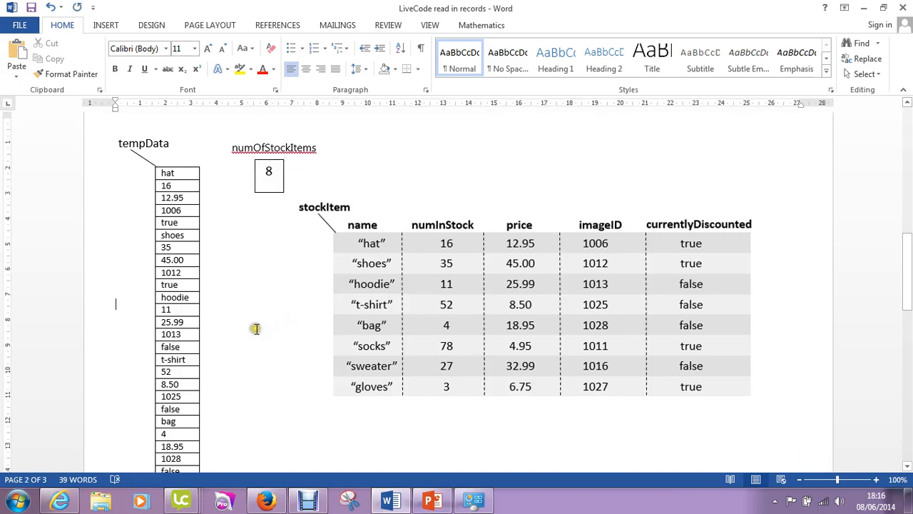
mouse_move(207, 200)
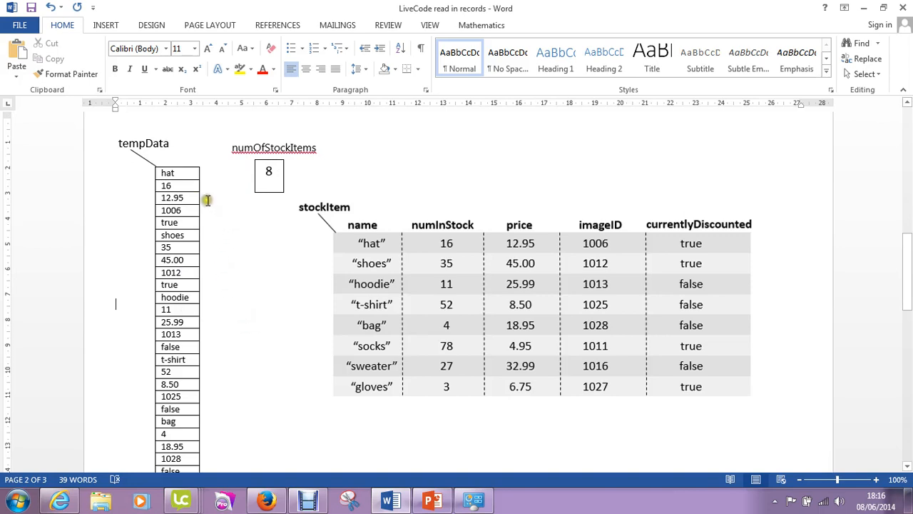
mouse_move(219, 215)
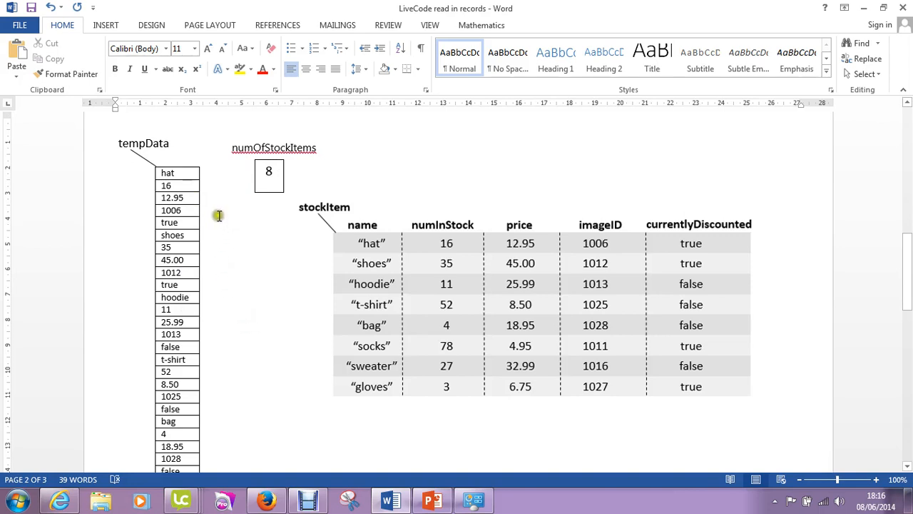
mouse_move(295, 197)
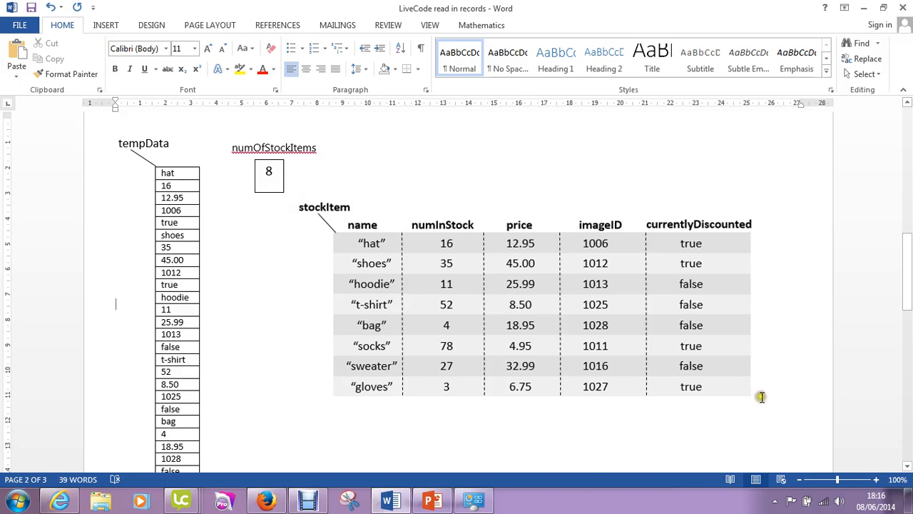
mouse_move(660, 407)
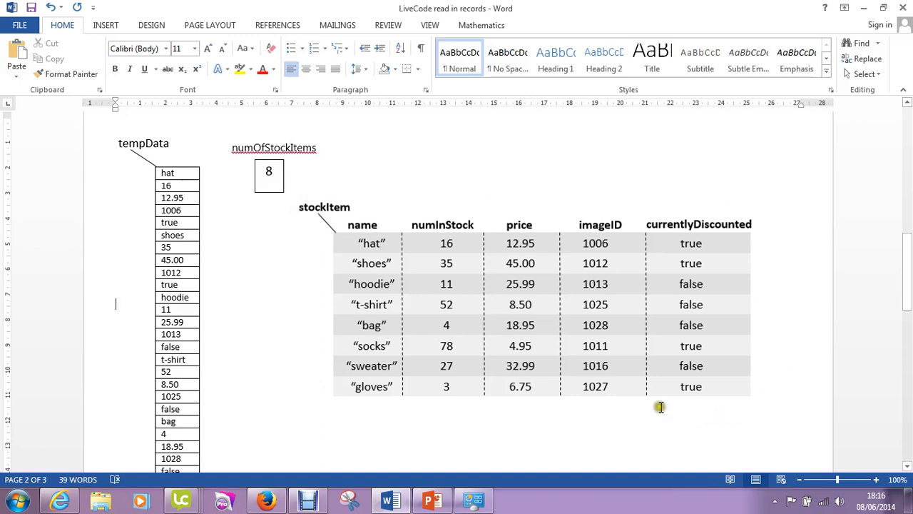
mouse_move(297, 227)
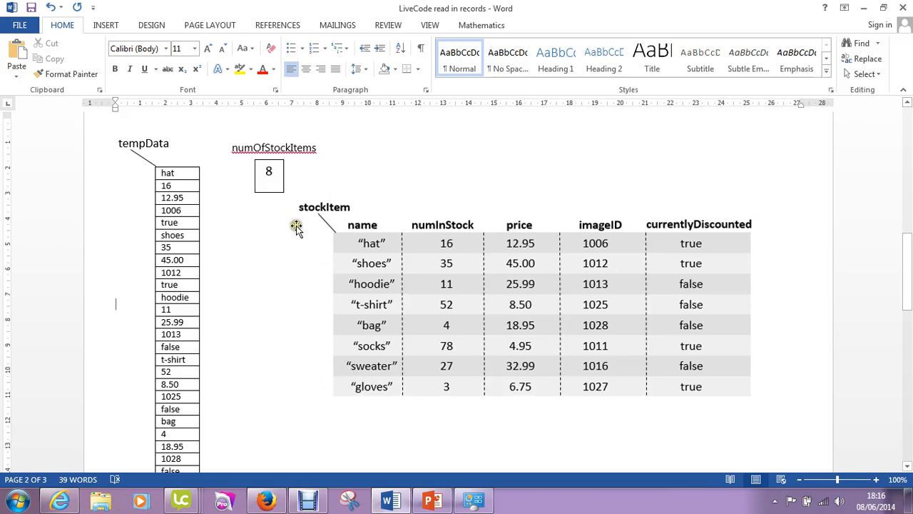
mouse_move(334, 219)
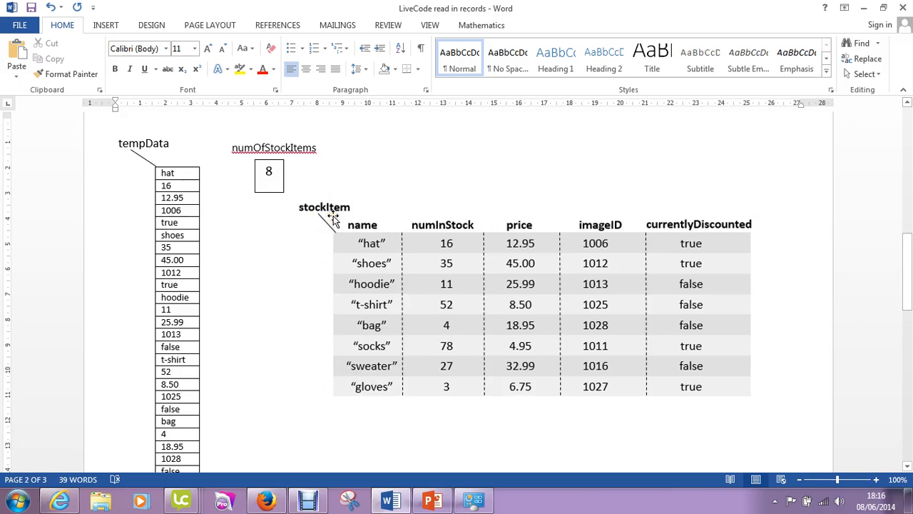
mouse_move(317, 317)
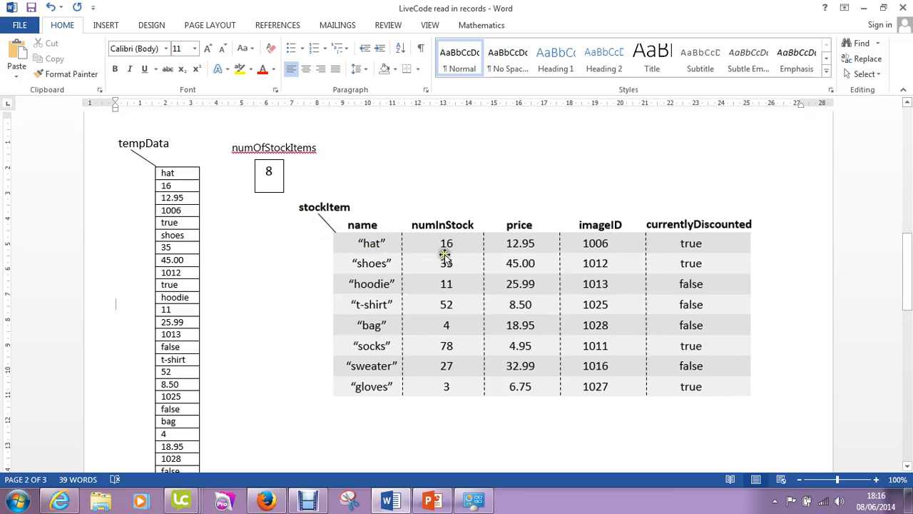
mouse_move(722, 253)
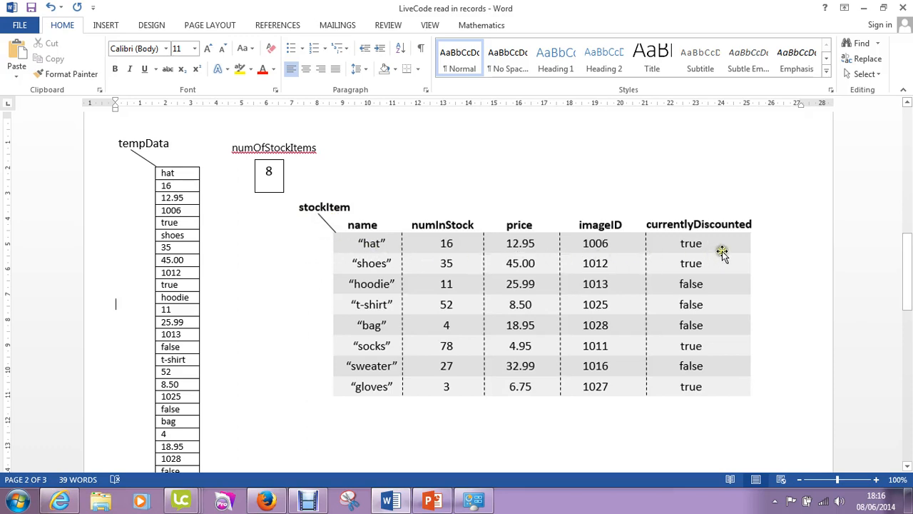
mouse_move(431, 234)
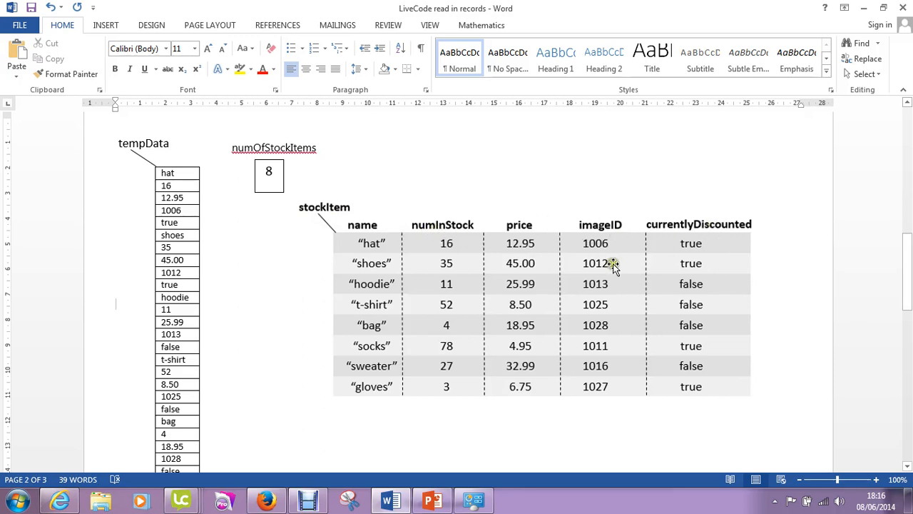
mouse_move(185, 174)
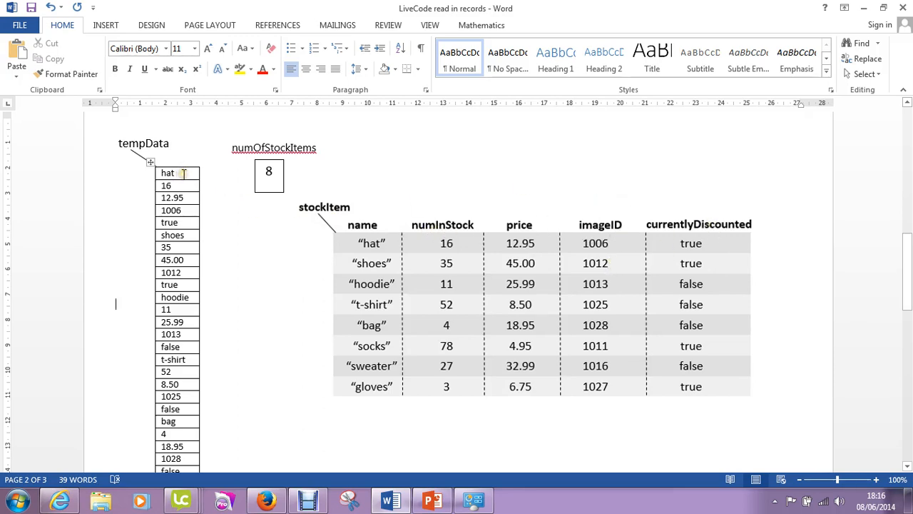
mouse_move(436, 254)
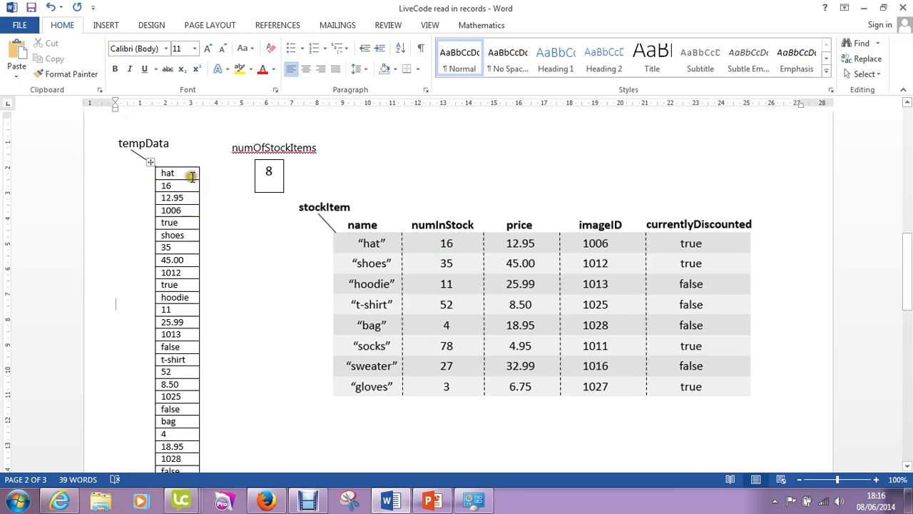
mouse_move(189, 334)
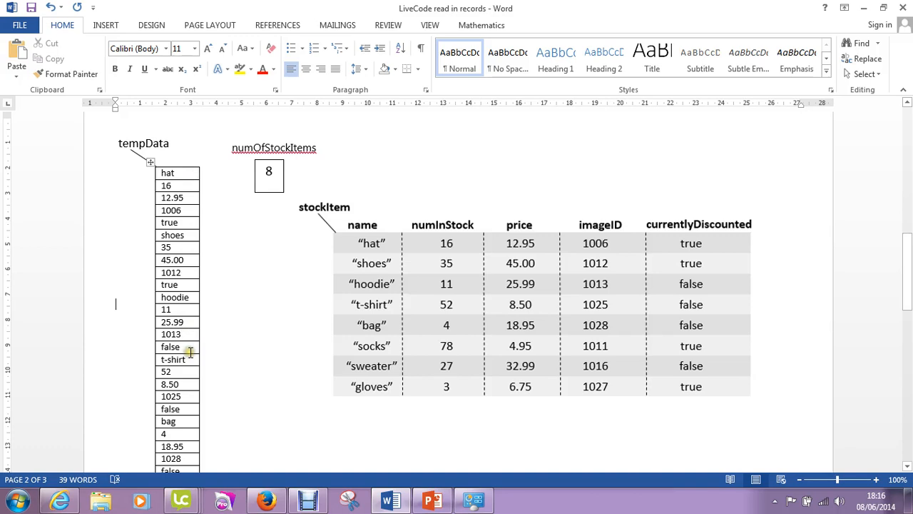
mouse_move(171, 168)
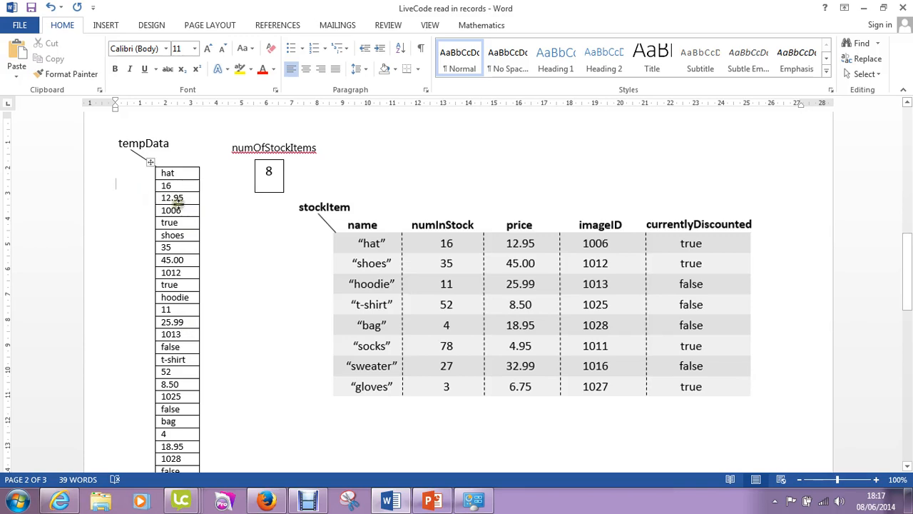
mouse_move(289, 248)
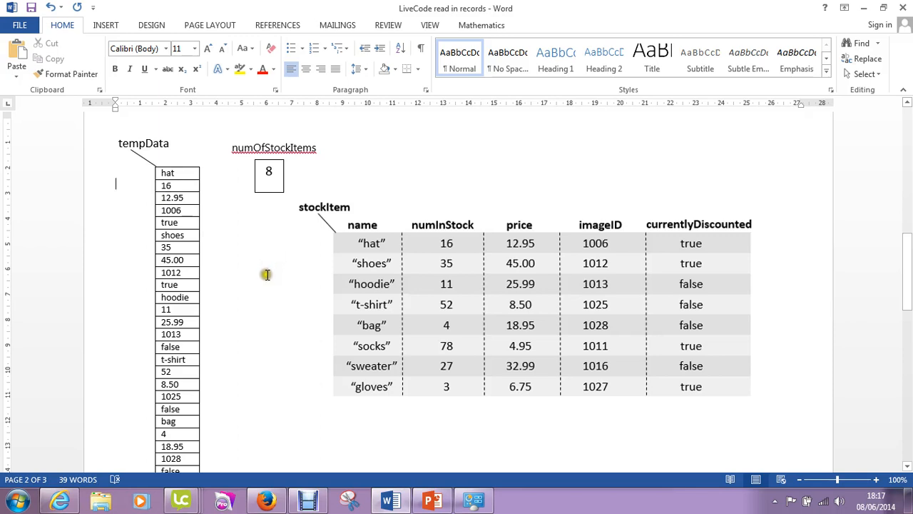
mouse_move(311, 394)
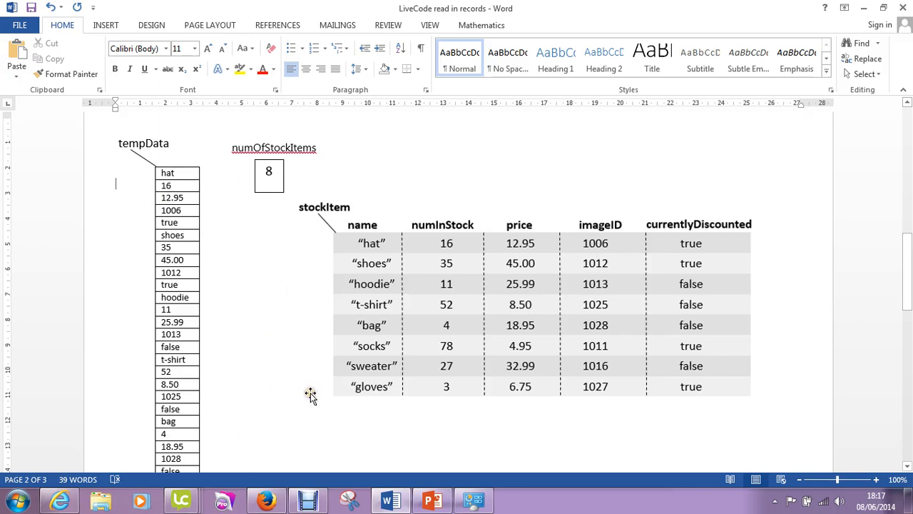
mouse_move(446, 274)
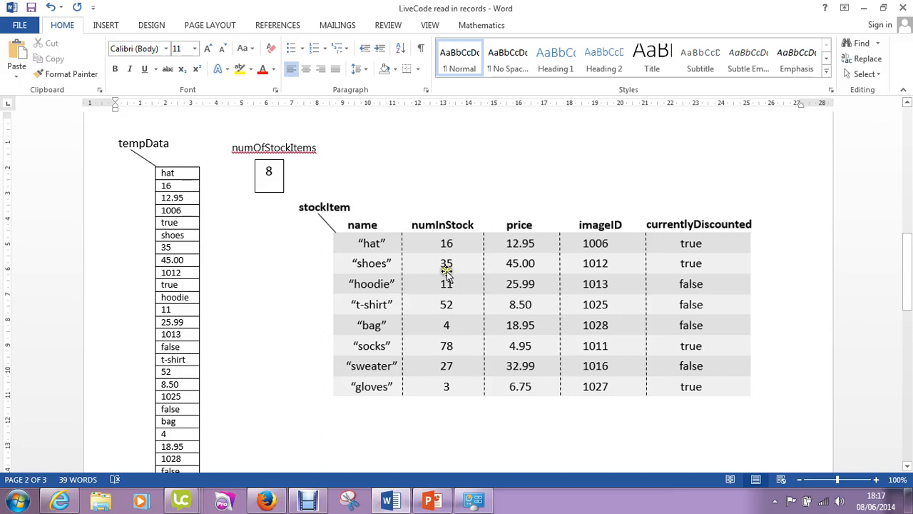
mouse_move(327, 248)
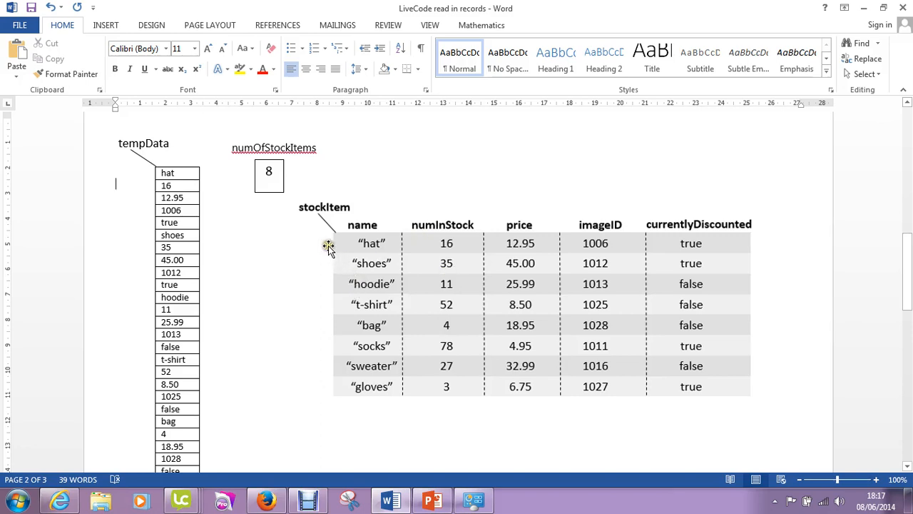
mouse_move(725, 248)
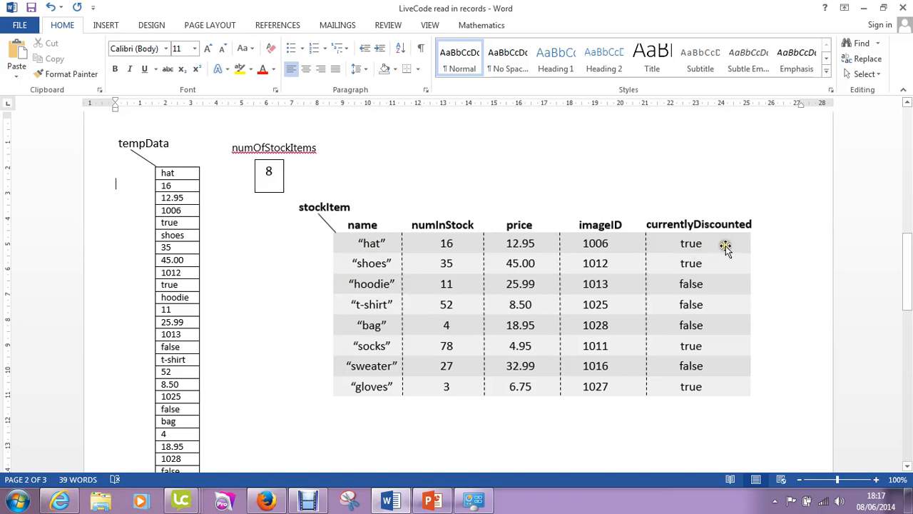
mouse_move(412, 228)
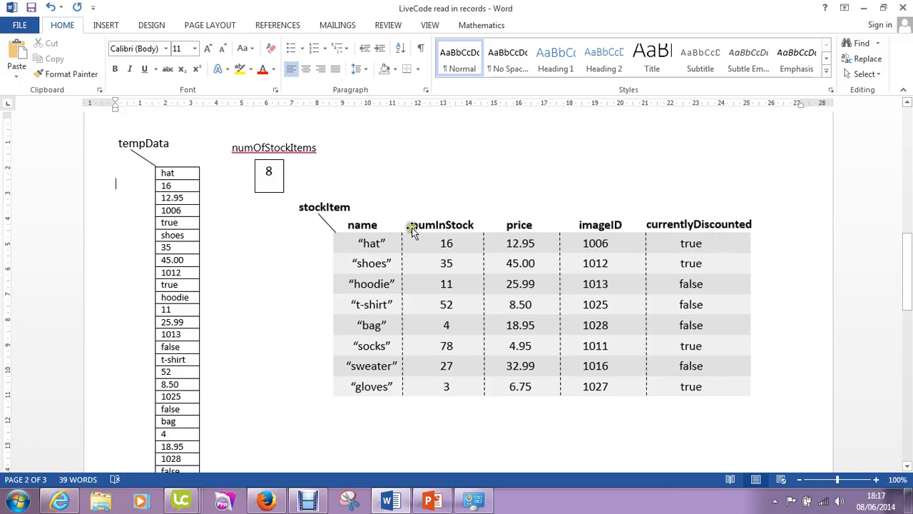
mouse_move(360, 256)
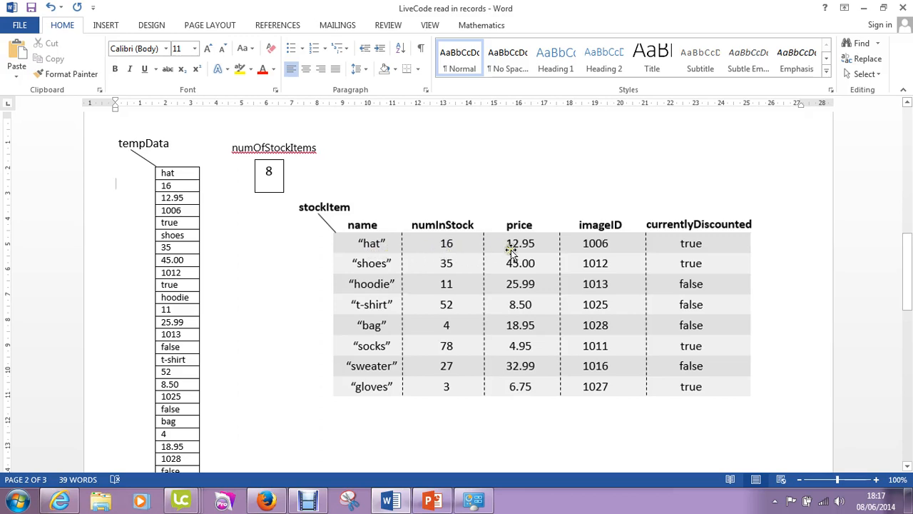
mouse_move(674, 254)
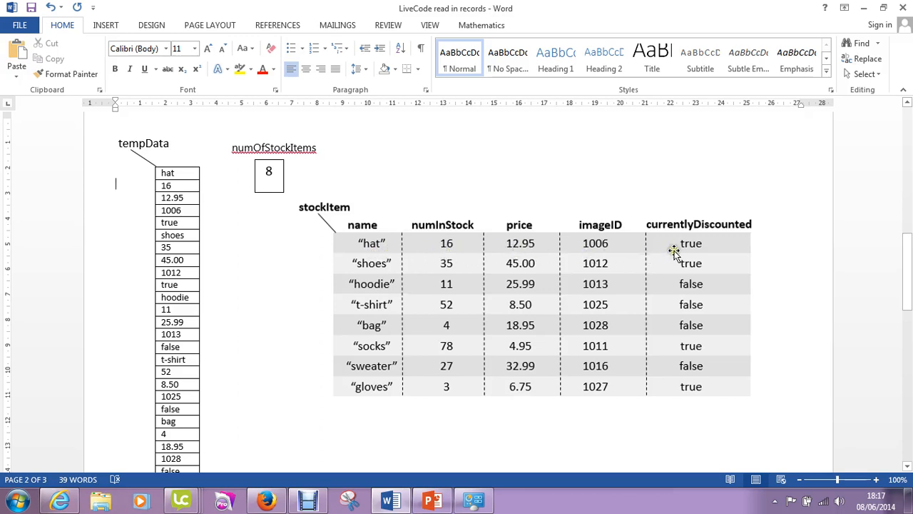
mouse_move(676, 245)
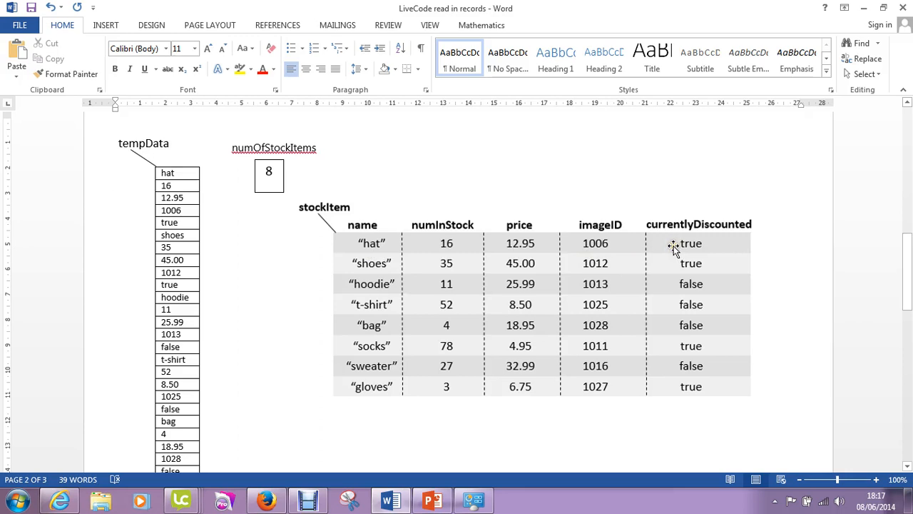
mouse_move(771, 299)
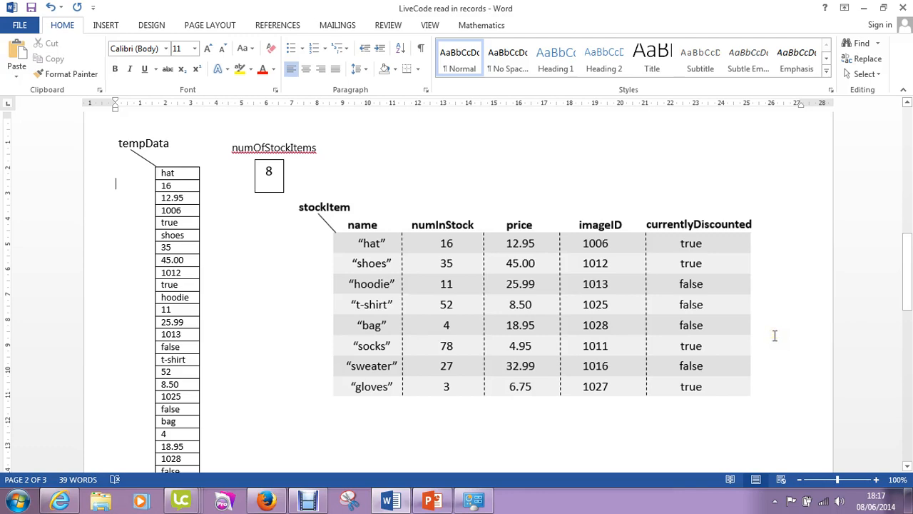
mouse_move(770, 348)
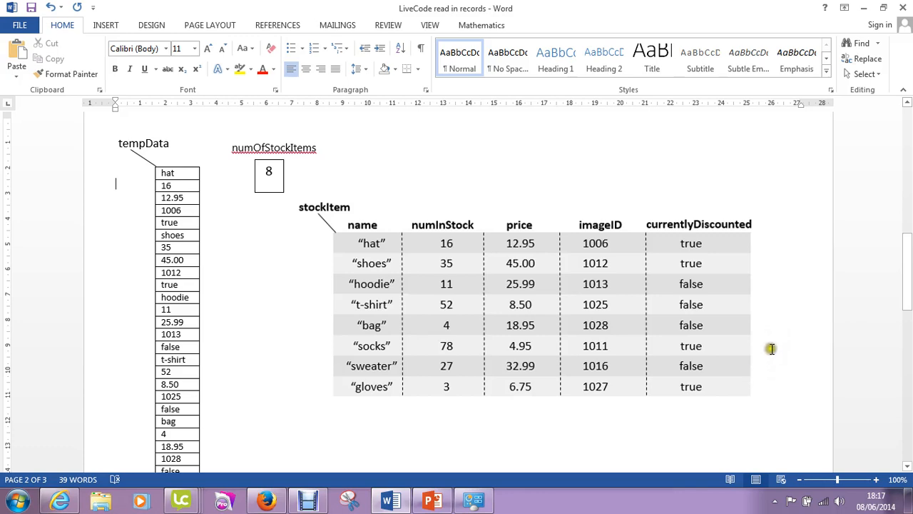
mouse_move(796, 331)
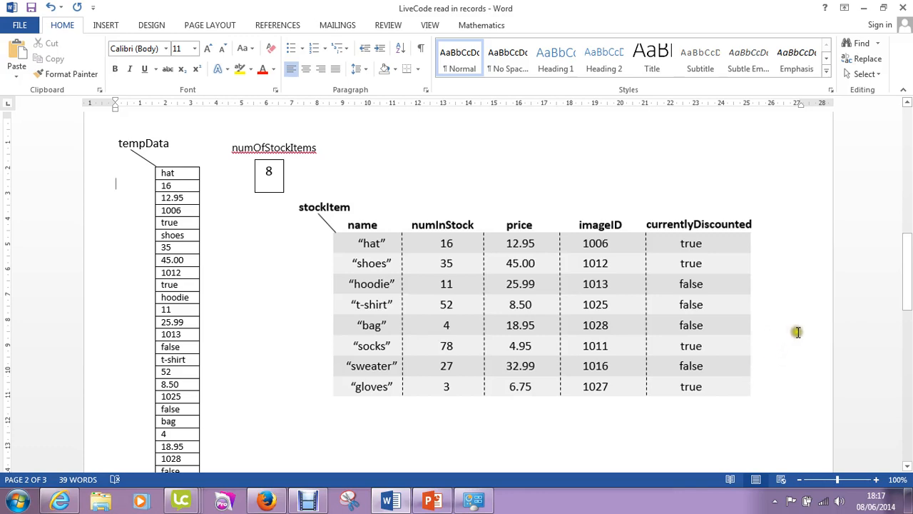
mouse_move(785, 362)
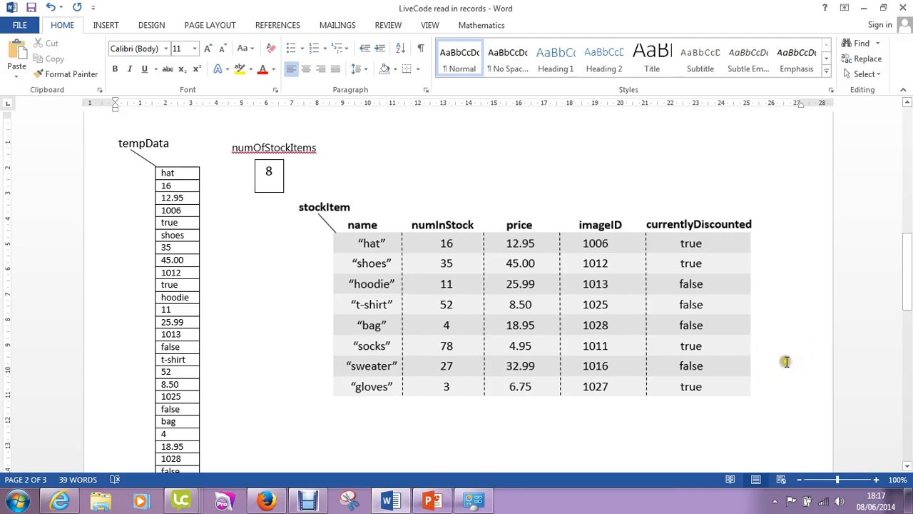
mouse_move(810, 392)
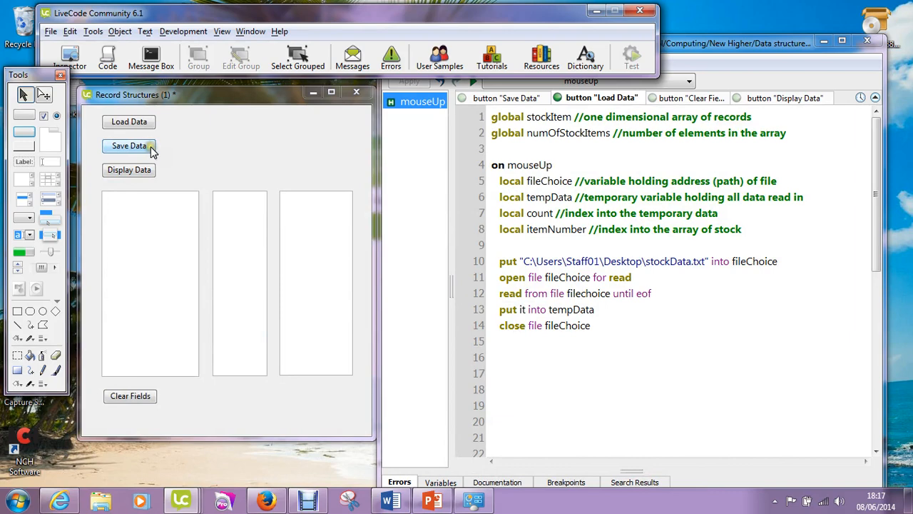
mouse_move(130, 397)
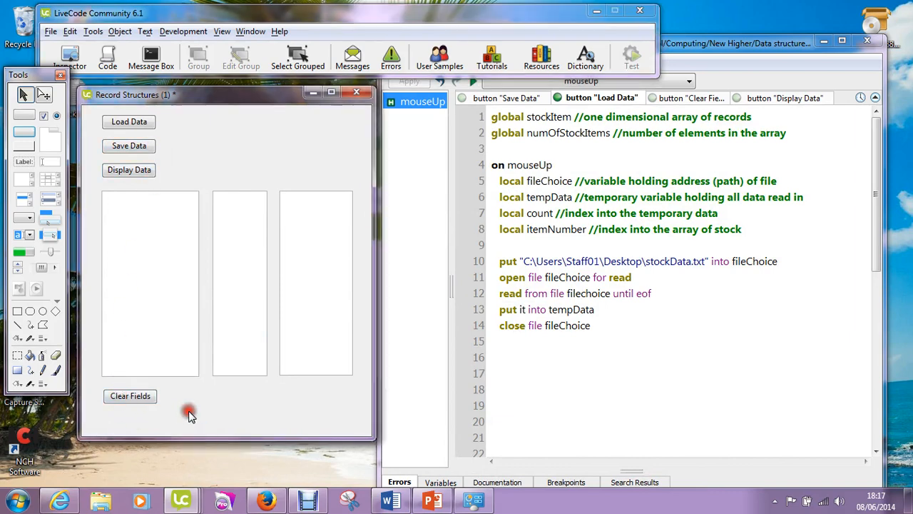
mouse_move(292, 408)
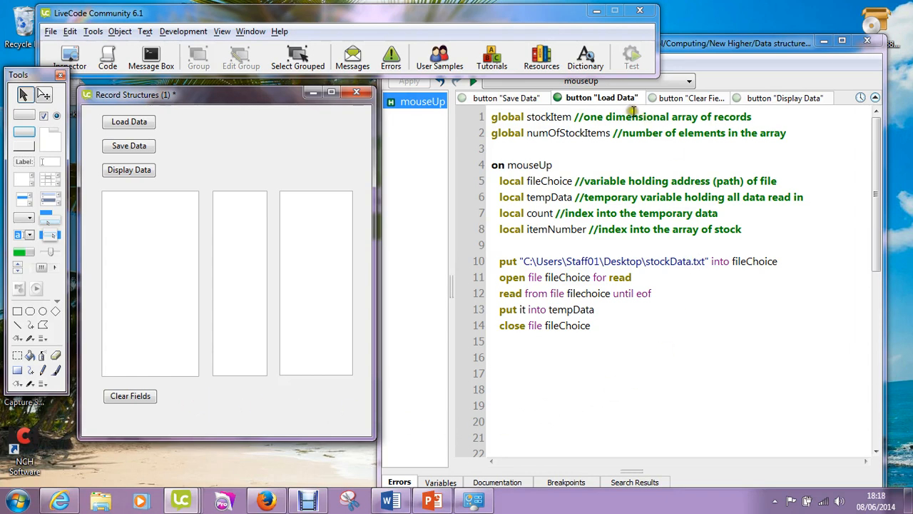
mouse_move(626, 108)
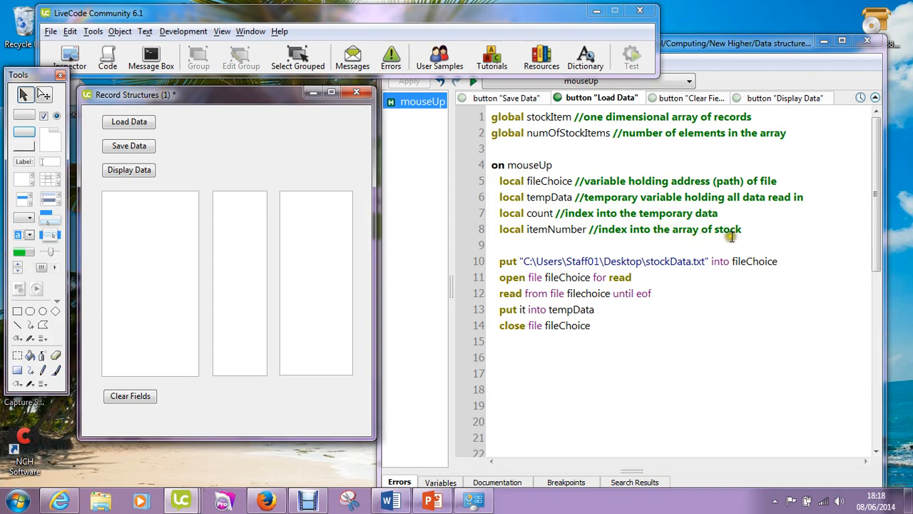
mouse_move(747, 238)
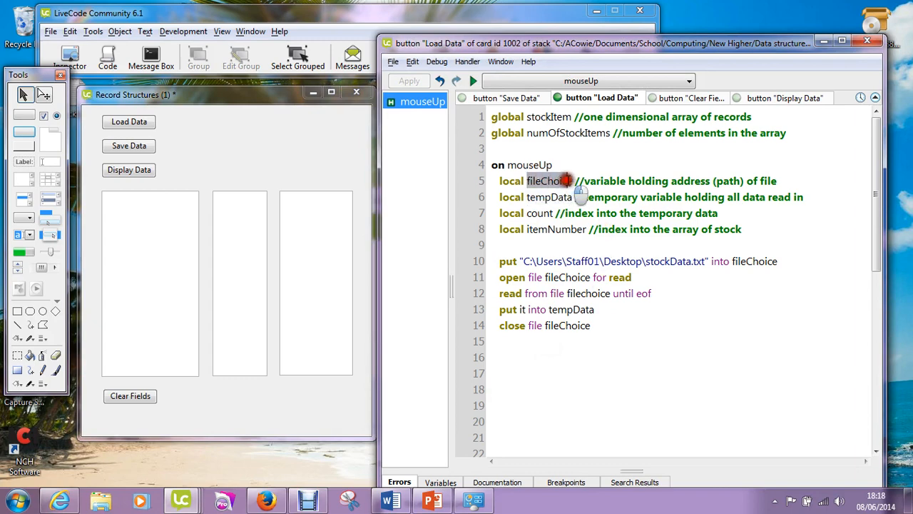
- Highlight the fileChoice variable in the script, then return to the Word stock-data diagrams
double_click(548, 180)
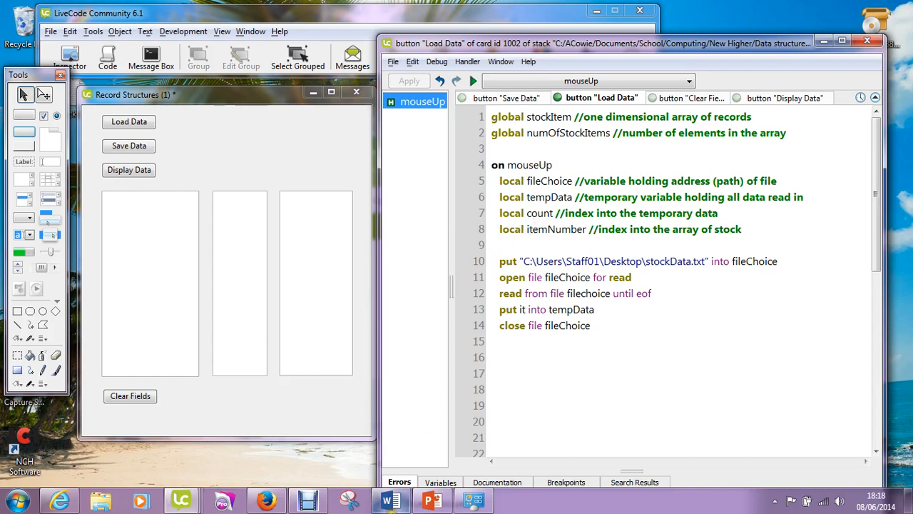
click(391, 499)
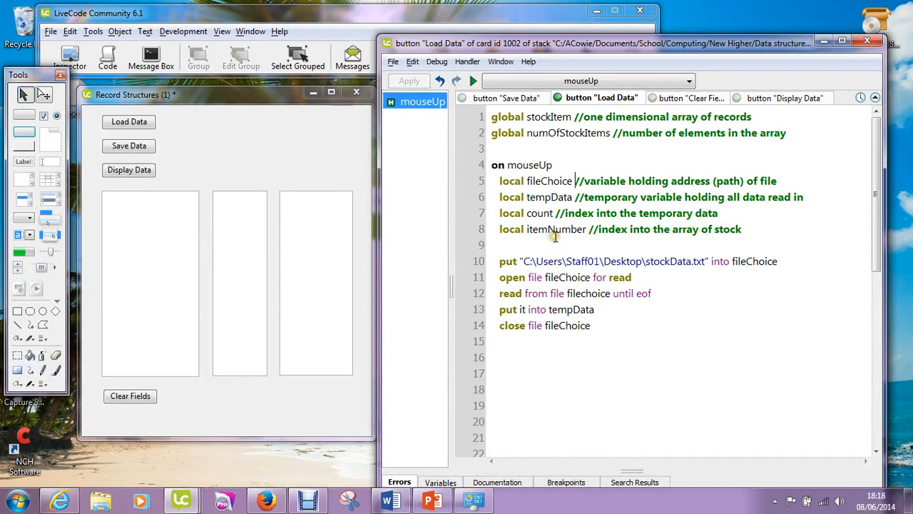
mouse_move(625, 240)
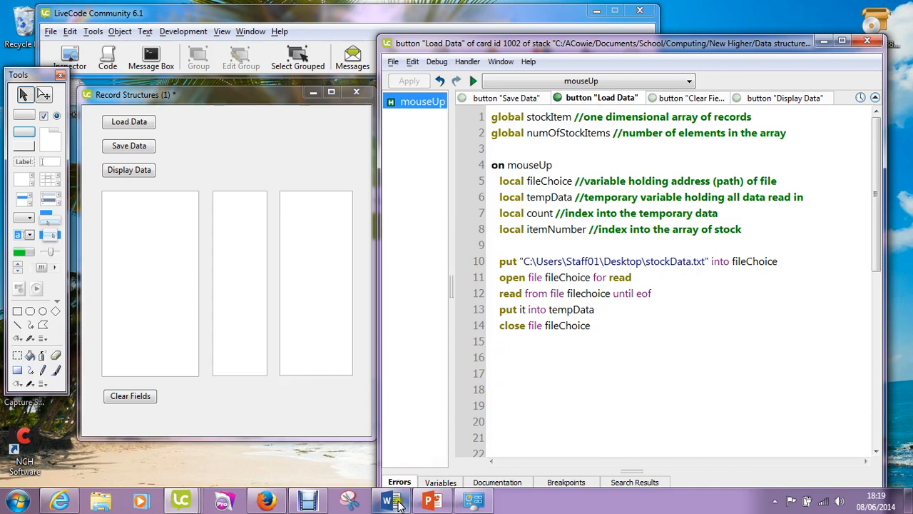
click(391, 499)
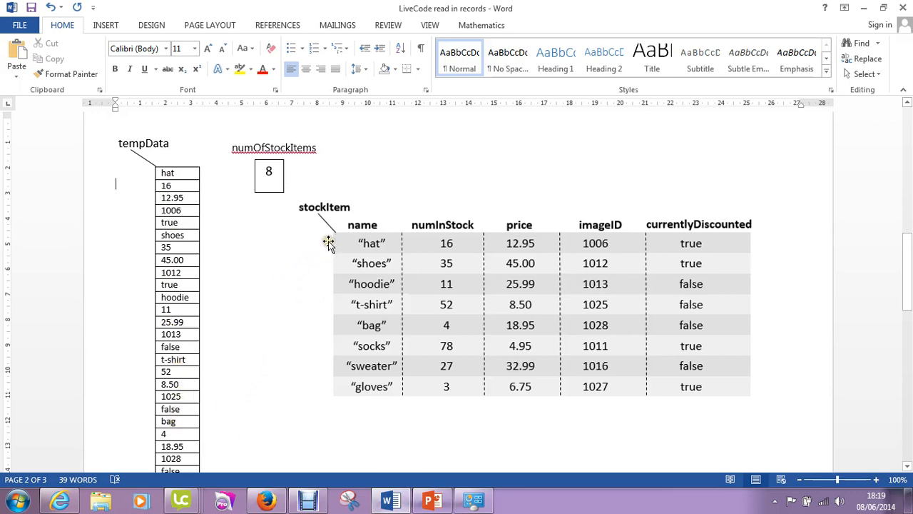
mouse_move(331, 289)
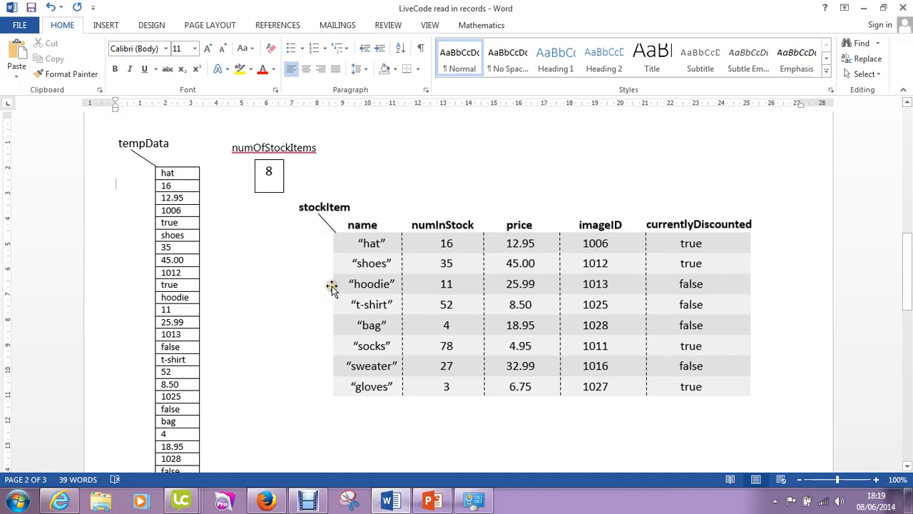
mouse_move(332, 397)
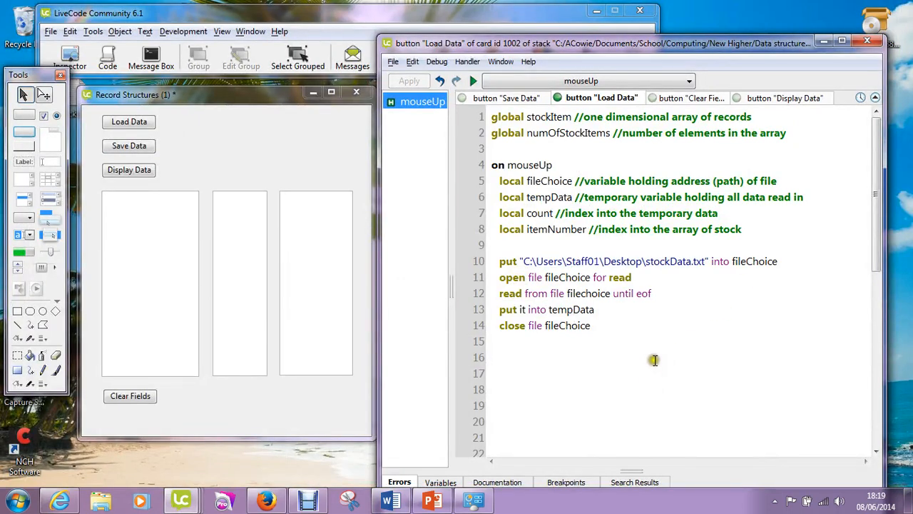
mouse_move(505, 279)
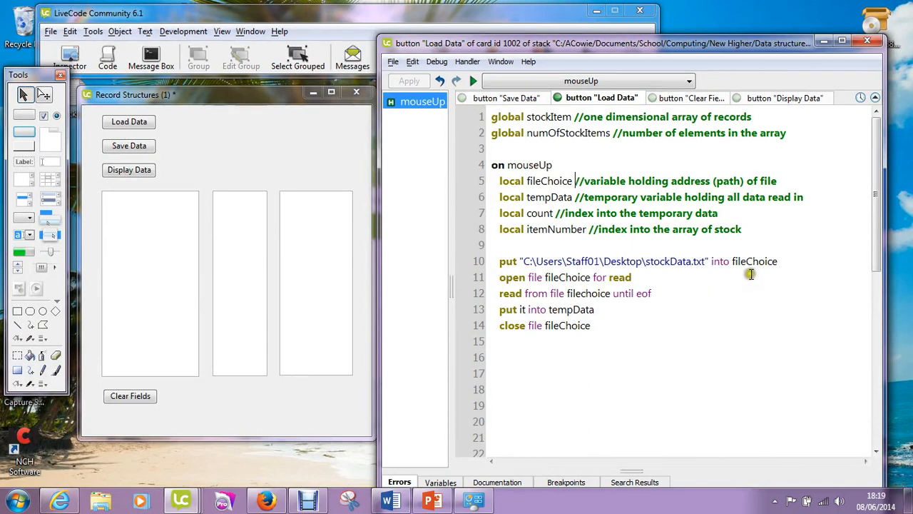
mouse_move(744, 274)
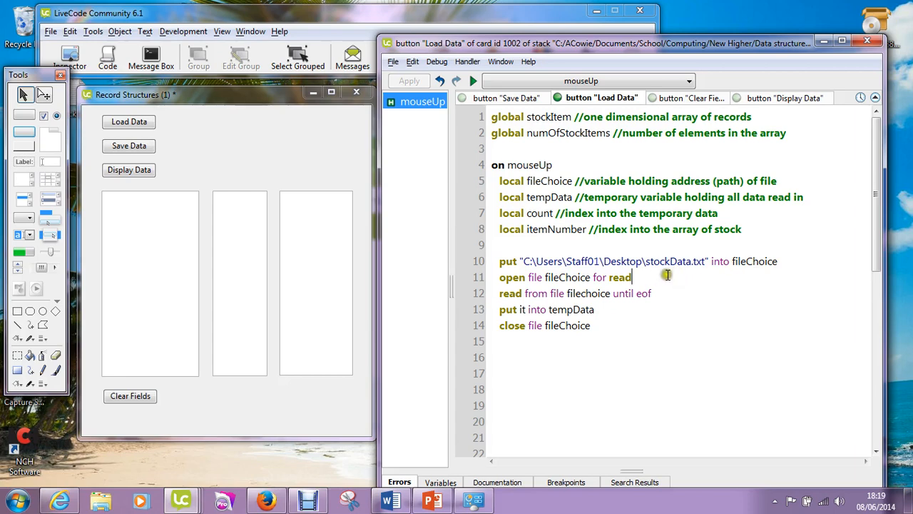
mouse_move(646, 277)
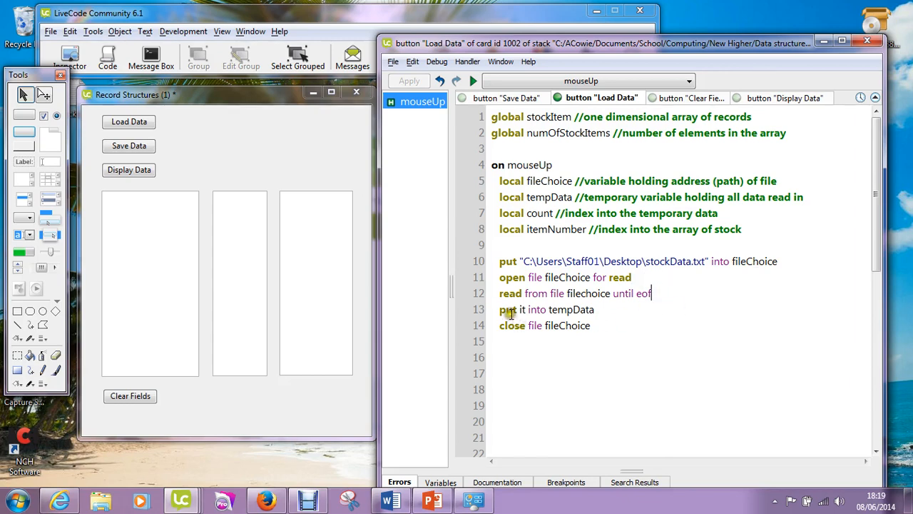
mouse_move(588, 306)
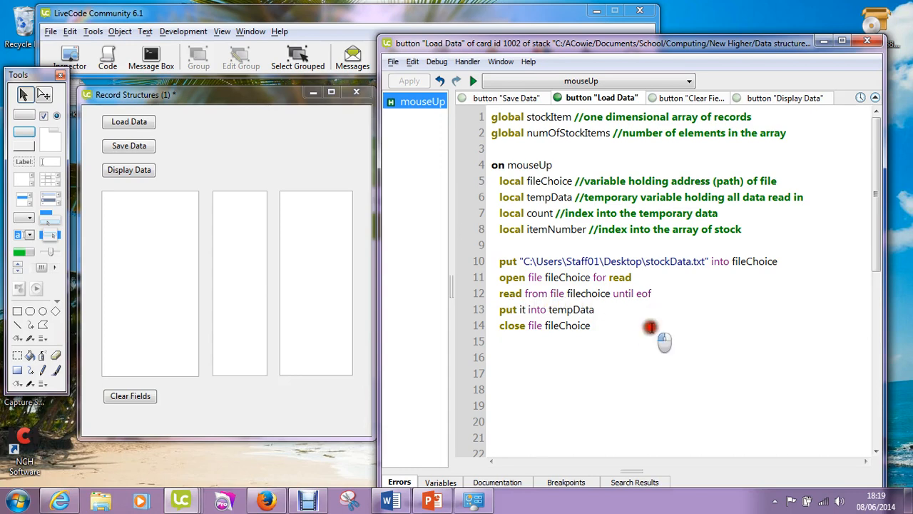
mouse_move(645, 309)
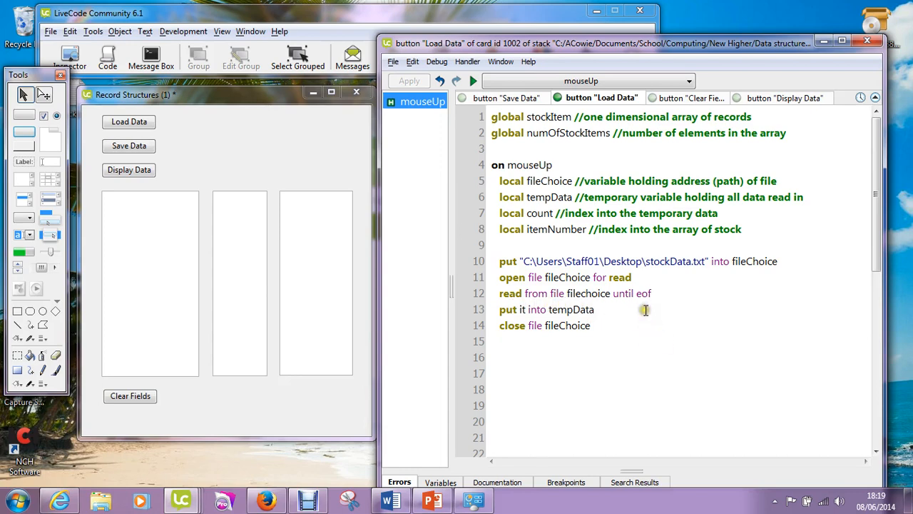
mouse_move(517, 332)
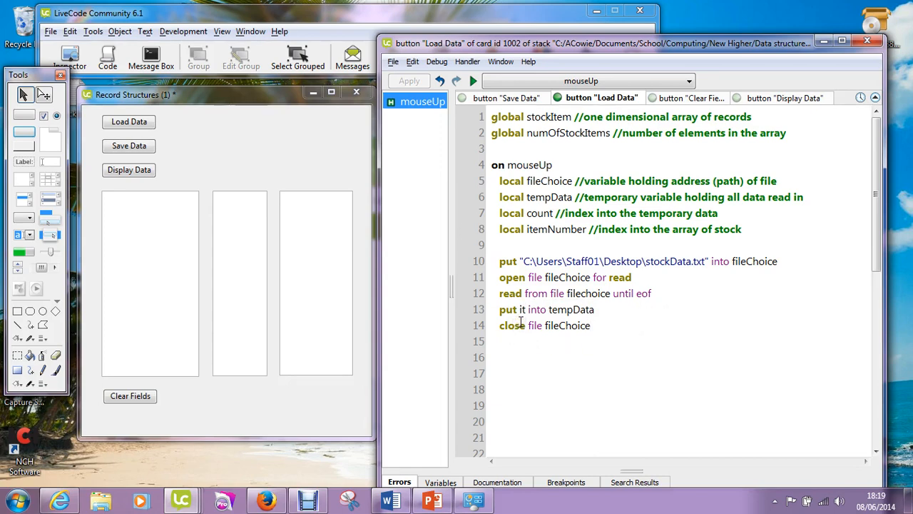
mouse_move(559, 326)
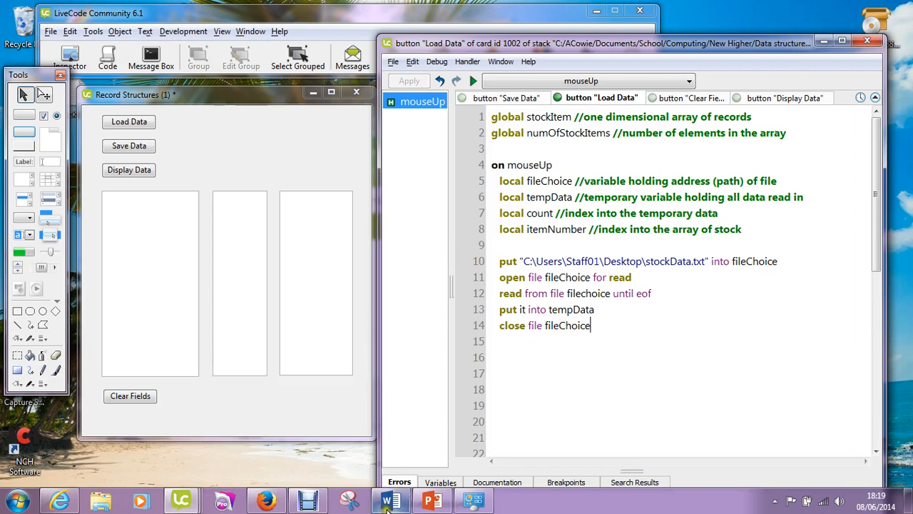
- Switch from the file-reading script to the Word page showing tempData's string
click(391, 499)
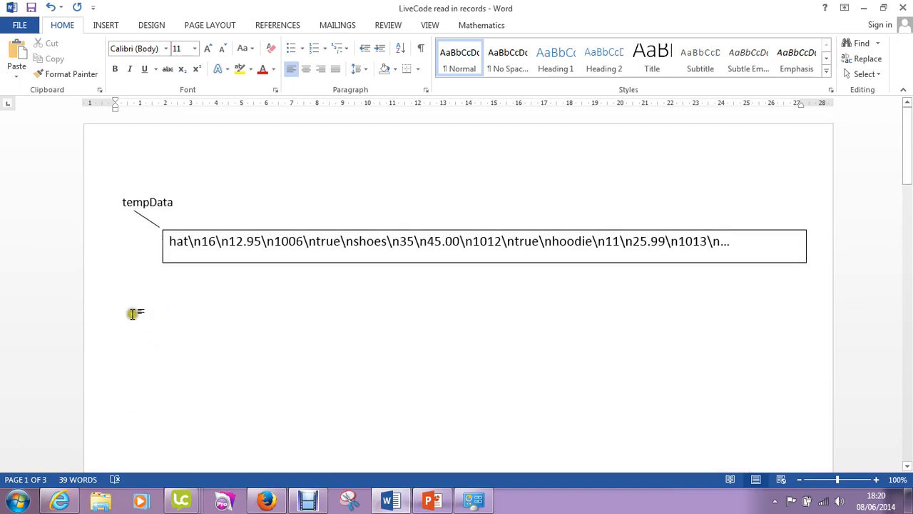
mouse_move(163, 217)
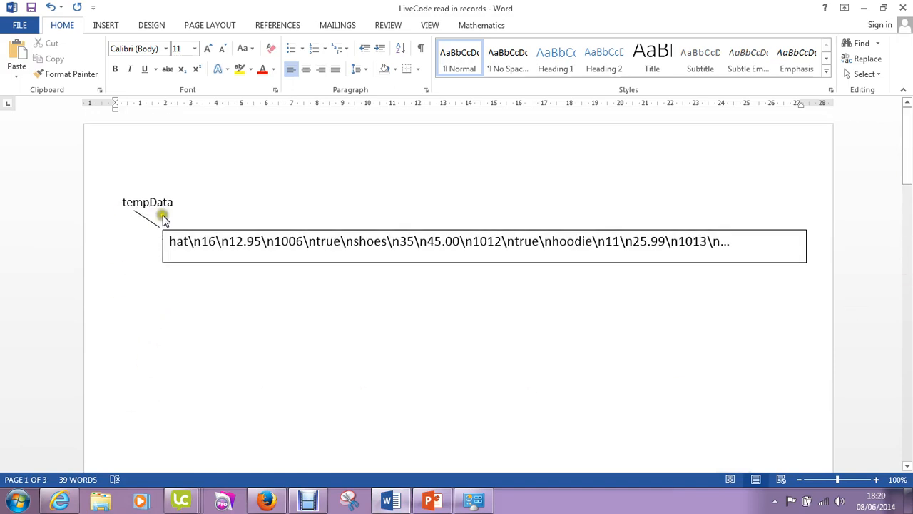
mouse_move(164, 215)
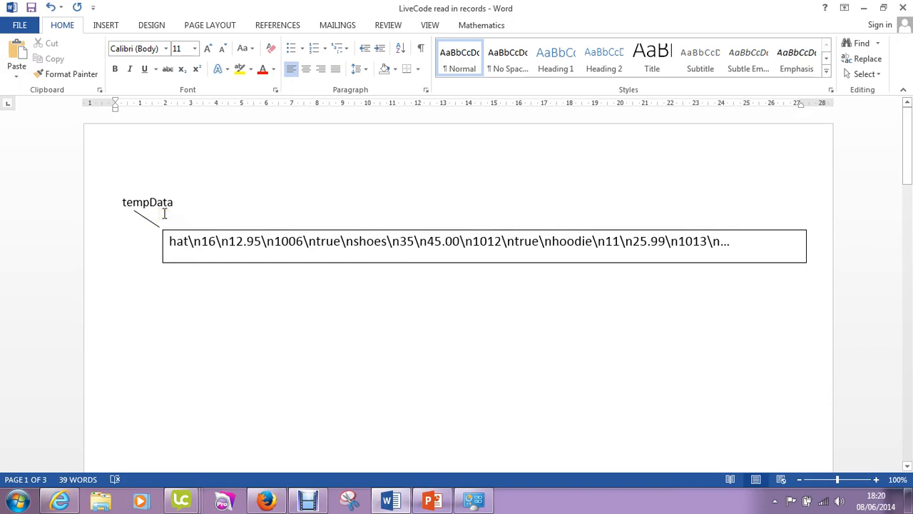
mouse_move(602, 436)
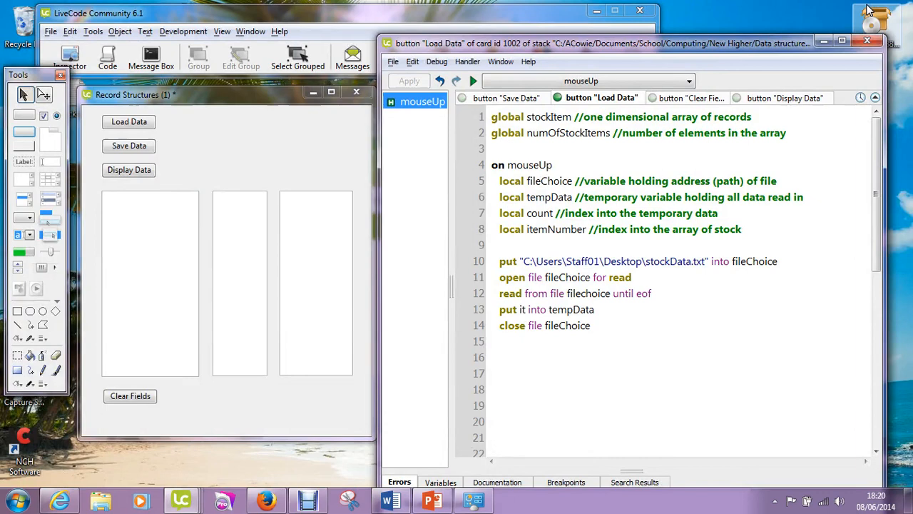
mouse_move(564, 316)
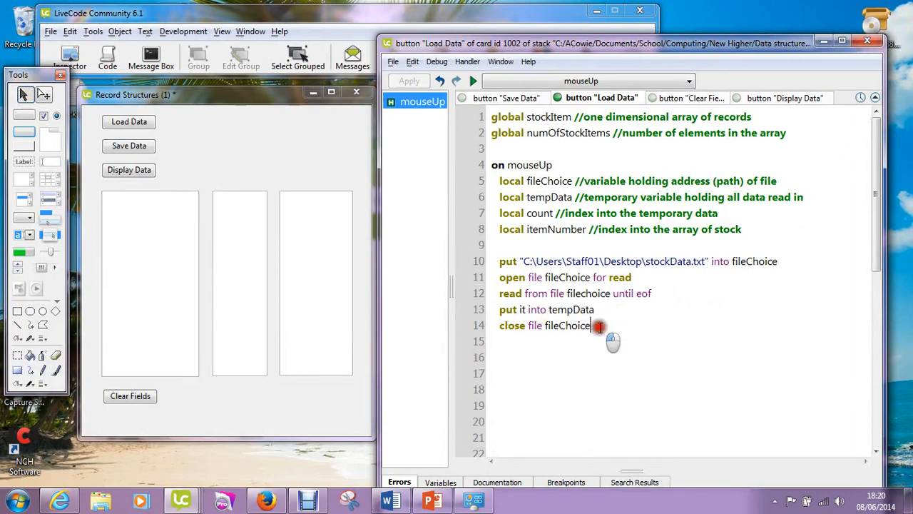
mouse_move(811, 288)
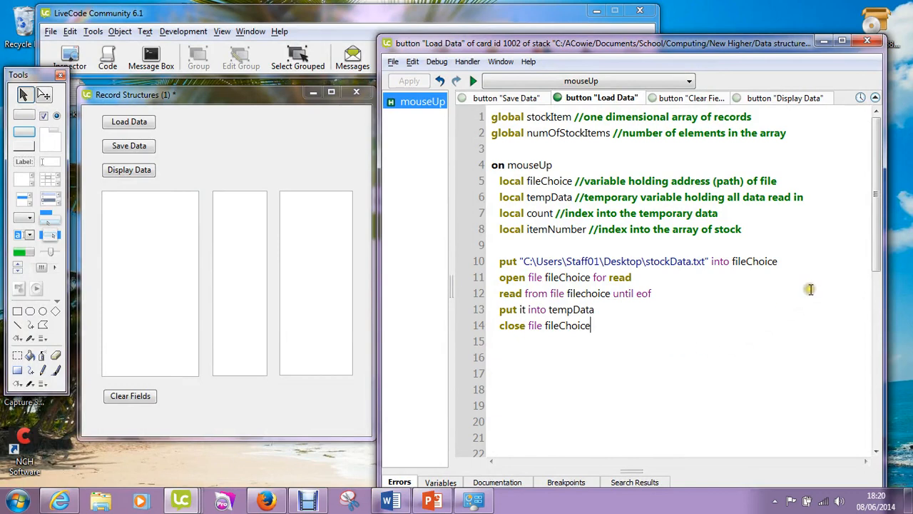
mouse_move(797, 257)
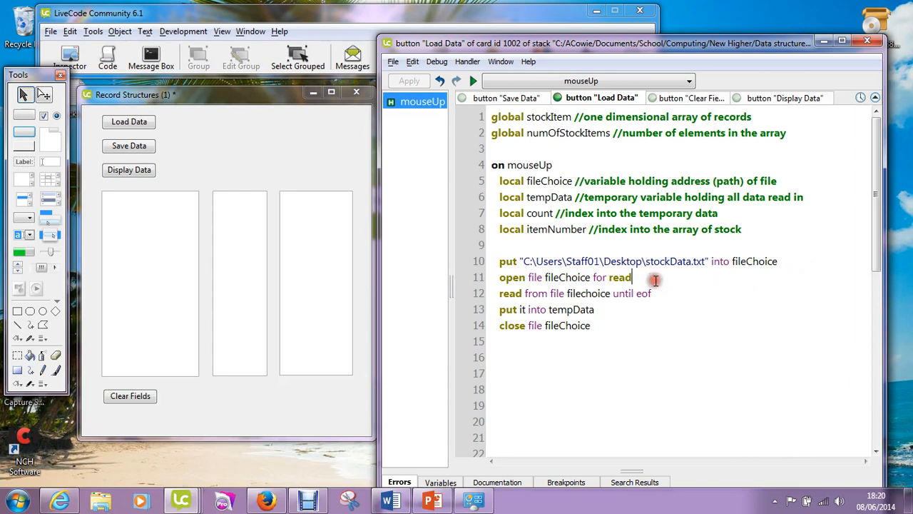
mouse_move(635, 320)
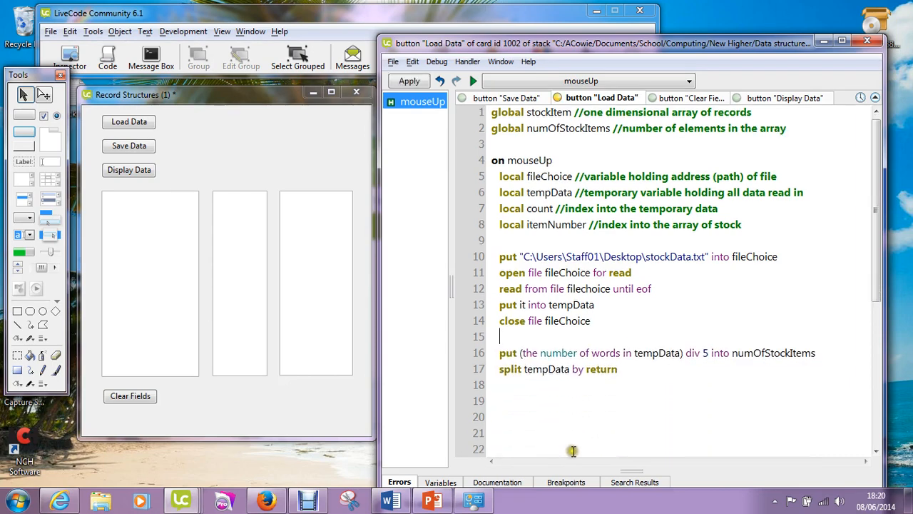
- Add a blank line below the split command, then return to the Word tempData notes
click(522, 397)
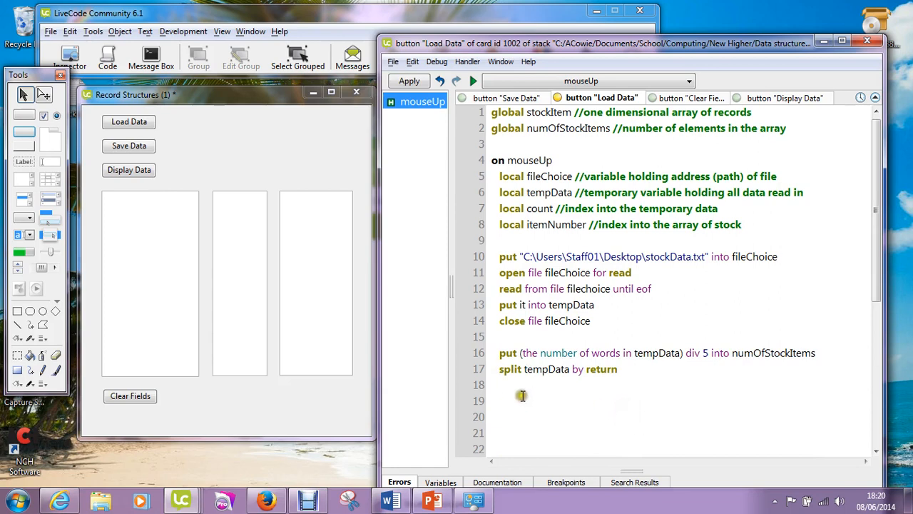
mouse_move(511, 368)
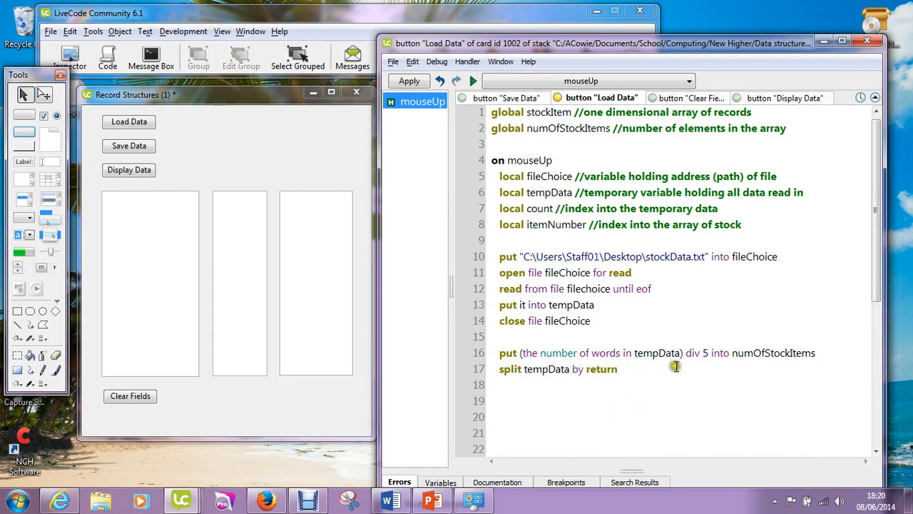
mouse_move(696, 368)
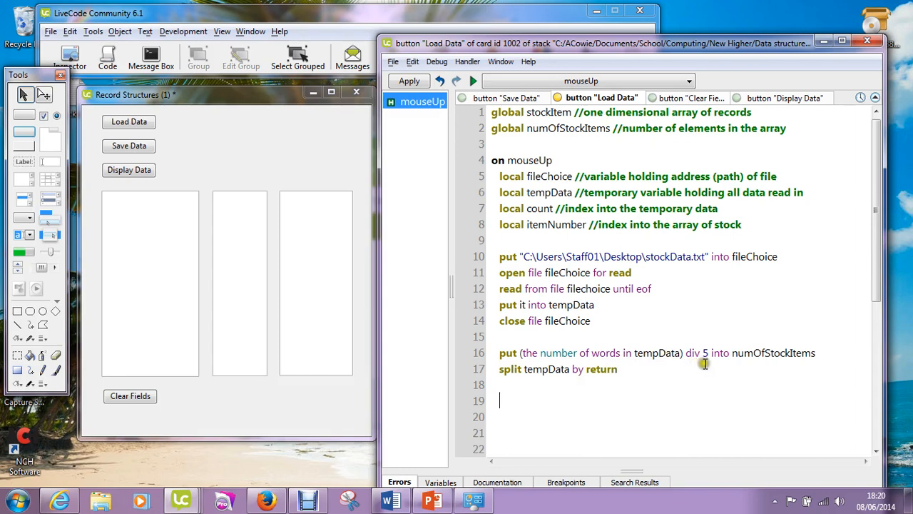
mouse_move(699, 374)
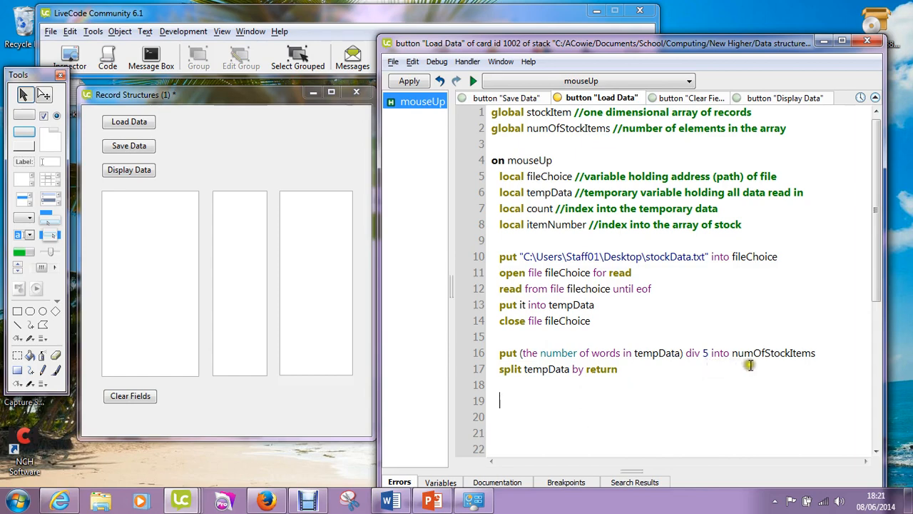
mouse_move(802, 362)
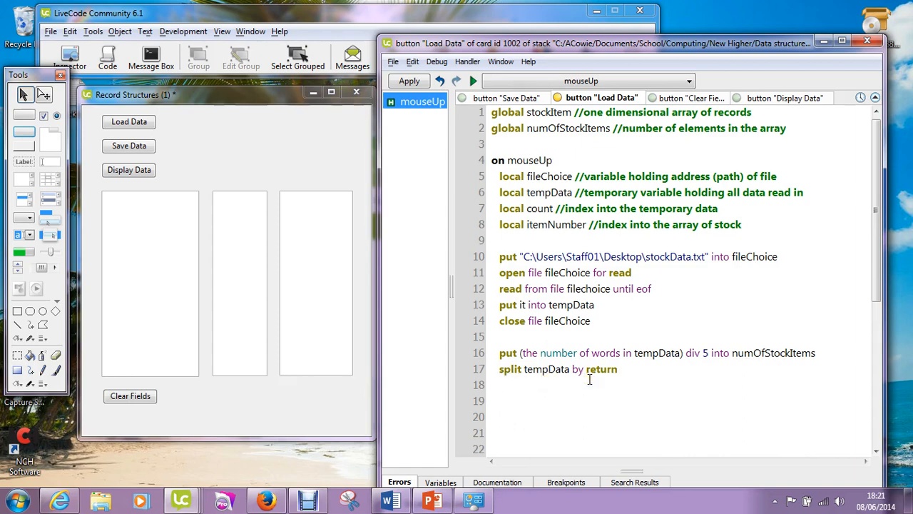
click(390, 500)
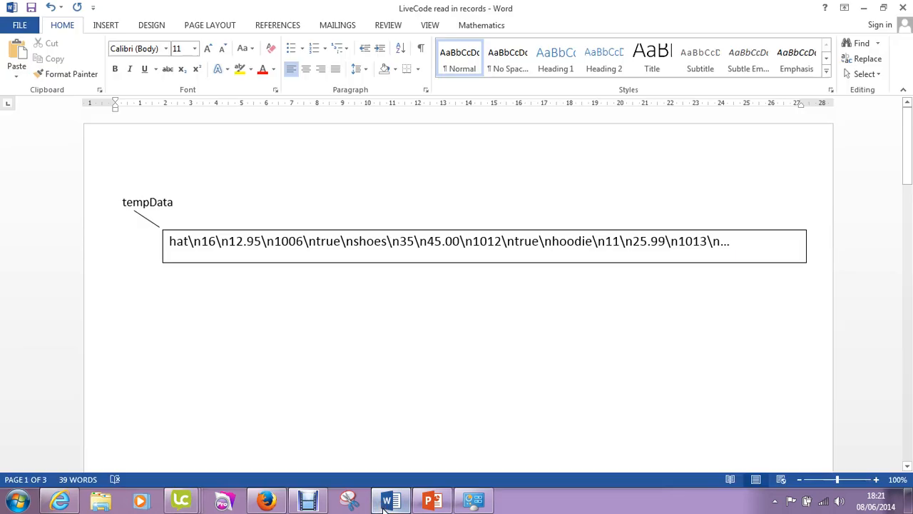
scroll(up, 3)
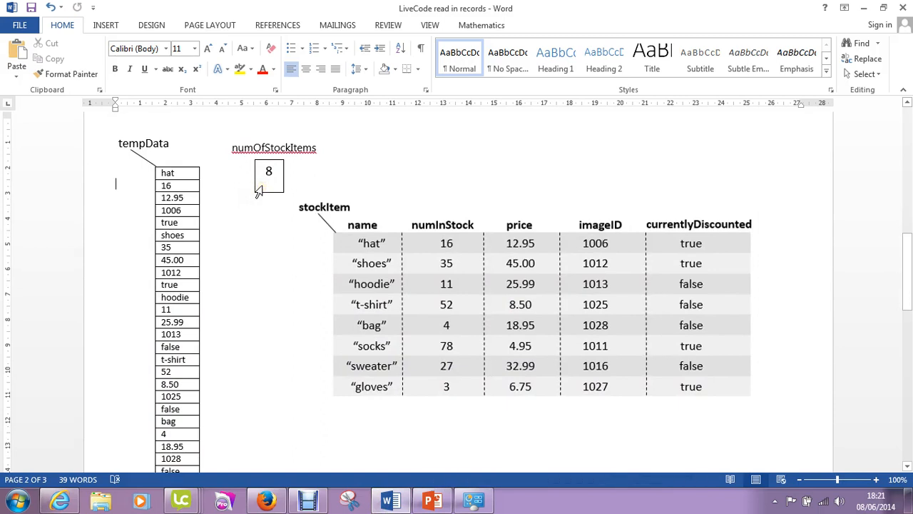
mouse_move(236, 208)
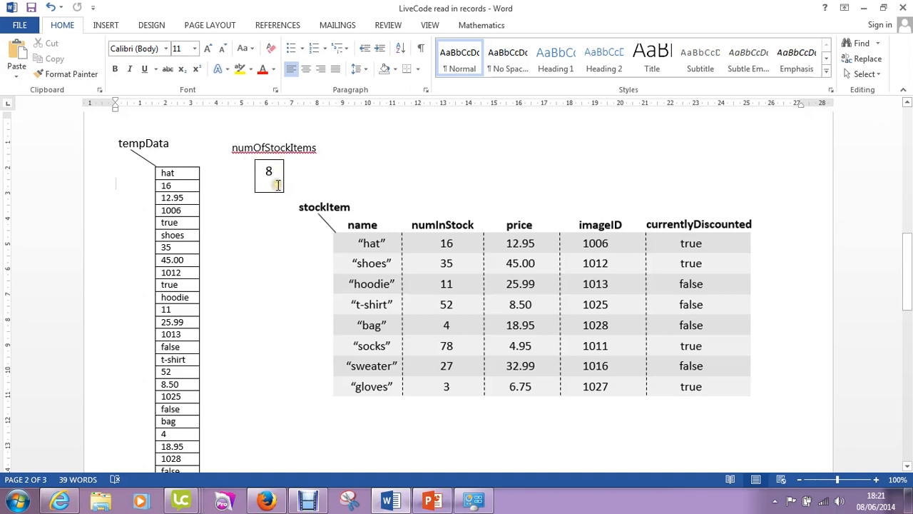
mouse_move(186, 141)
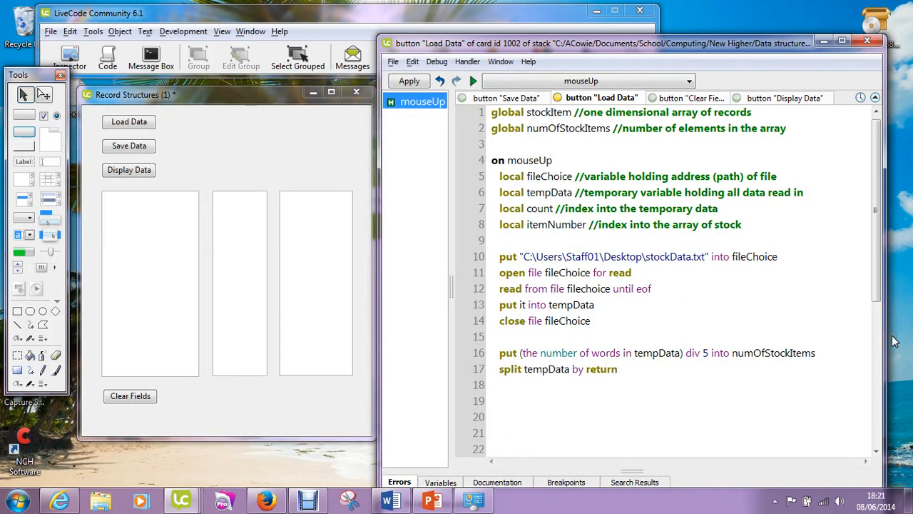
mouse_move(885, 358)
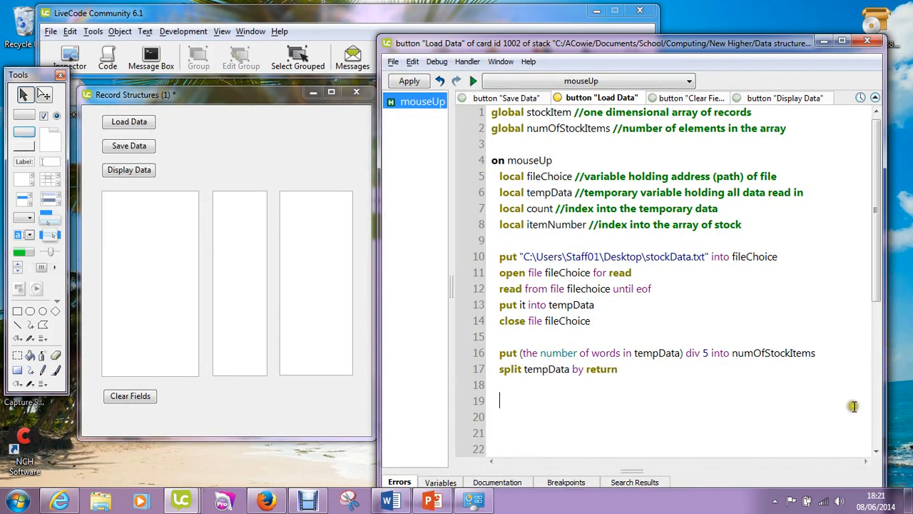
mouse_move(642, 414)
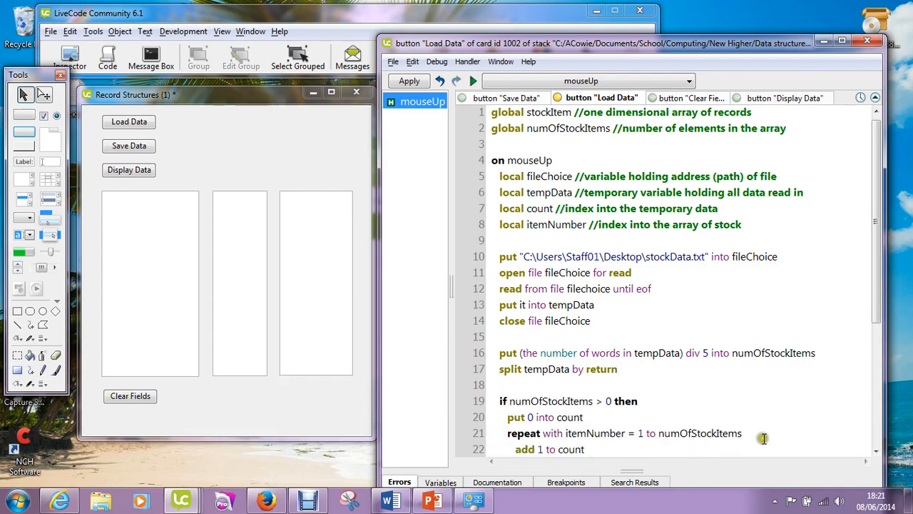
scroll(down, 3)
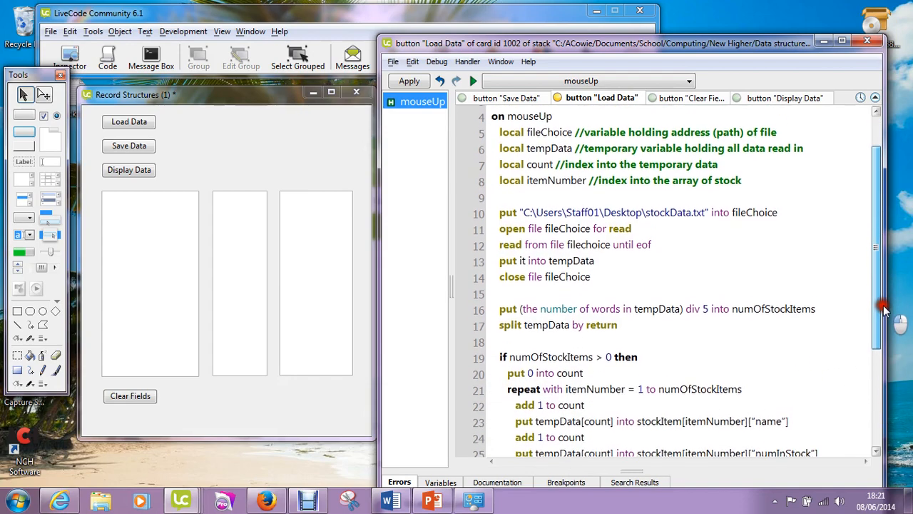
scroll(down, 3)
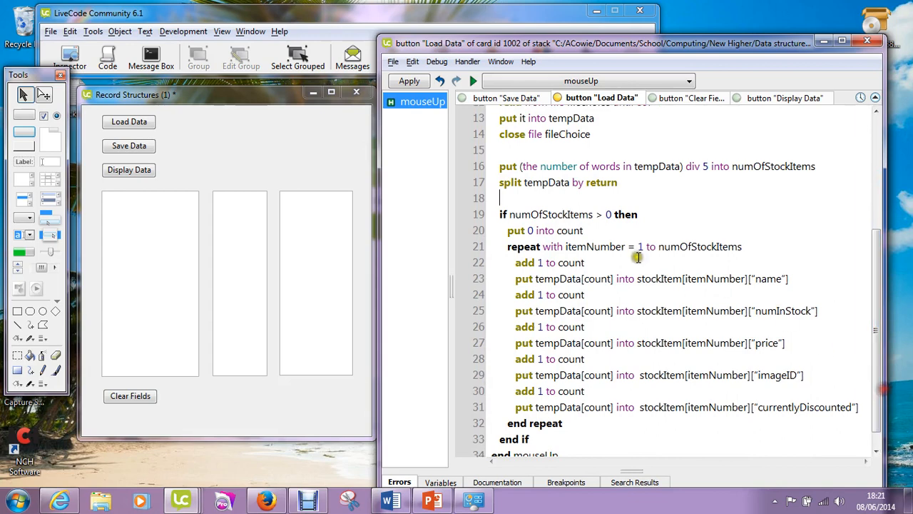
mouse_move(574, 230)
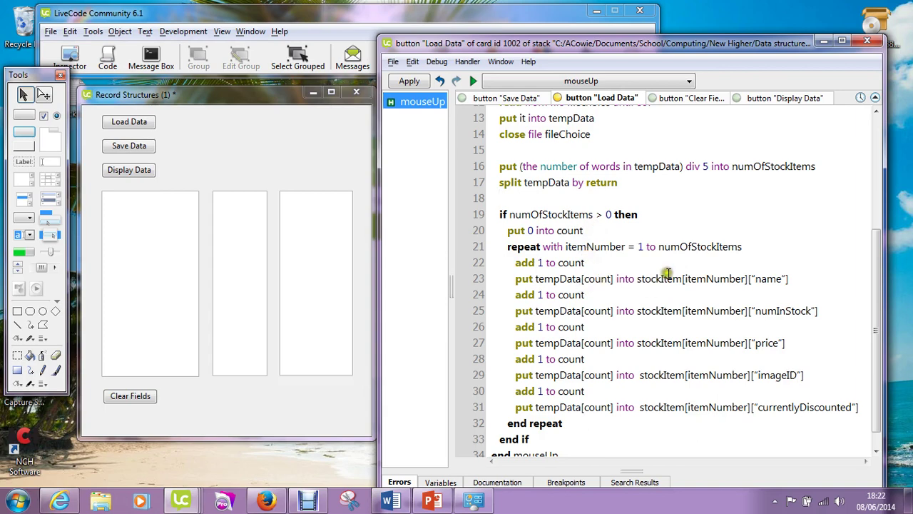
double_click(659, 278)
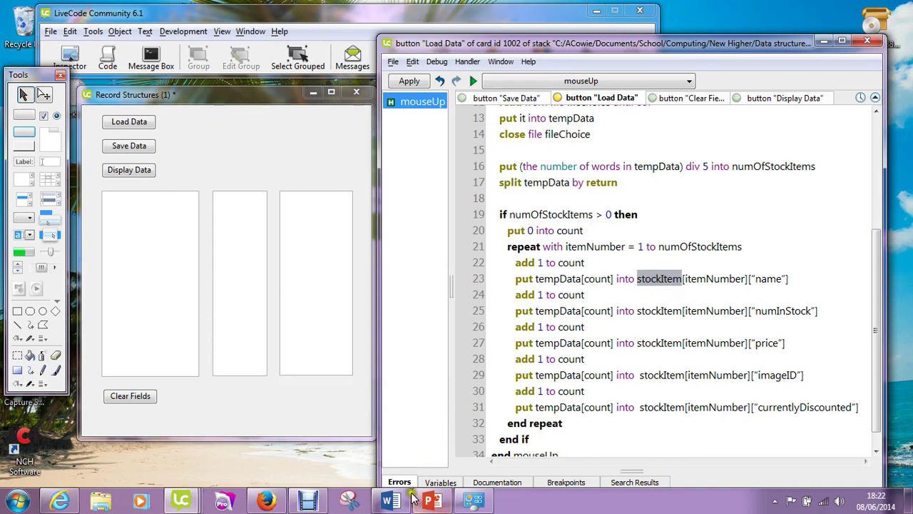
click(391, 500)
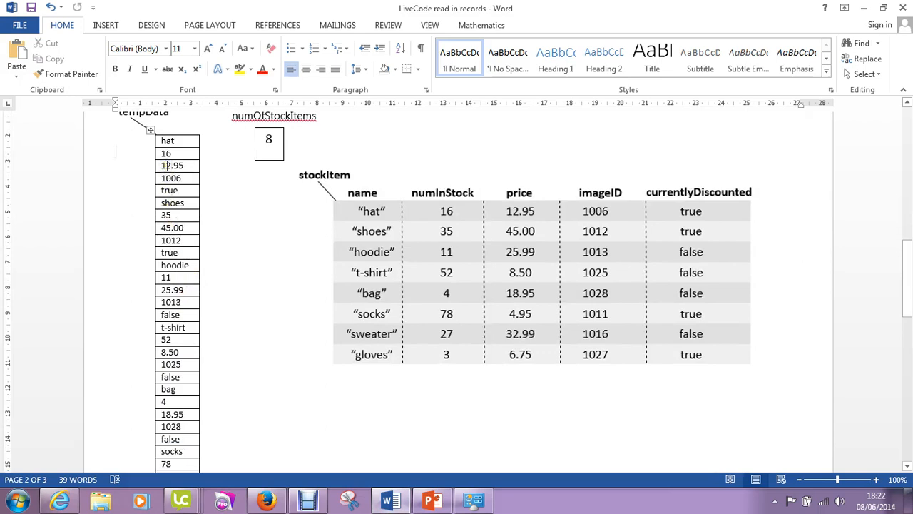
mouse_move(342, 185)
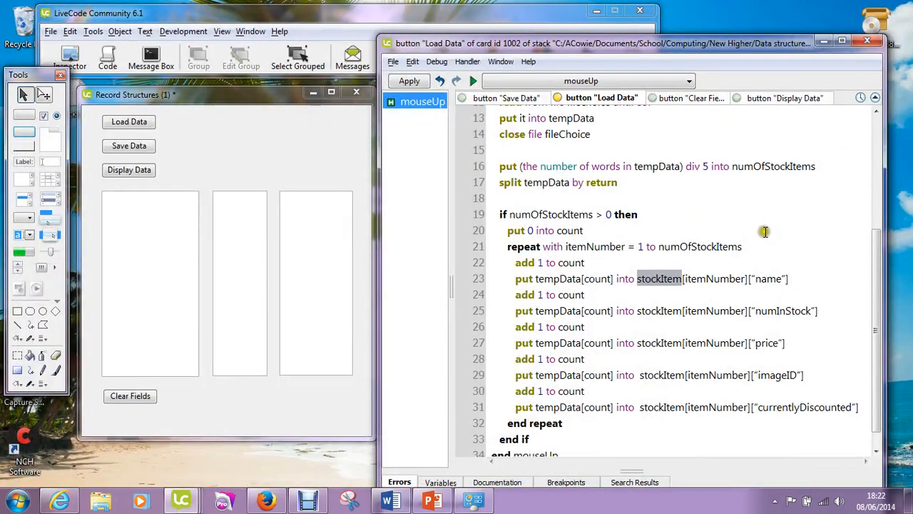
mouse_move(549, 240)
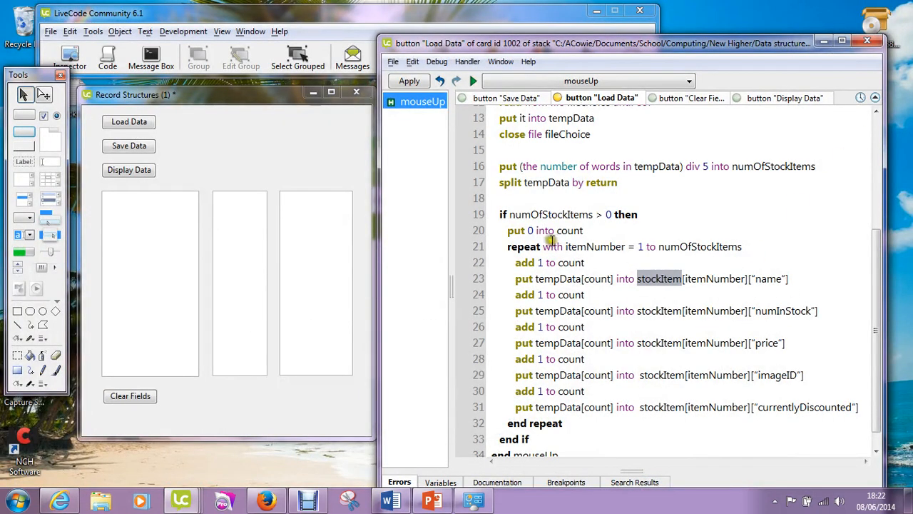
mouse_move(550, 214)
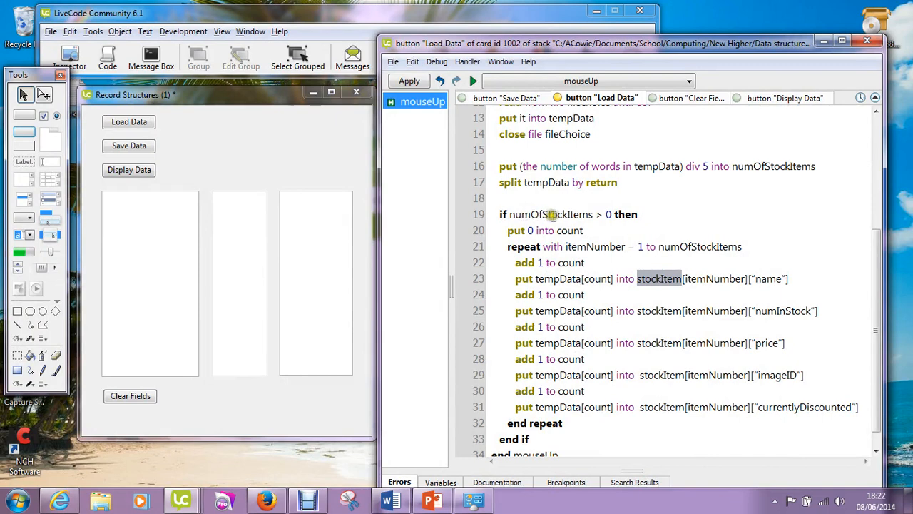
mouse_move(606, 225)
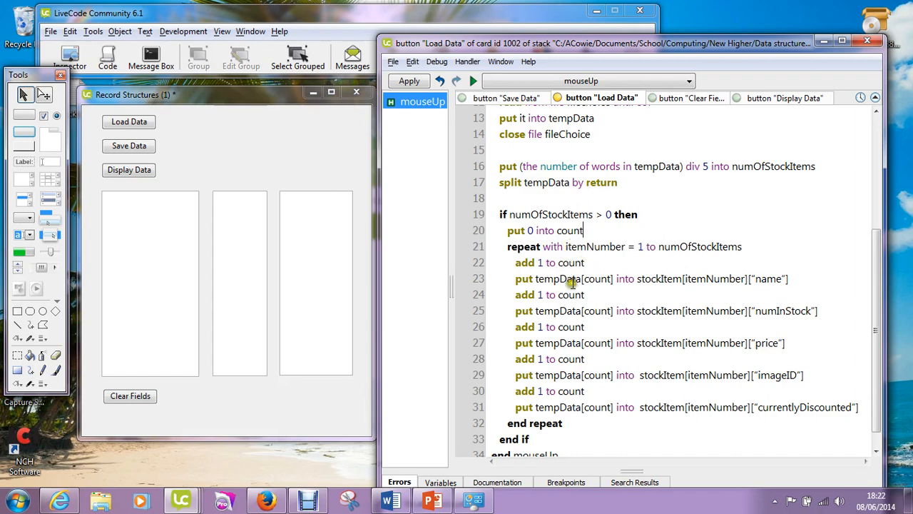
mouse_move(590, 363)
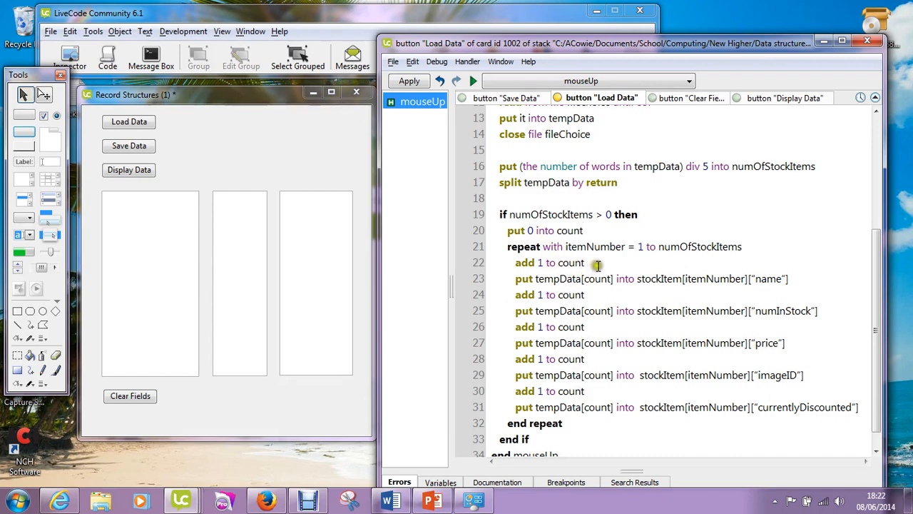
mouse_move(600, 262)
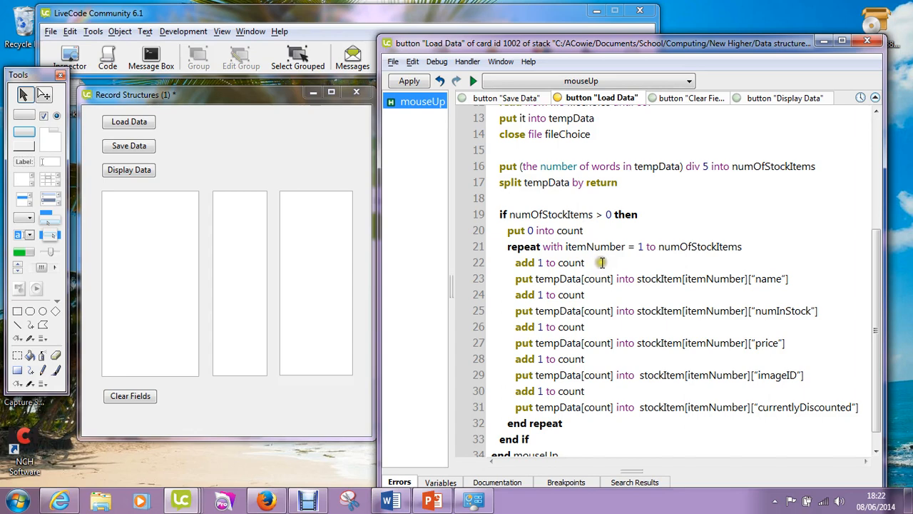
mouse_move(599, 266)
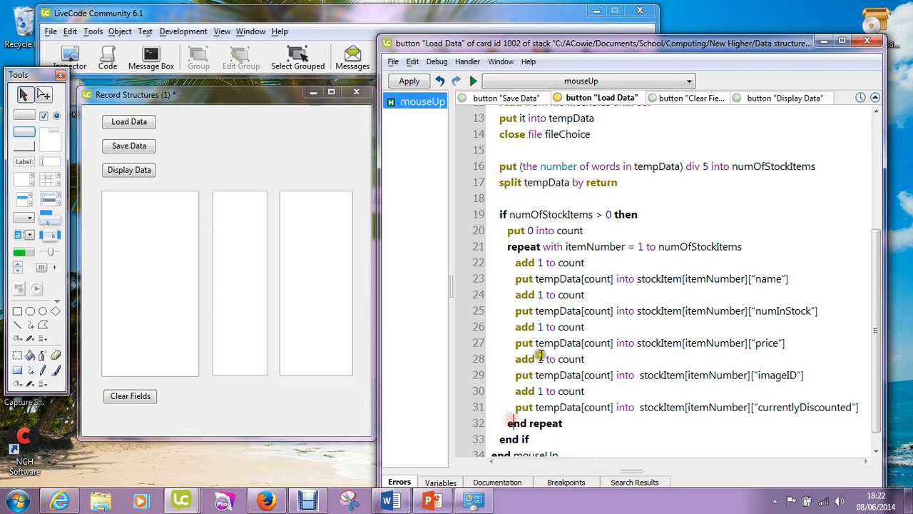
mouse_move(671, 254)
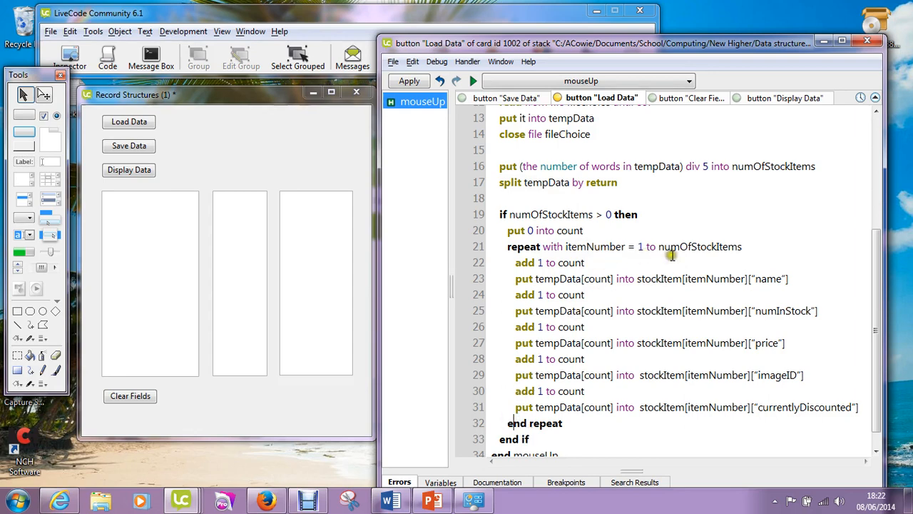
mouse_move(659, 250)
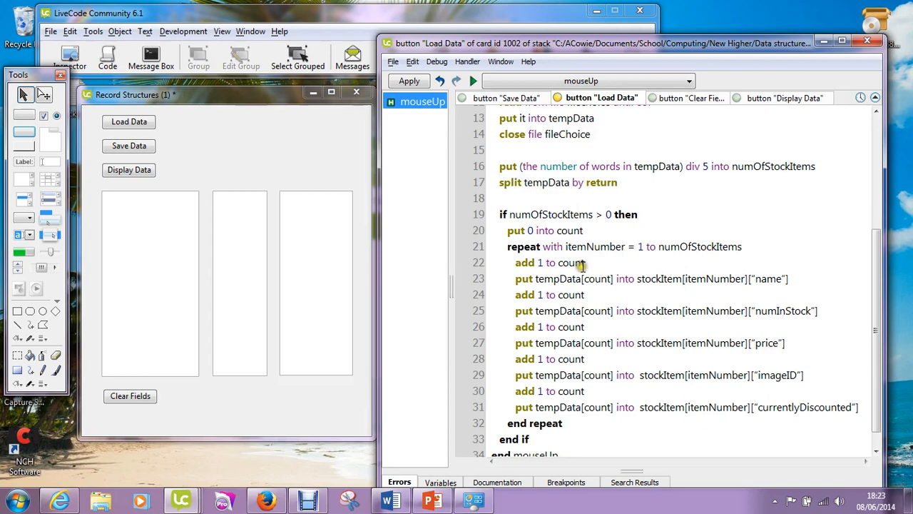
mouse_move(582, 285)
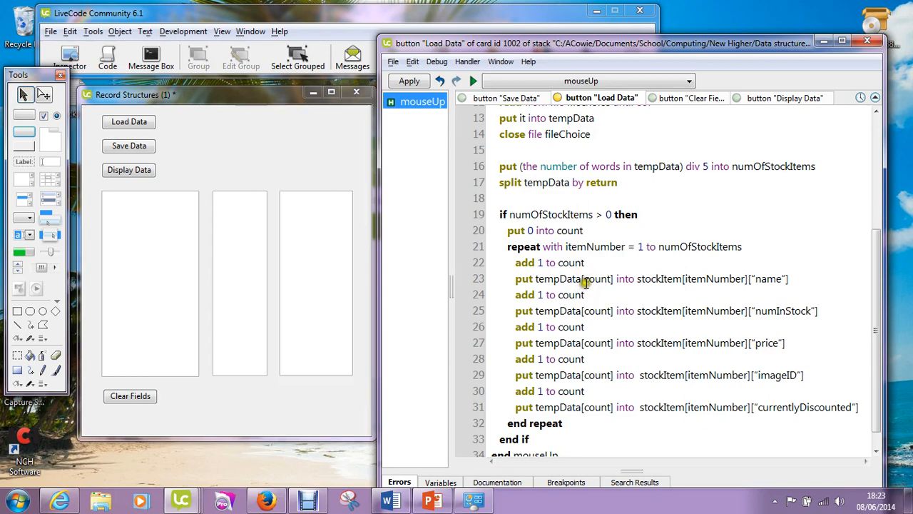
mouse_move(687, 280)
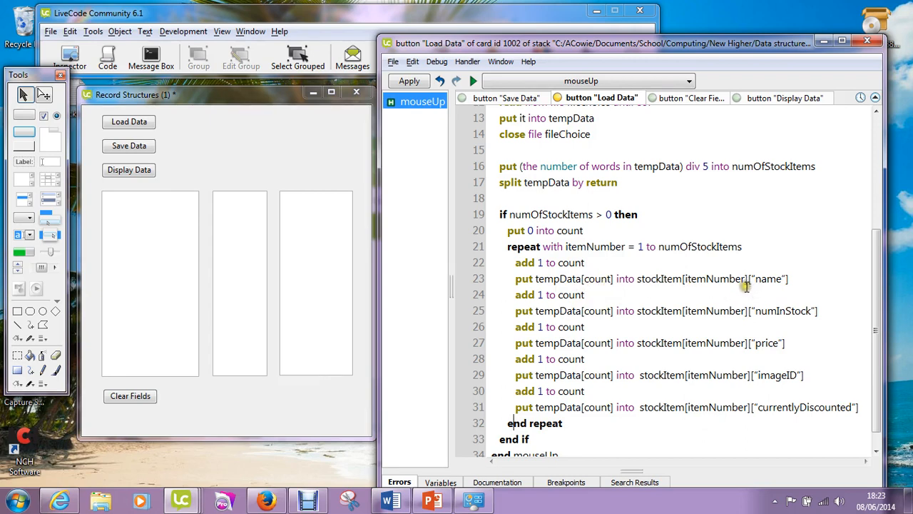
mouse_move(782, 291)
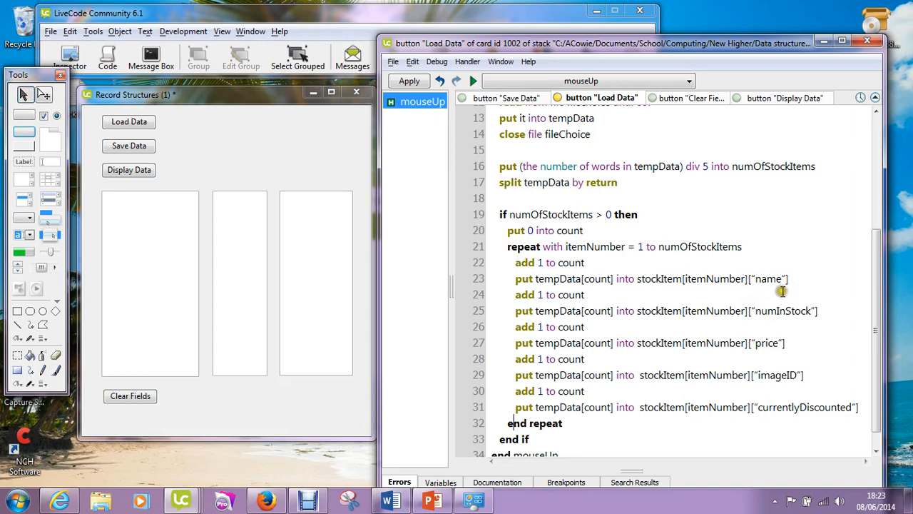
mouse_move(750, 282)
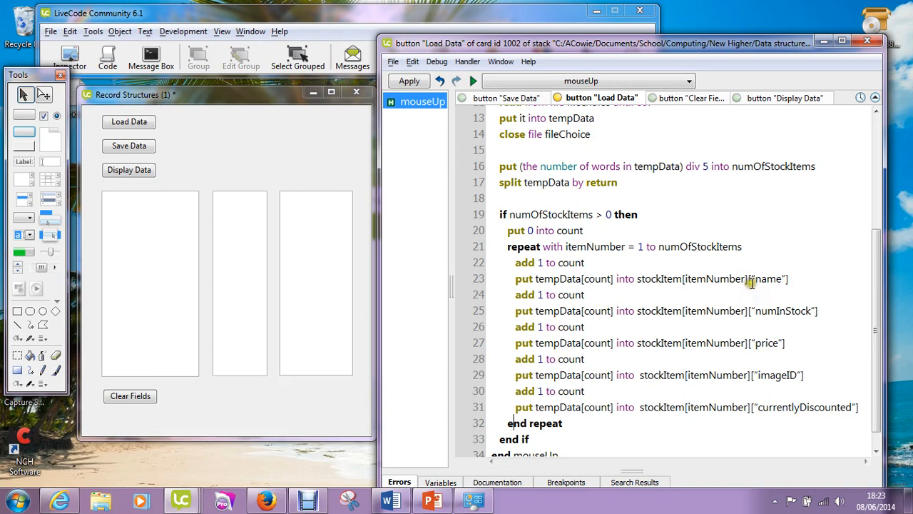
mouse_move(631, 307)
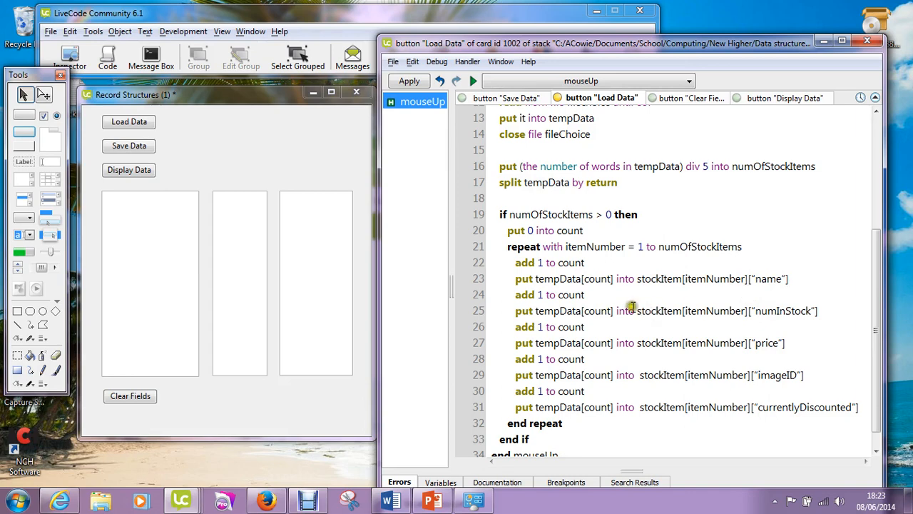
mouse_move(598, 296)
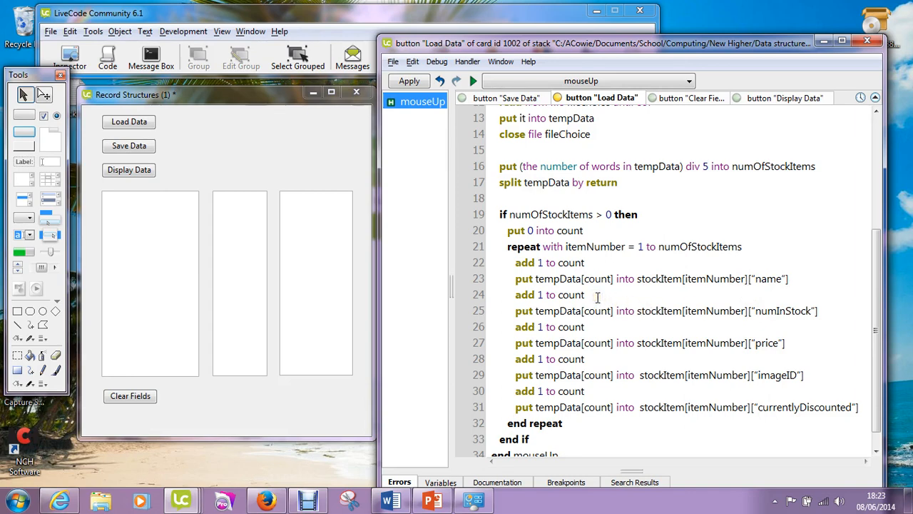
mouse_move(748, 320)
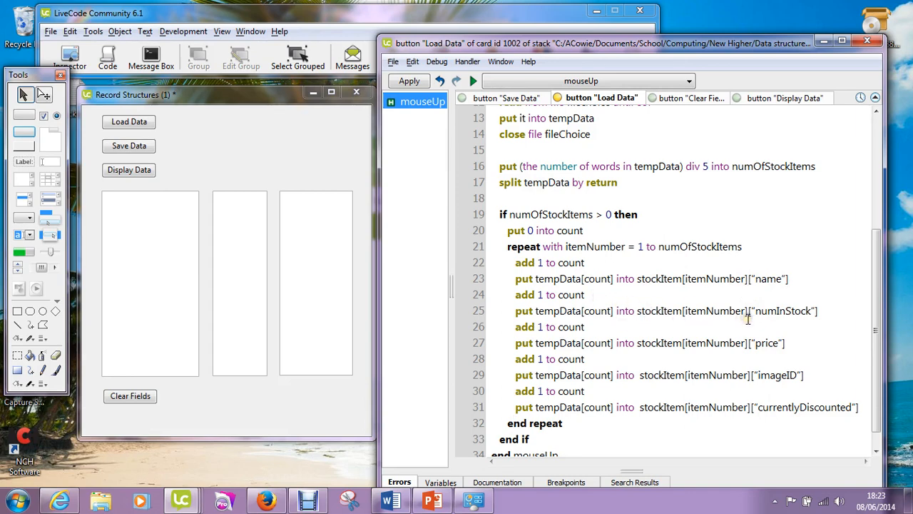
mouse_move(605, 334)
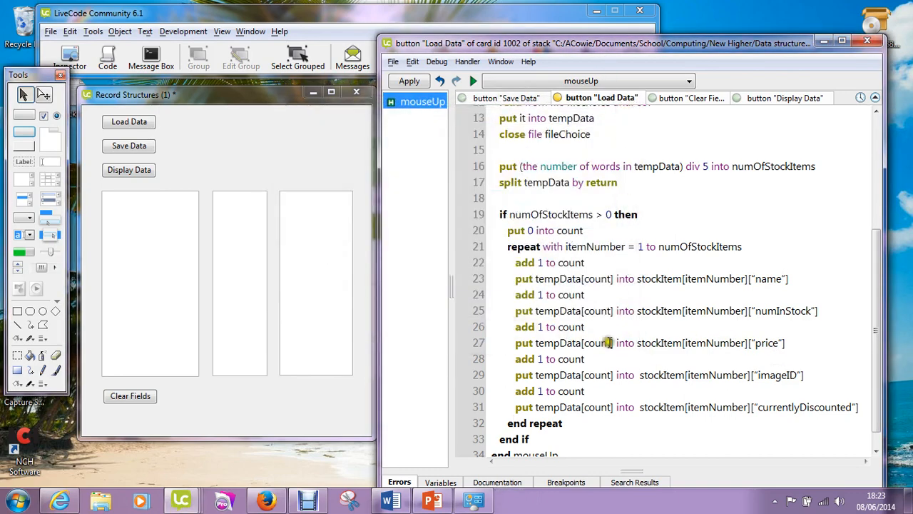
mouse_move(593, 394)
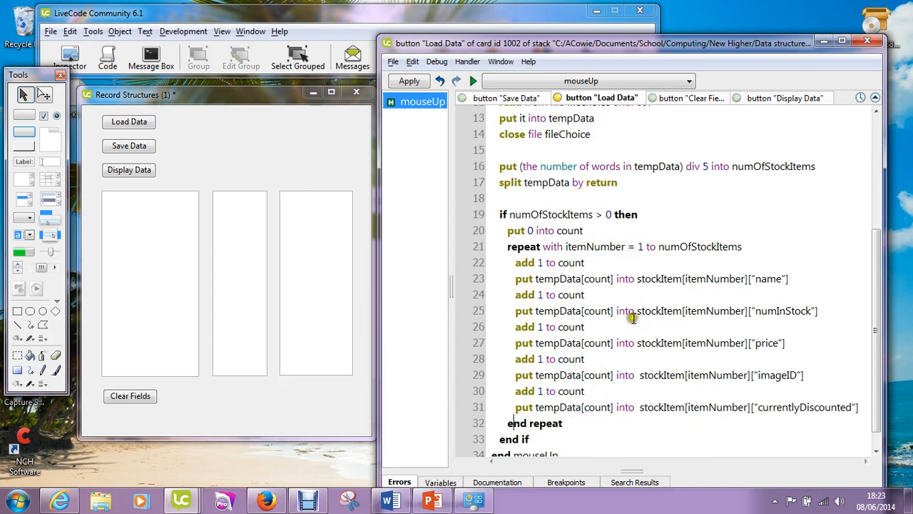
mouse_move(605, 422)
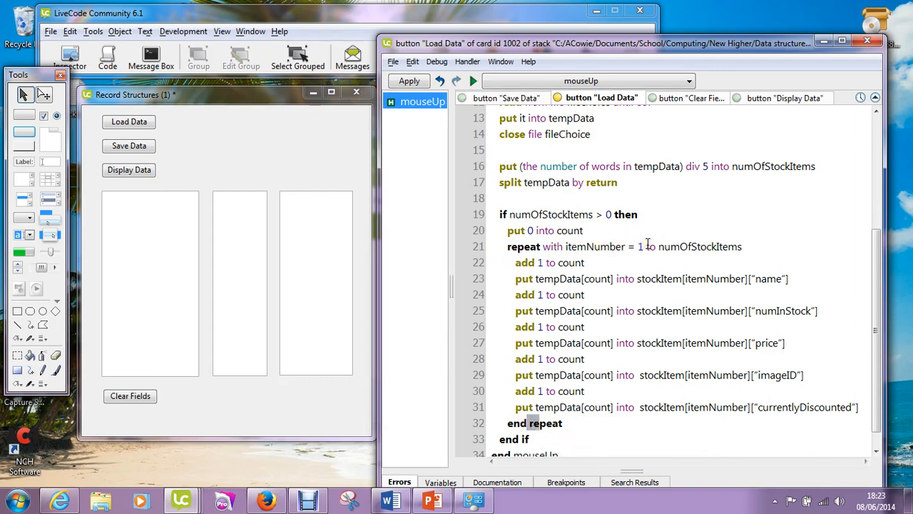
mouse_move(659, 288)
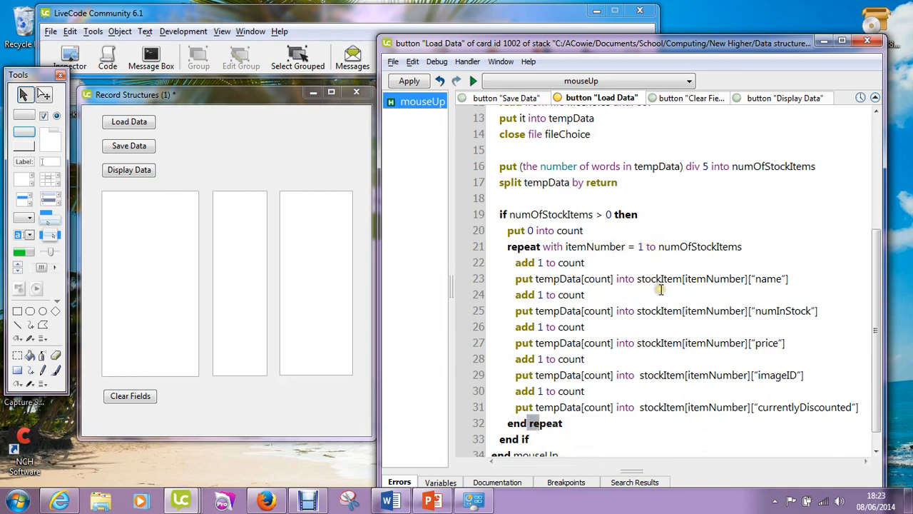
mouse_move(705, 391)
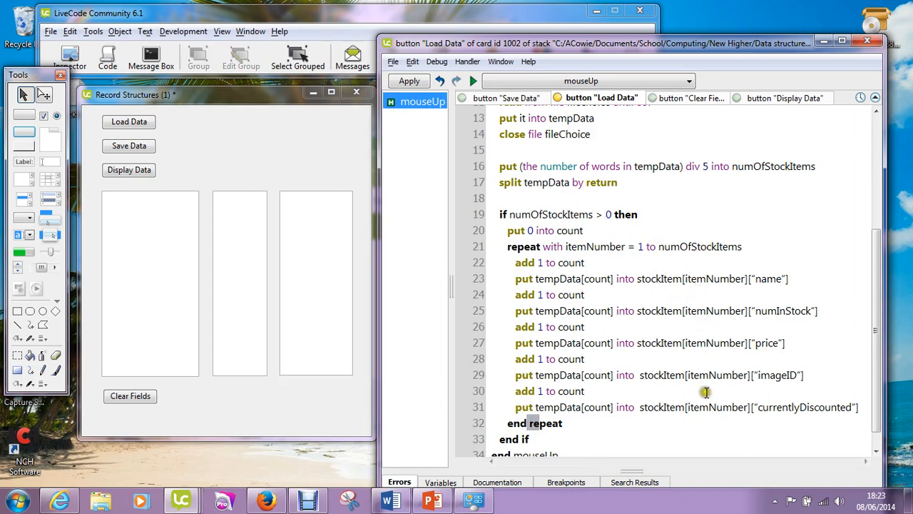
mouse_move(705, 255)
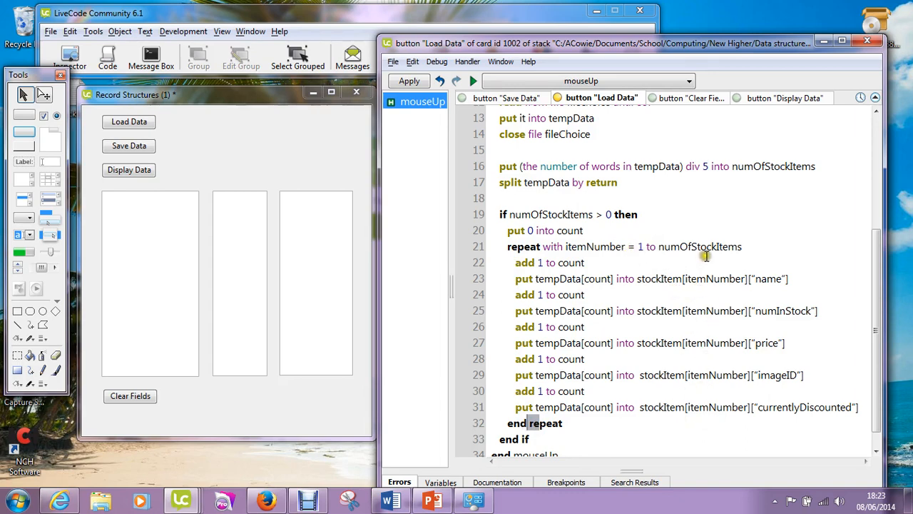
scroll(down, 3)
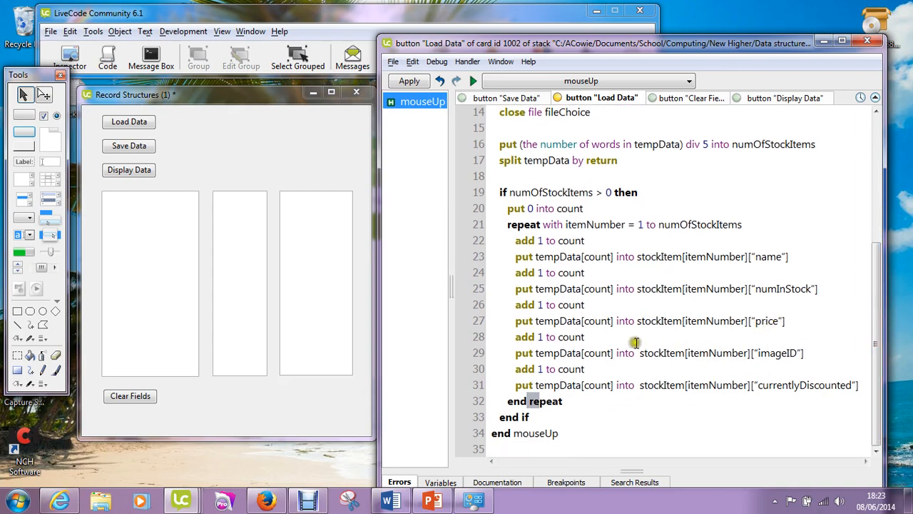
mouse_move(445, 242)
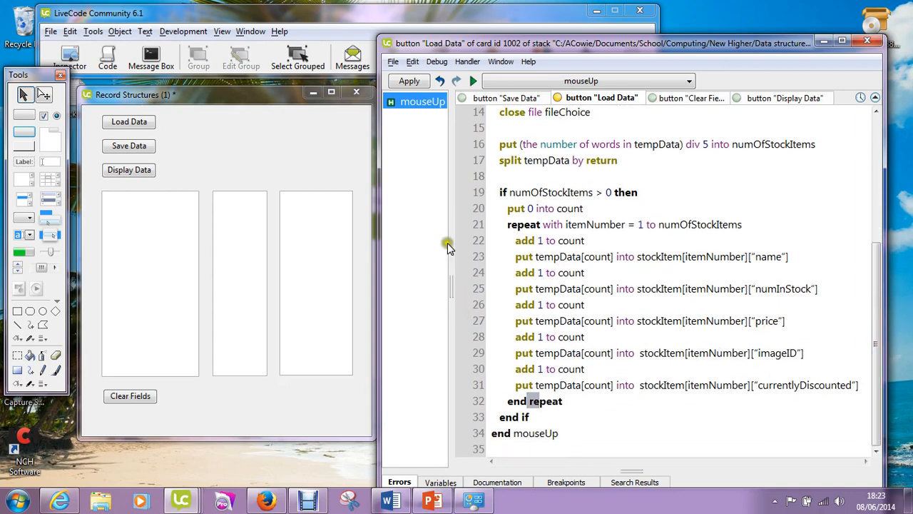
mouse_move(86, 291)
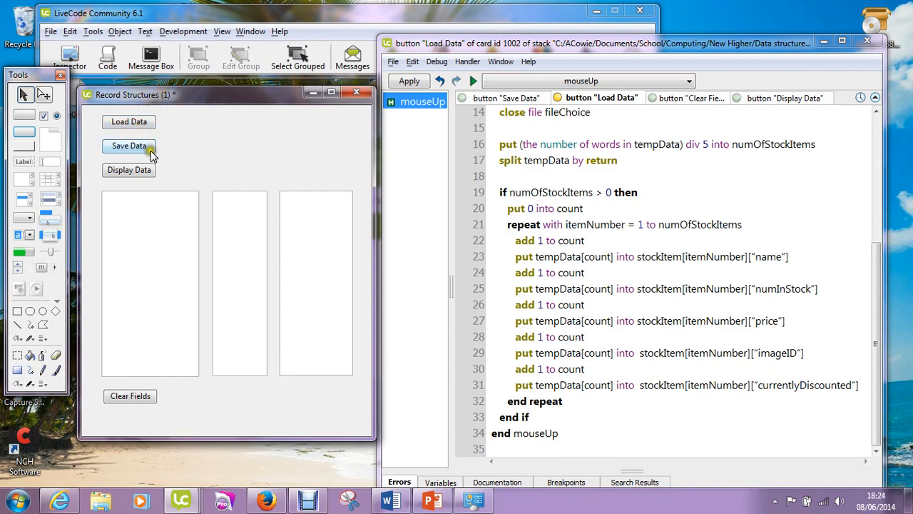
mouse_move(128, 170)
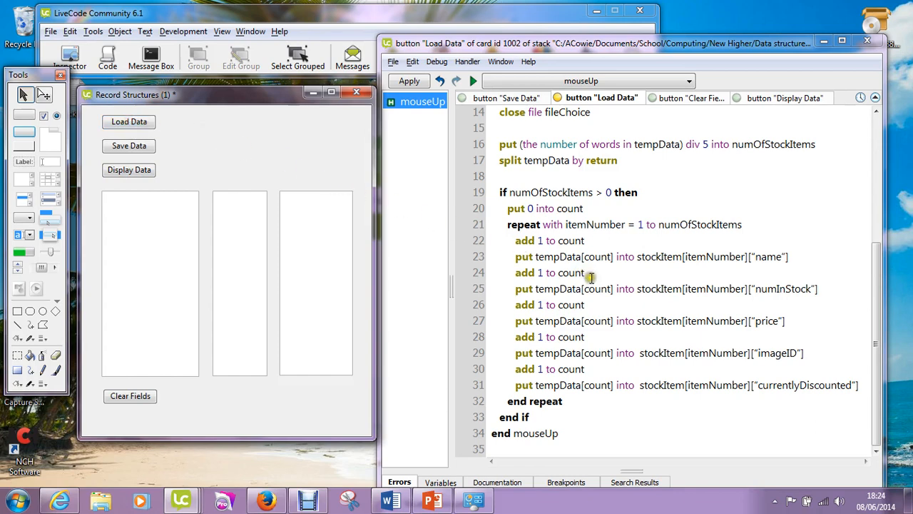
mouse_move(649, 271)
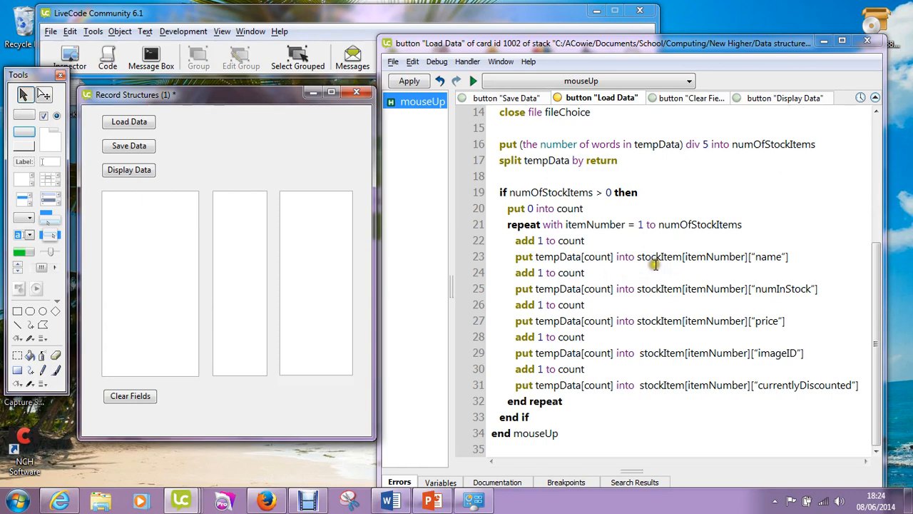
mouse_move(654, 272)
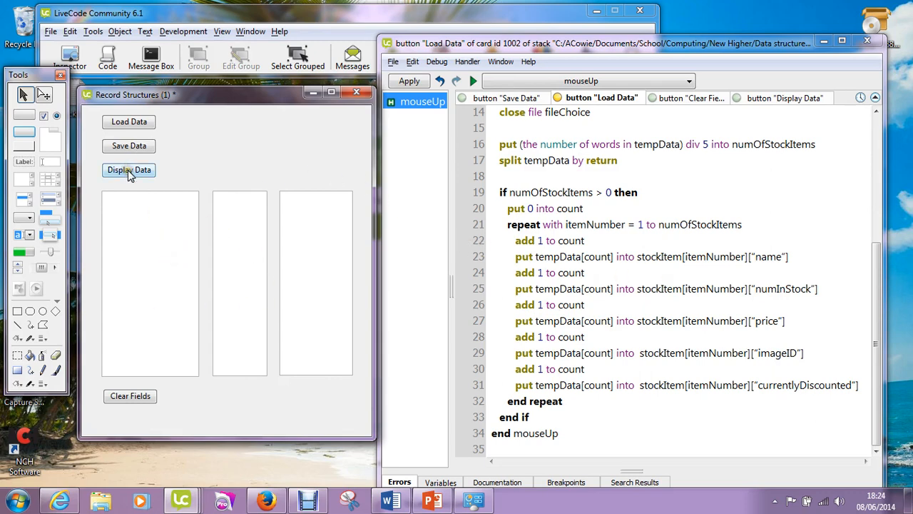
- Run Display Data to fill the fields with eight stock names, counts and prices
click(128, 170)
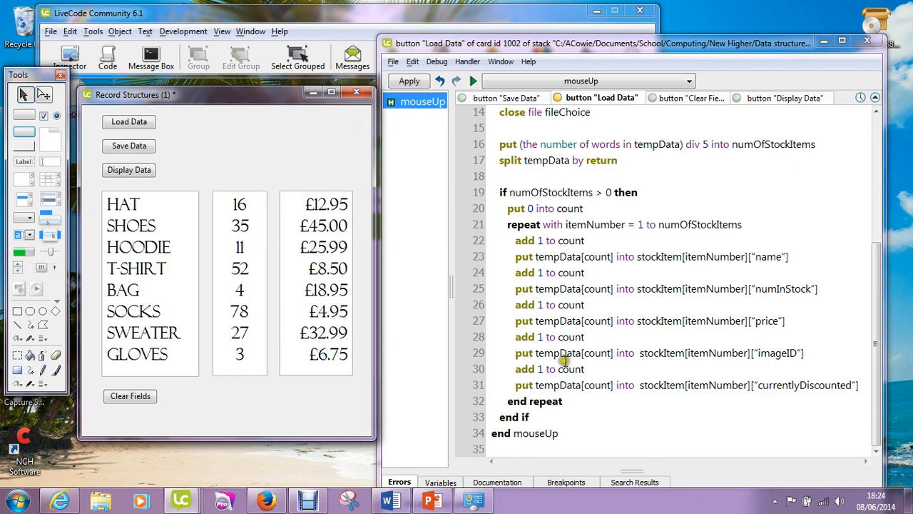
mouse_move(217, 364)
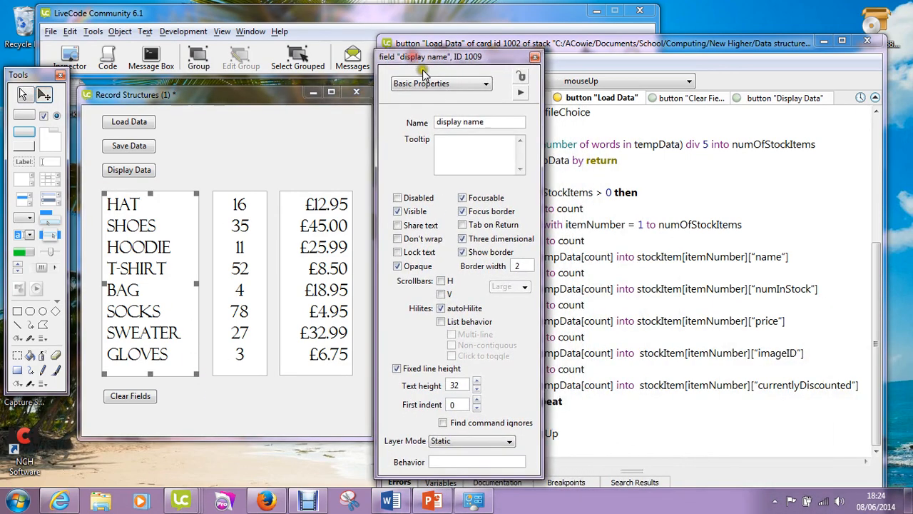
click(435, 83)
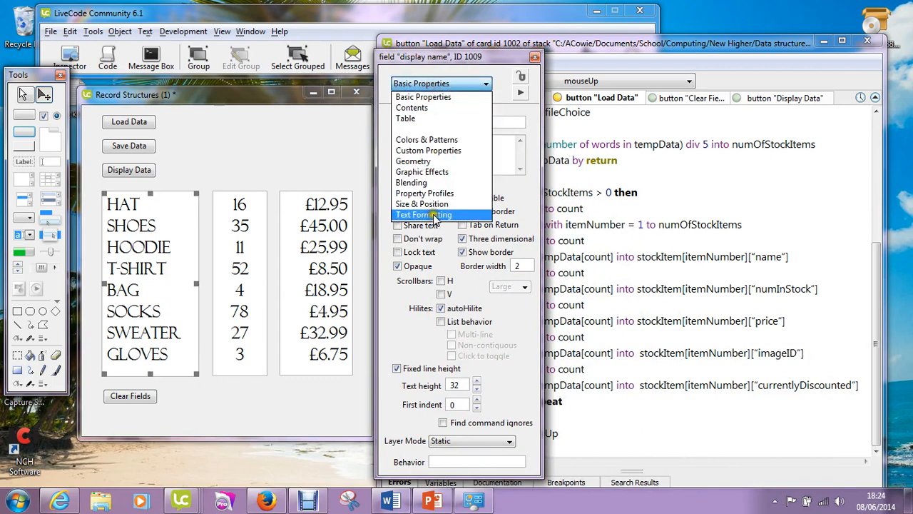
click(424, 214)
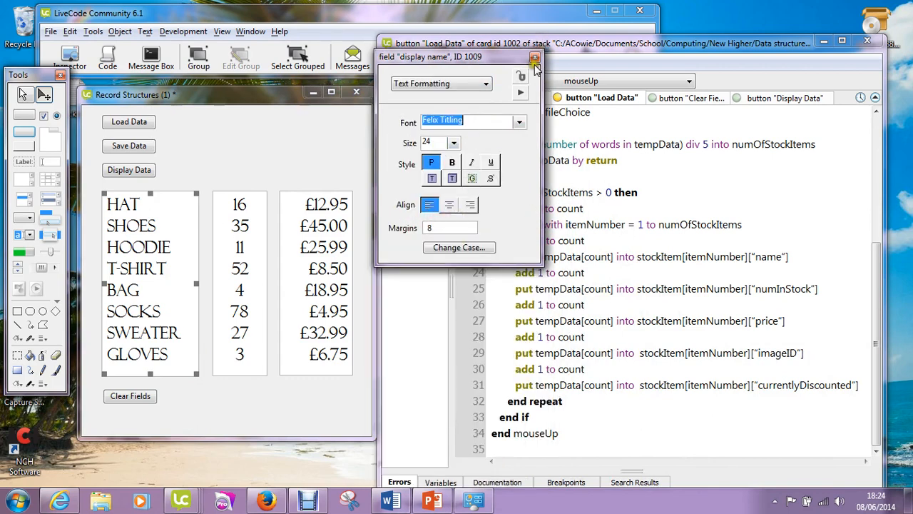
click(534, 57)
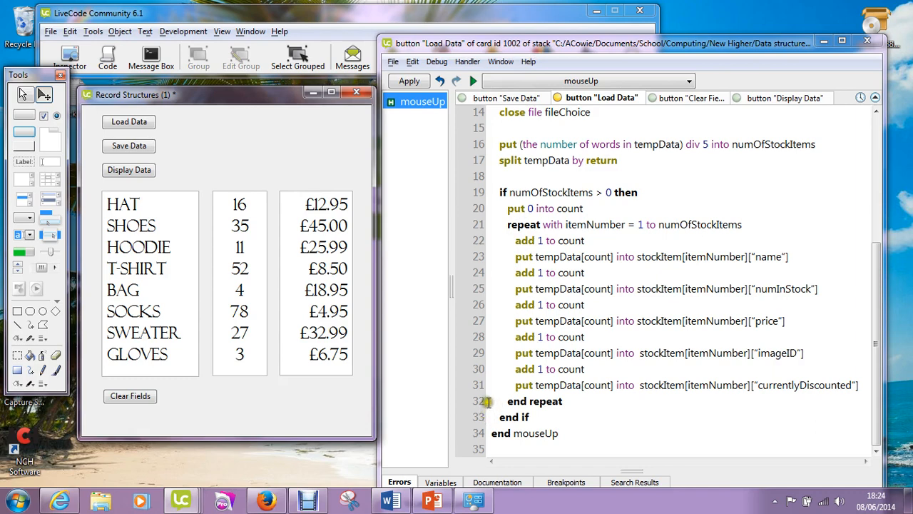
mouse_move(686, 106)
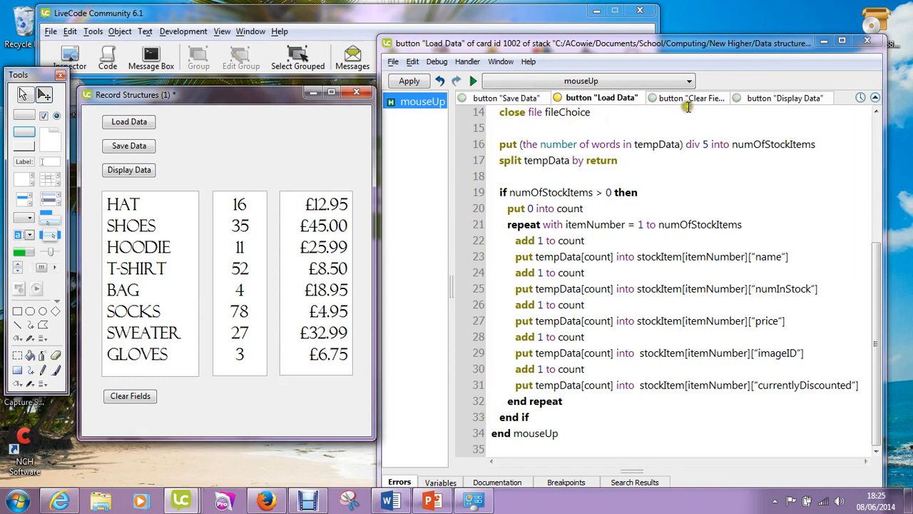
- Review the Clear Fields, Display Data and Load Data scripts, ending on the Save Data script
click(688, 97)
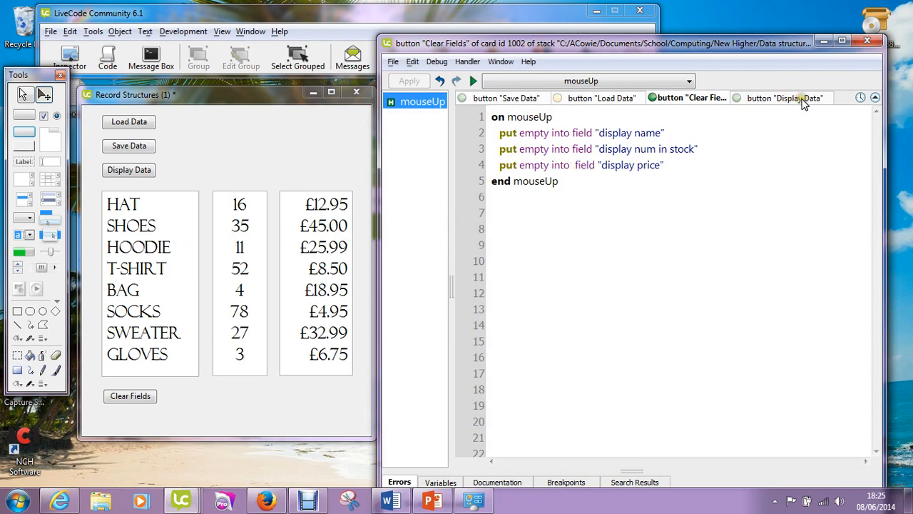
click(784, 97)
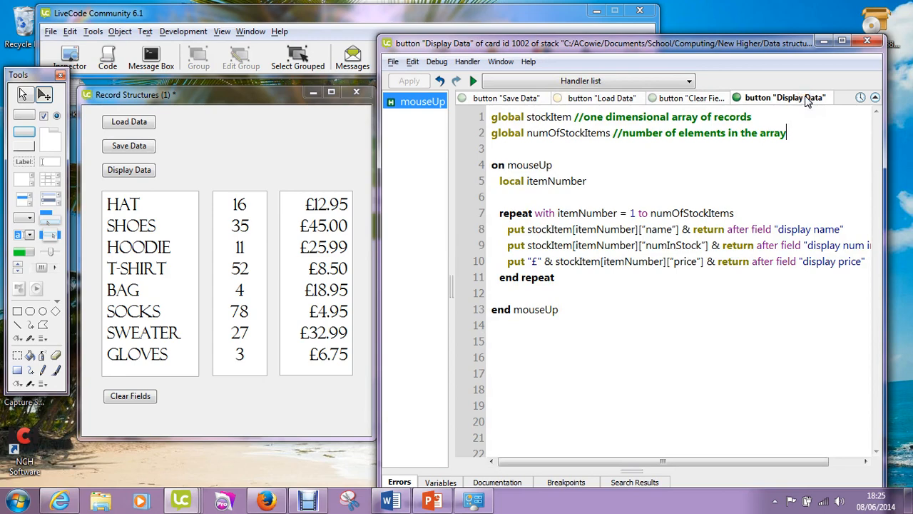
mouse_move(888, 263)
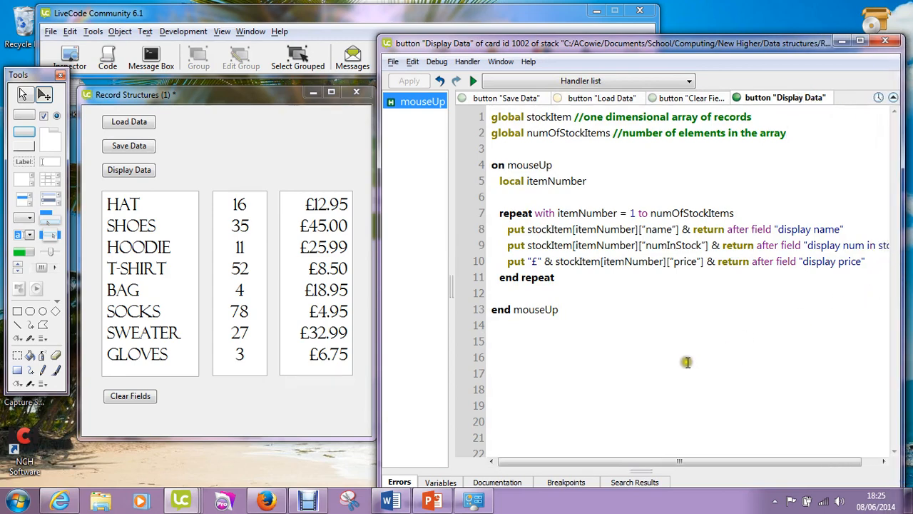
mouse_move(513, 135)
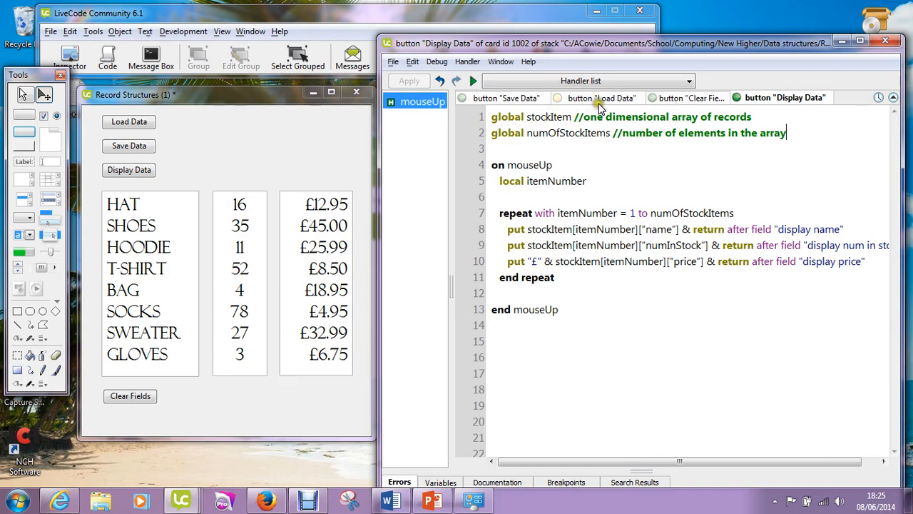
click(602, 97)
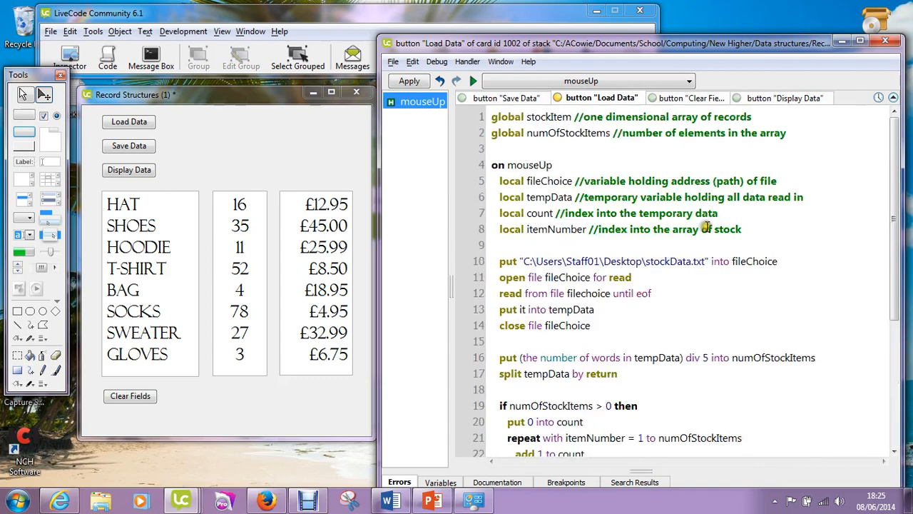
mouse_move(545, 119)
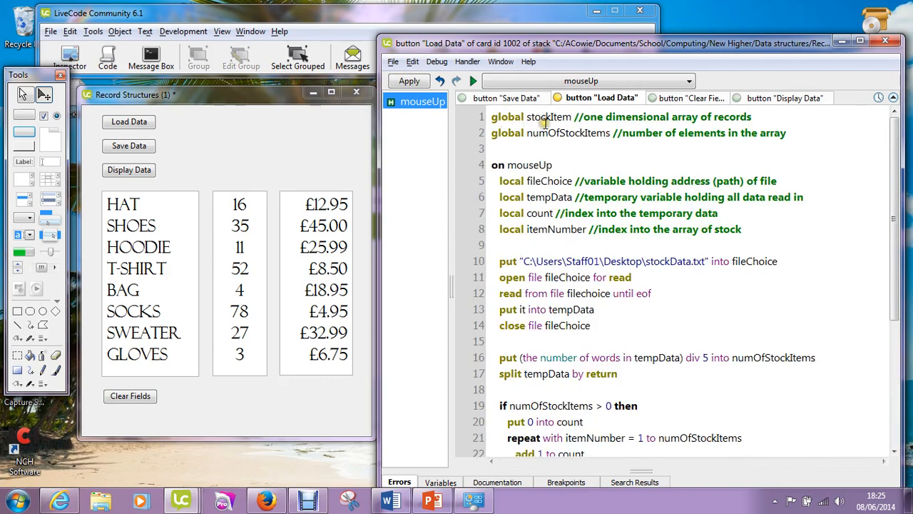
mouse_move(583, 142)
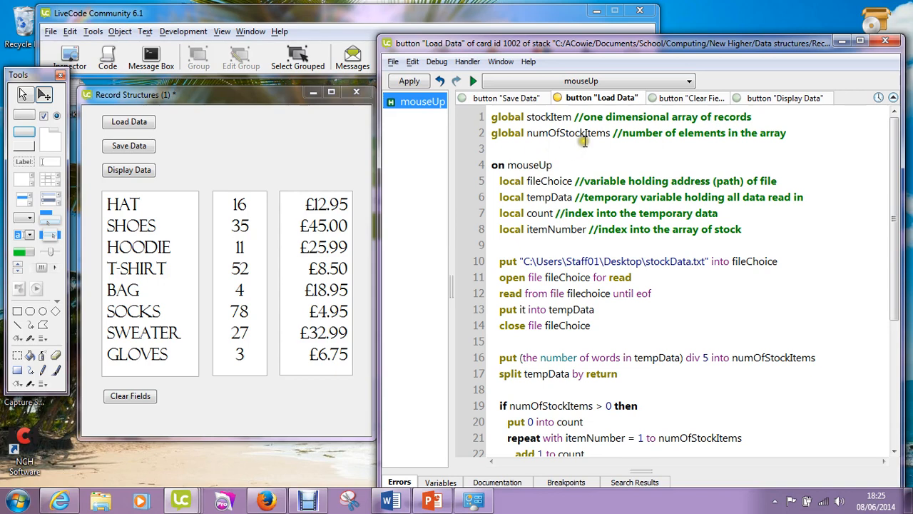
mouse_move(745, 106)
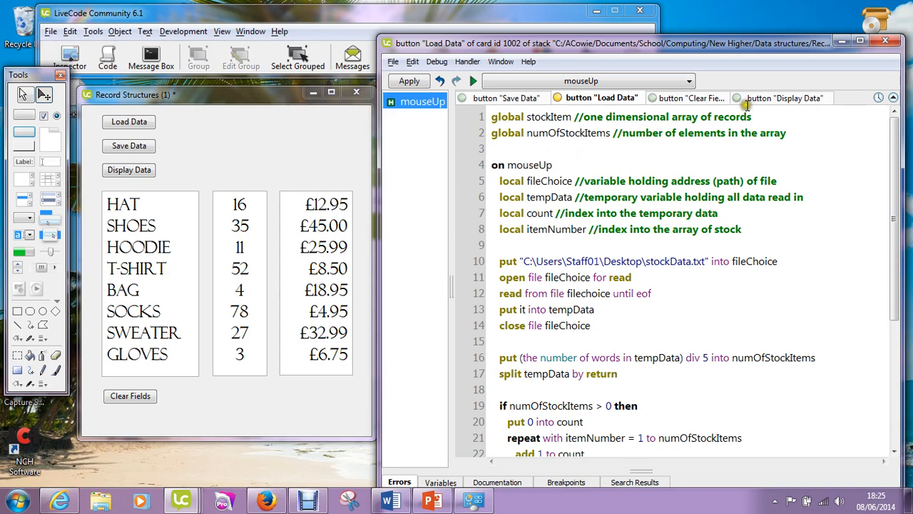
click(785, 97)
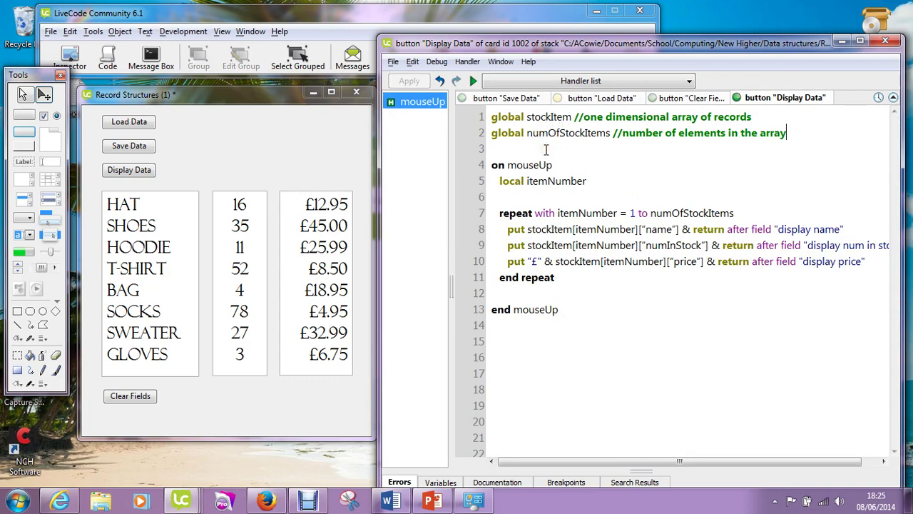
mouse_move(540, 213)
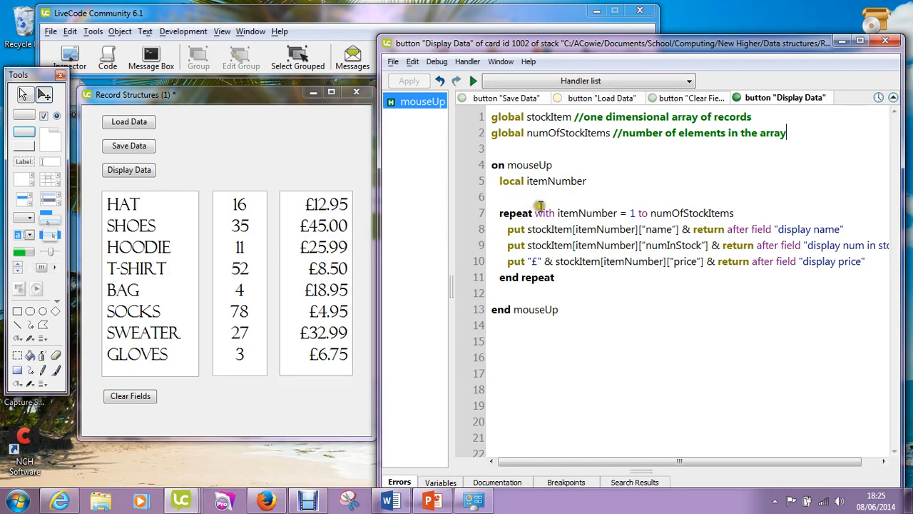
mouse_move(586, 229)
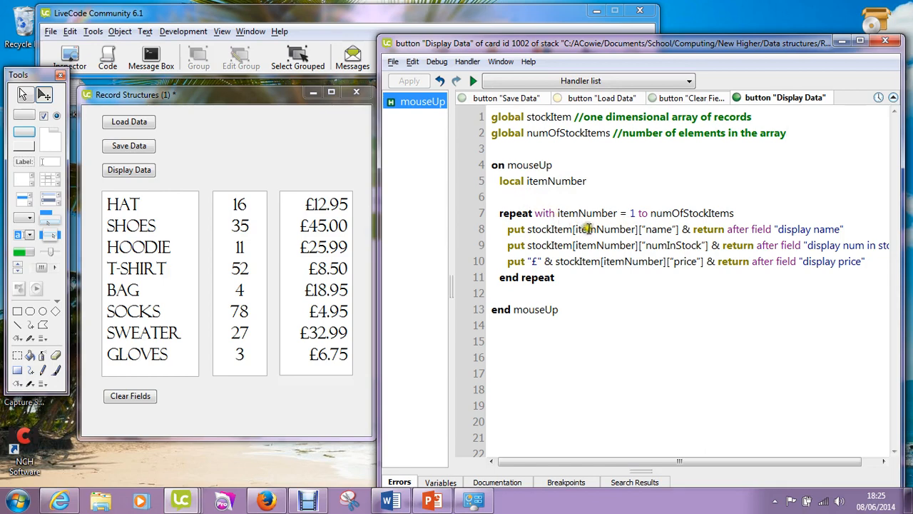
mouse_move(591, 225)
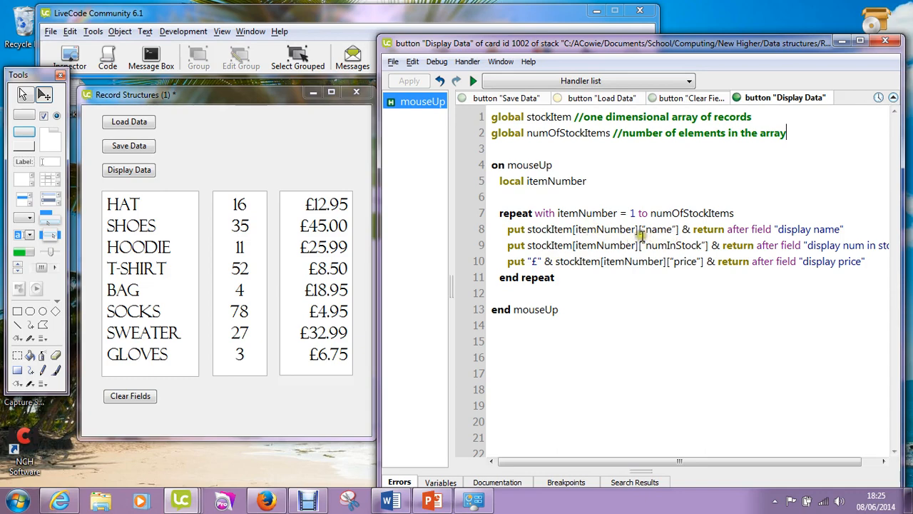
mouse_move(677, 237)
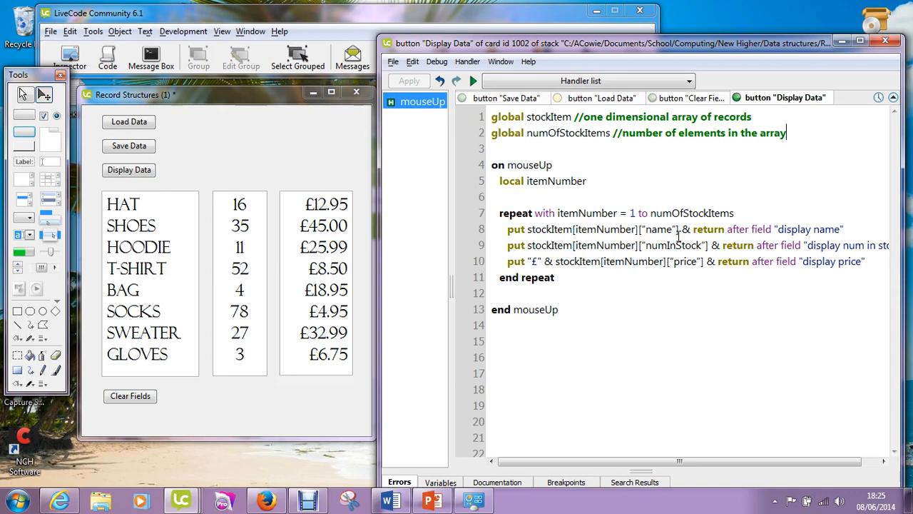
mouse_move(753, 277)
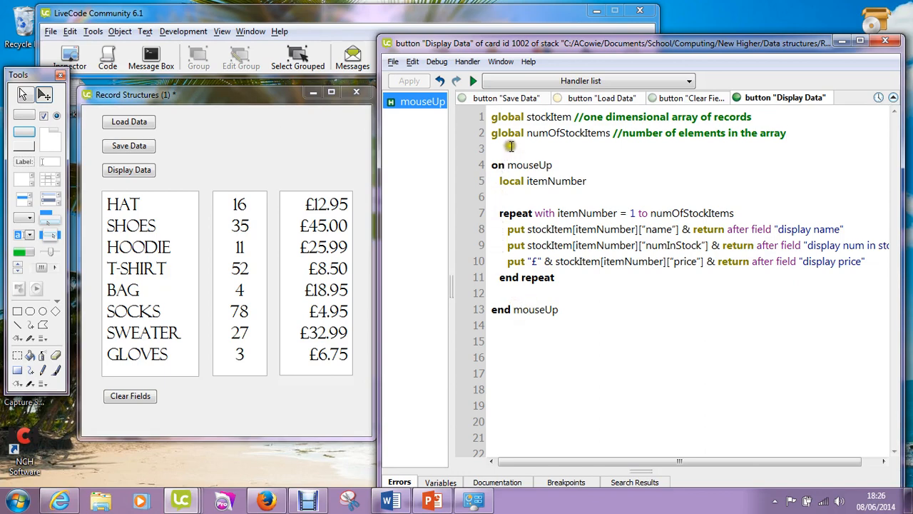
click(507, 97)
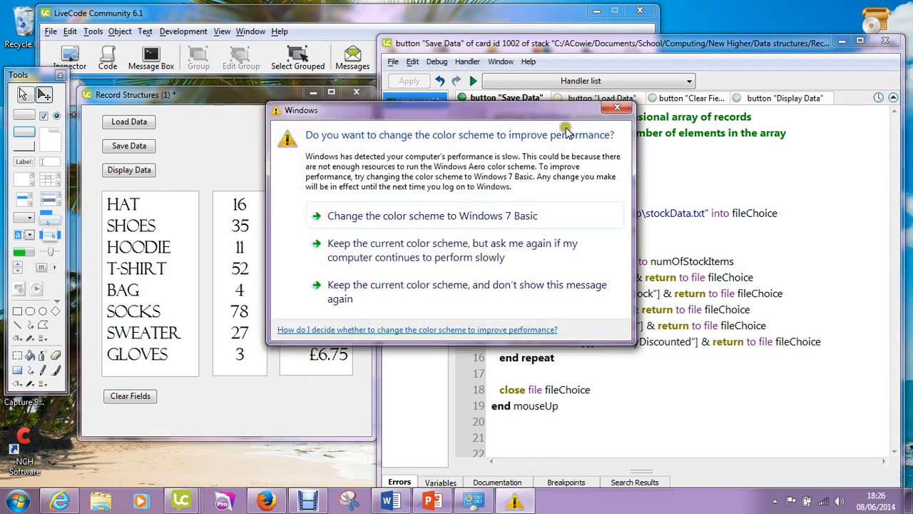
- Dismiss the Windows colour scheme prompt and review the Save Data script's write loop
click(617, 107)
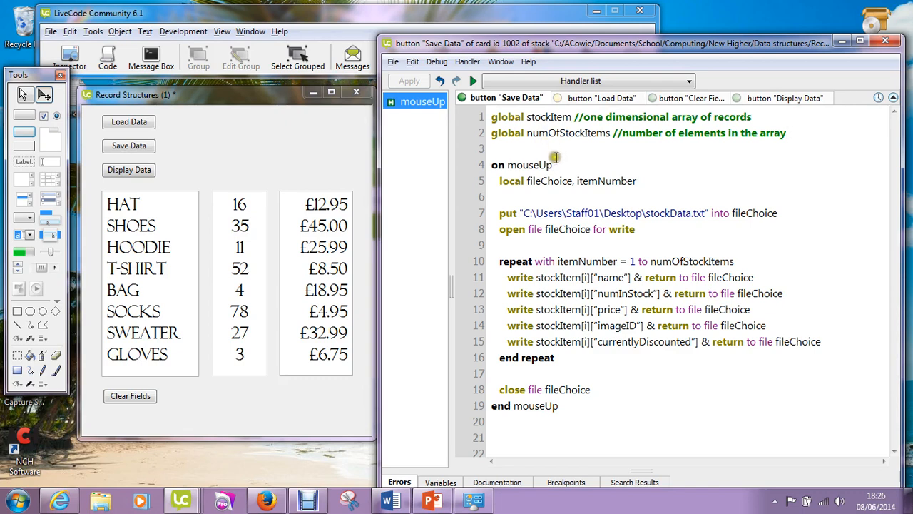
mouse_move(549, 194)
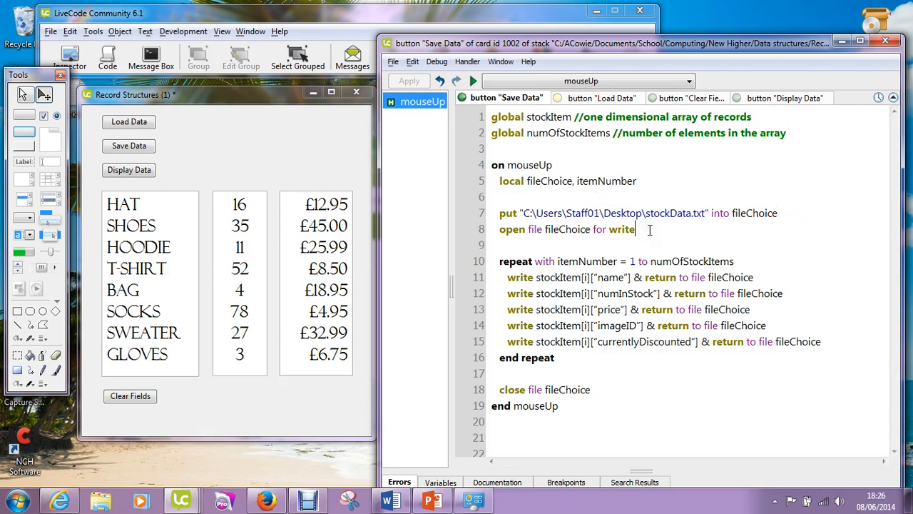
mouse_move(742, 264)
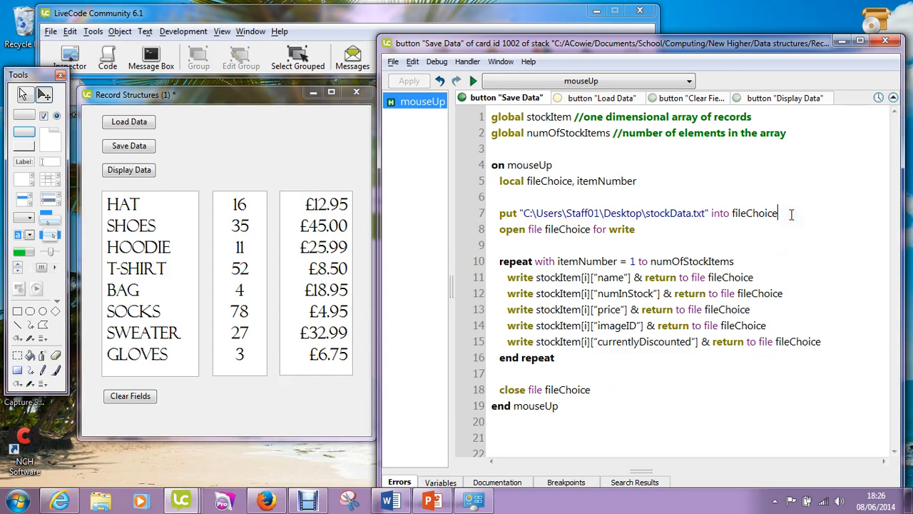
mouse_move(759, 219)
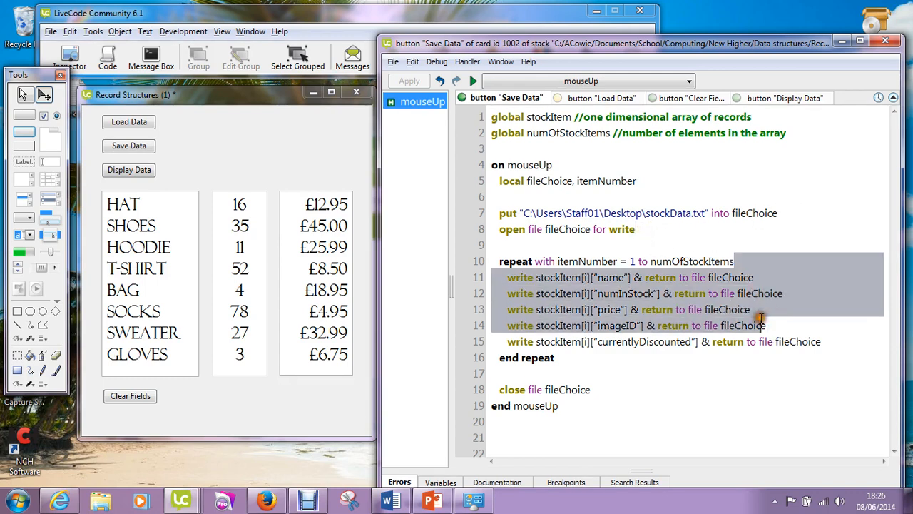
click(592, 388)
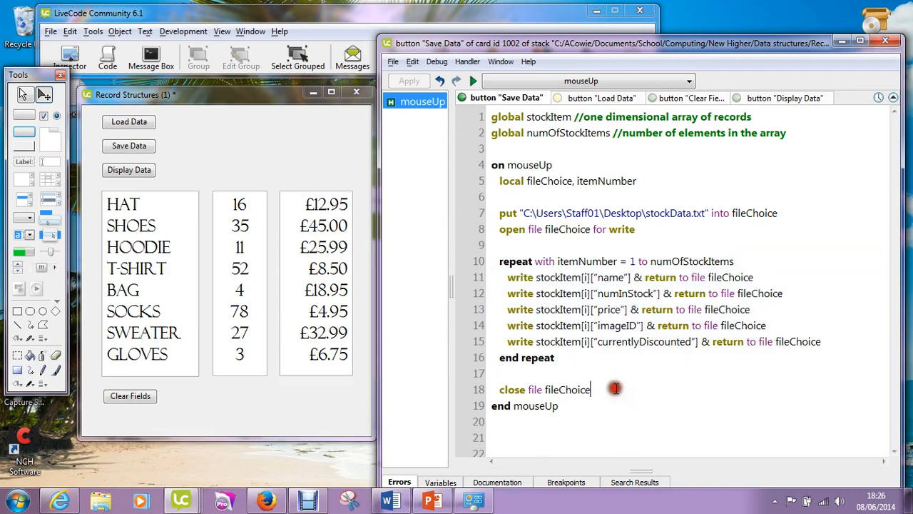